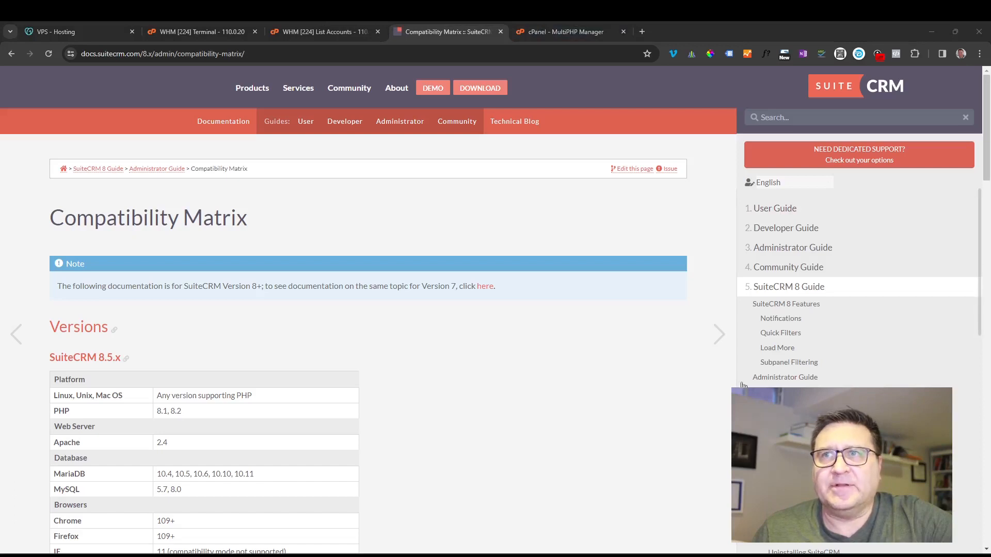
- Review the compatibility matrix and note PHP 8.0 in the SuiteCRM 8.3.x requirements
{"action": "scroll", "scroll_direction": "down", "scroll_amount": 3}
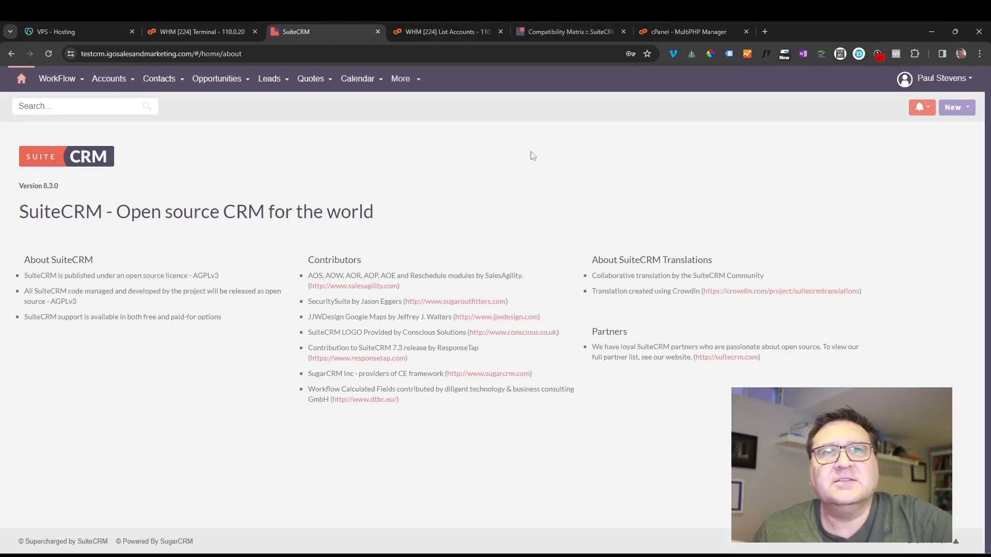
{"action": "left_click", "coordinate": [565, 32]}
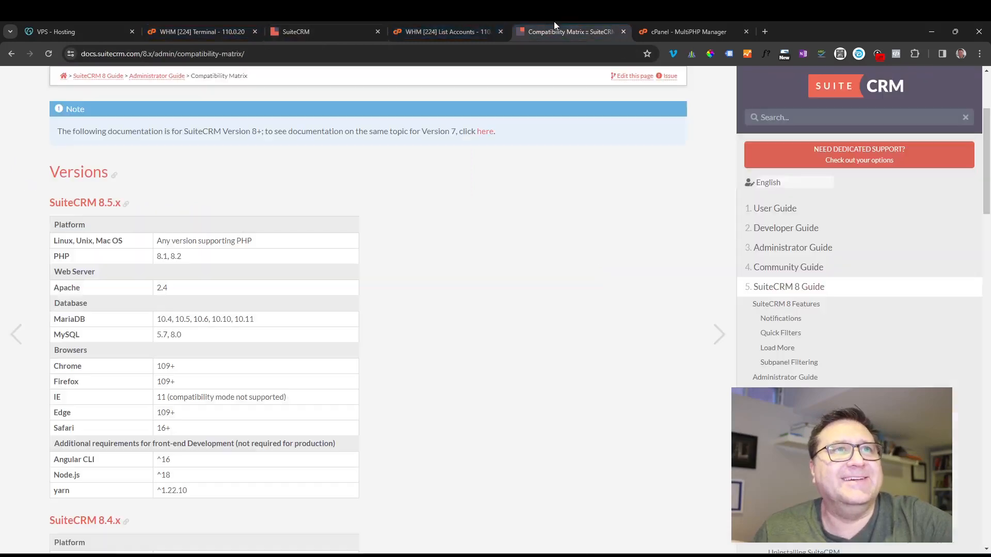
{"action": "scroll", "scroll_direction": "down", "scroll_amount": 3}
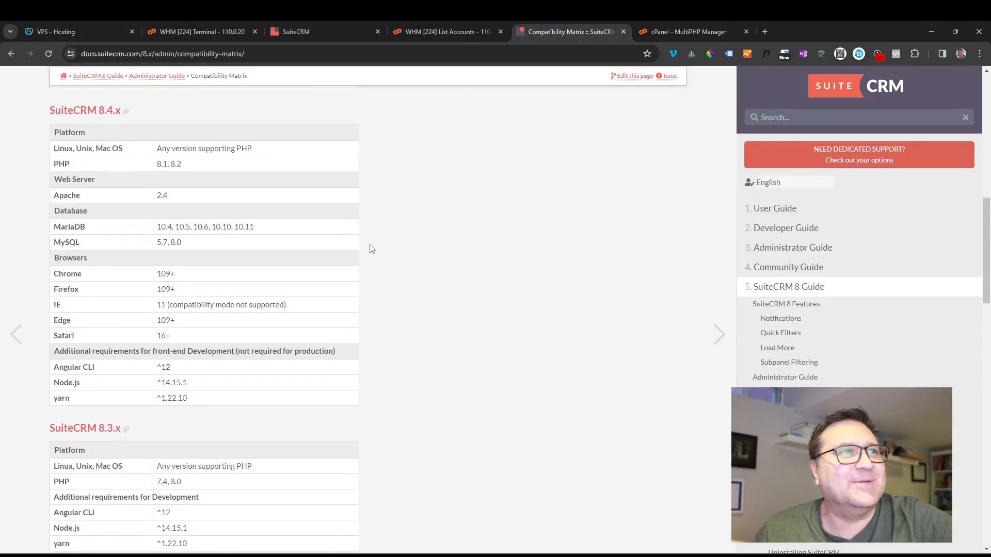
{"action": "scroll", "scroll_direction": "down", "scroll_amount": 3}
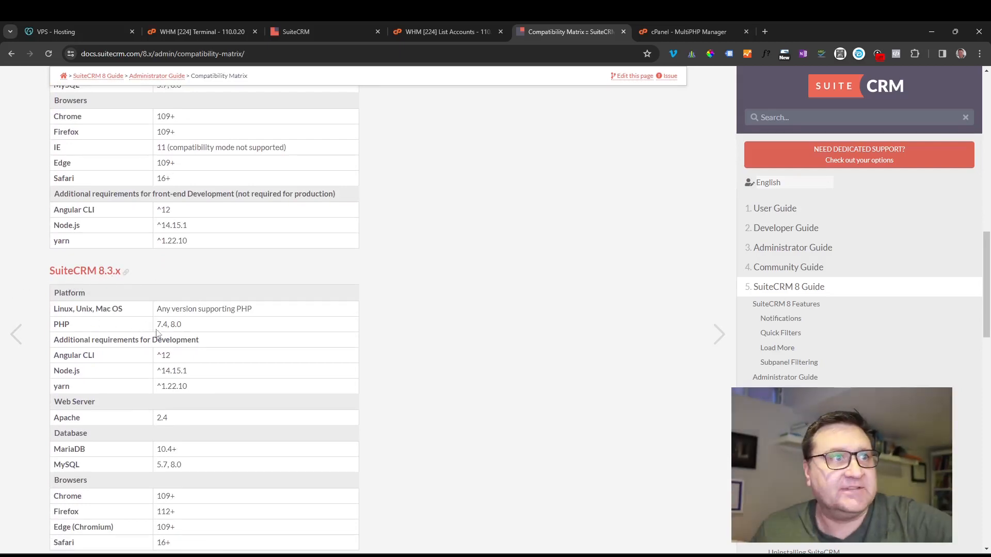
{"action": "double_click", "coordinate": [169, 324]}
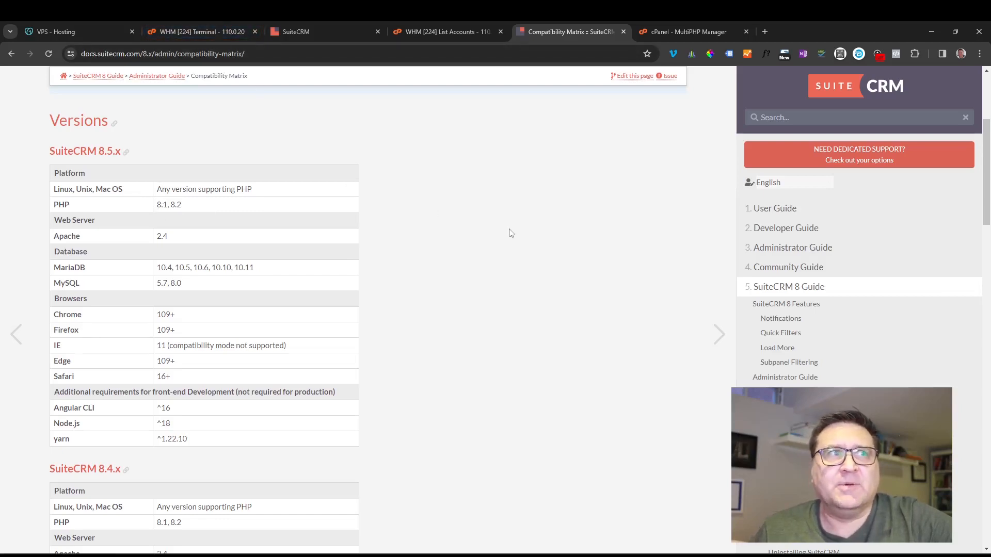
{"action": "mouse_move", "coordinate": [478, 282]}
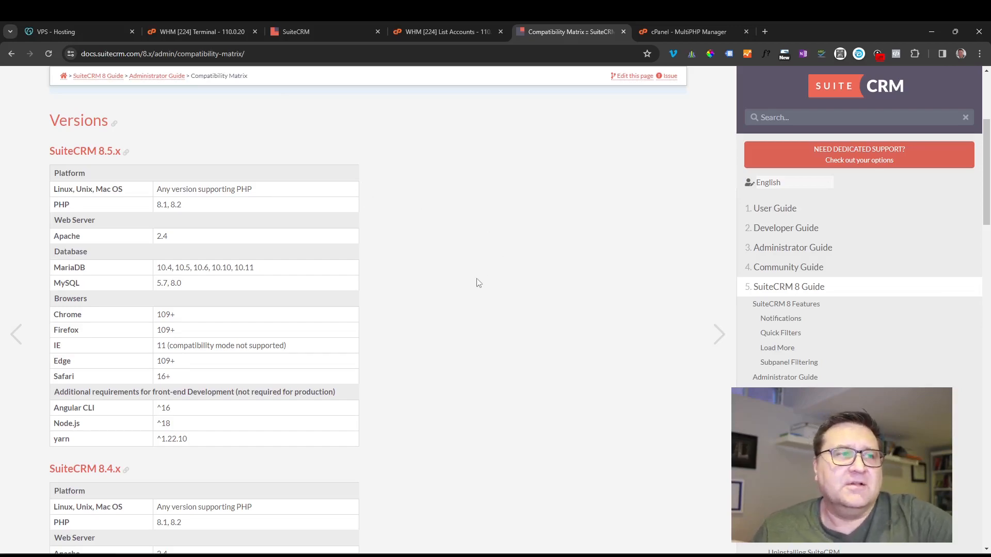
{"action": "scroll", "scroll_direction": "down", "scroll_amount": 3}
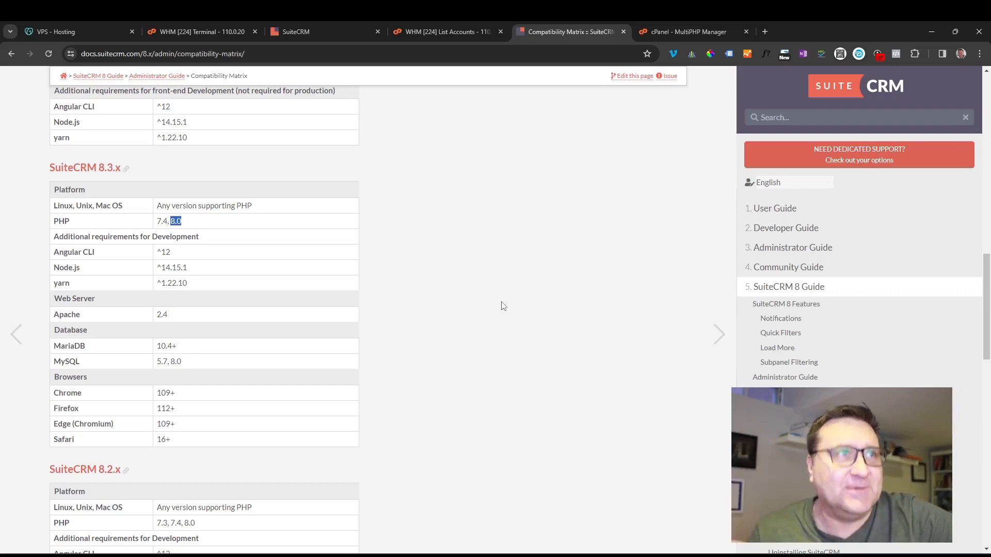
{"action": "scroll", "scroll_direction": "up", "scroll_amount": 3}
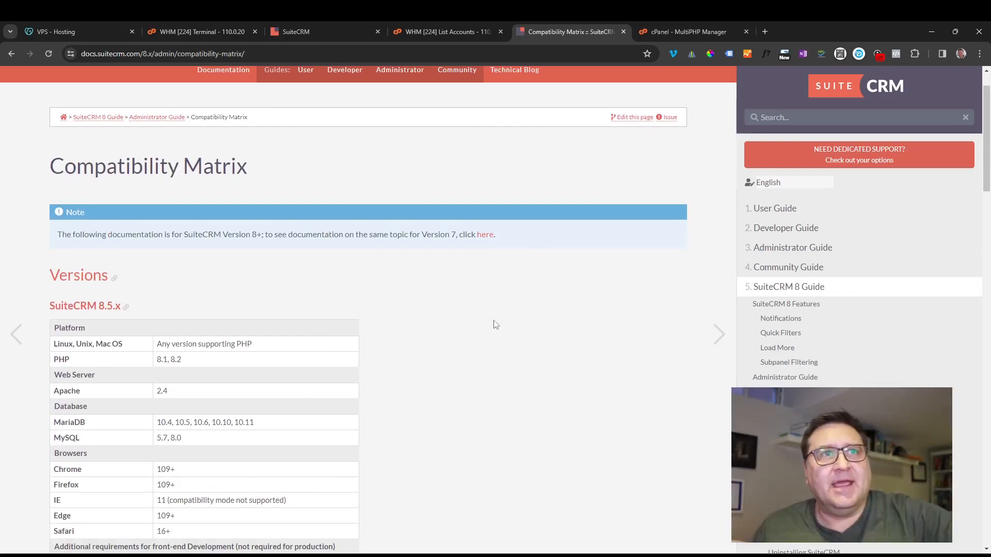
{"action": "scroll", "scroll_direction": "down", "scroll_amount": 3}
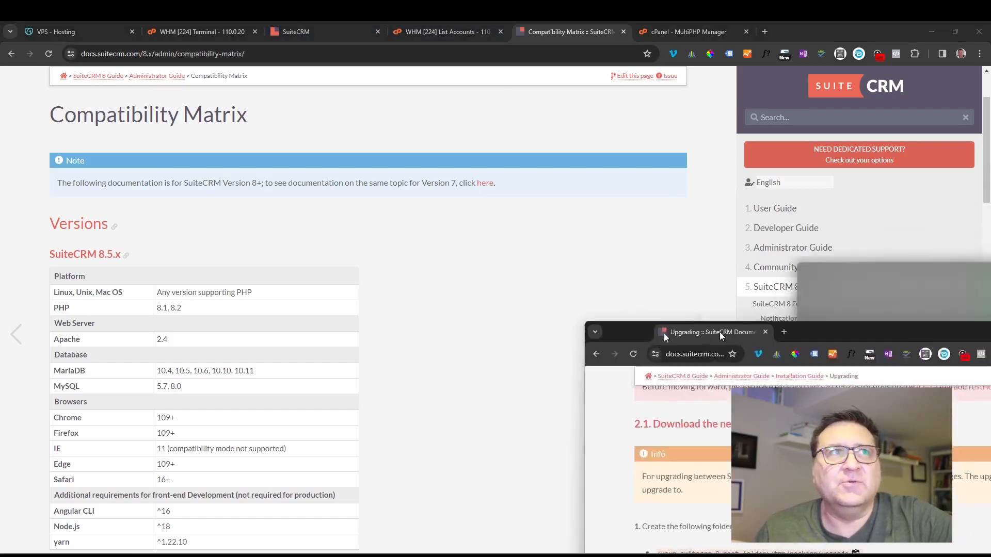
- Read the upgrading guide's sections 2.1 Download the new version package and 2.2 Run the upgrade command
{"action": "left_click", "coordinate": [711, 331]}
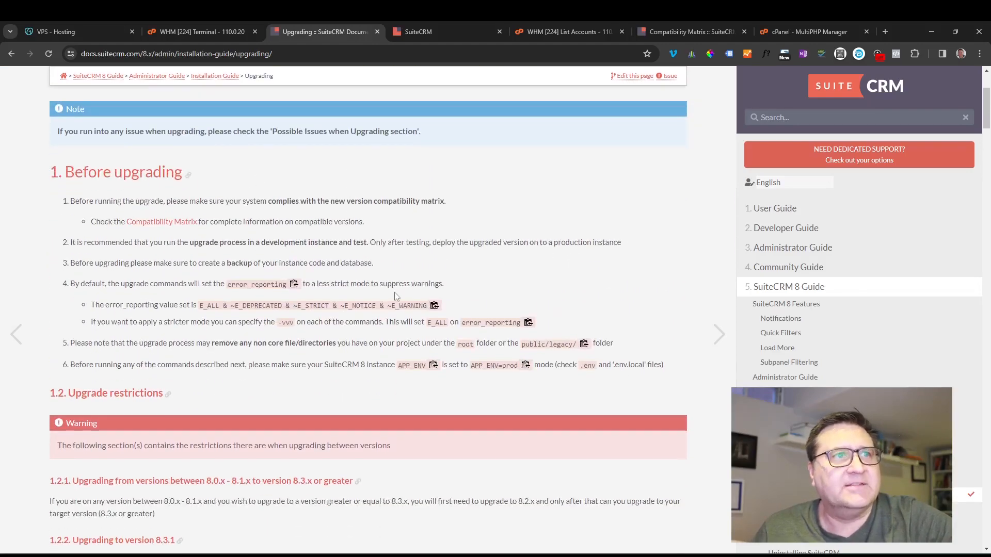
{"action": "scroll", "scroll_direction": "down", "scroll_amount": 3}
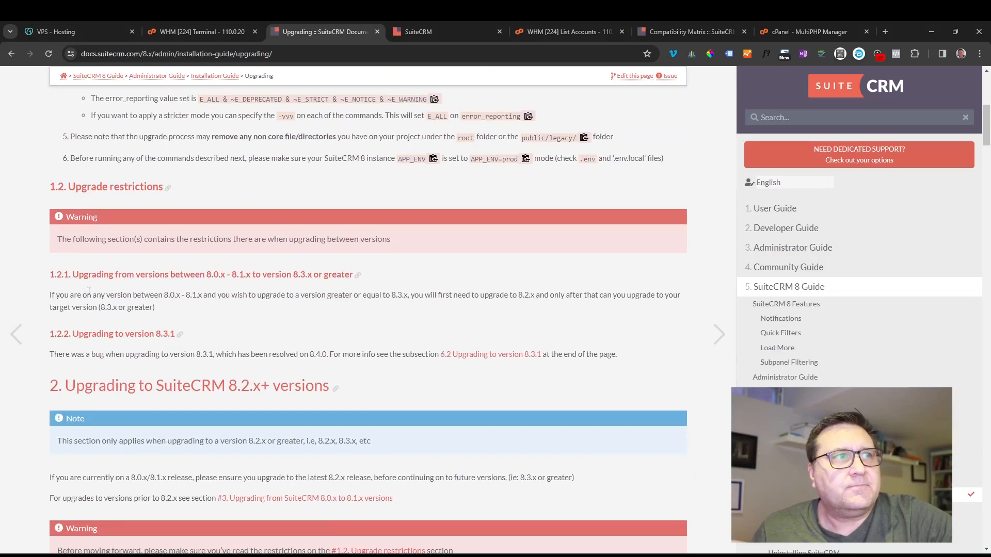
{"action": "scroll", "scroll_direction": "down", "scroll_amount": 3}
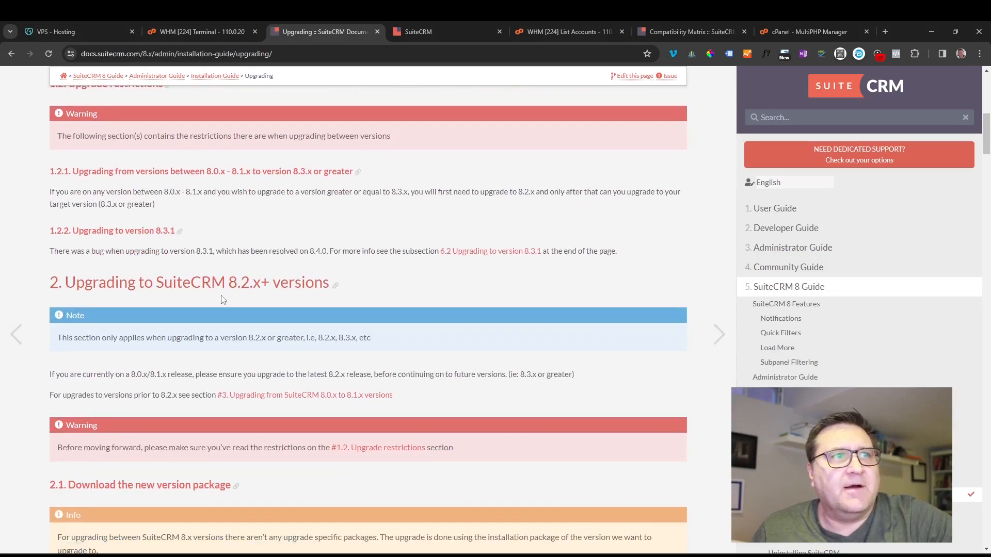
{"action": "mouse_move", "coordinate": [282, 293]}
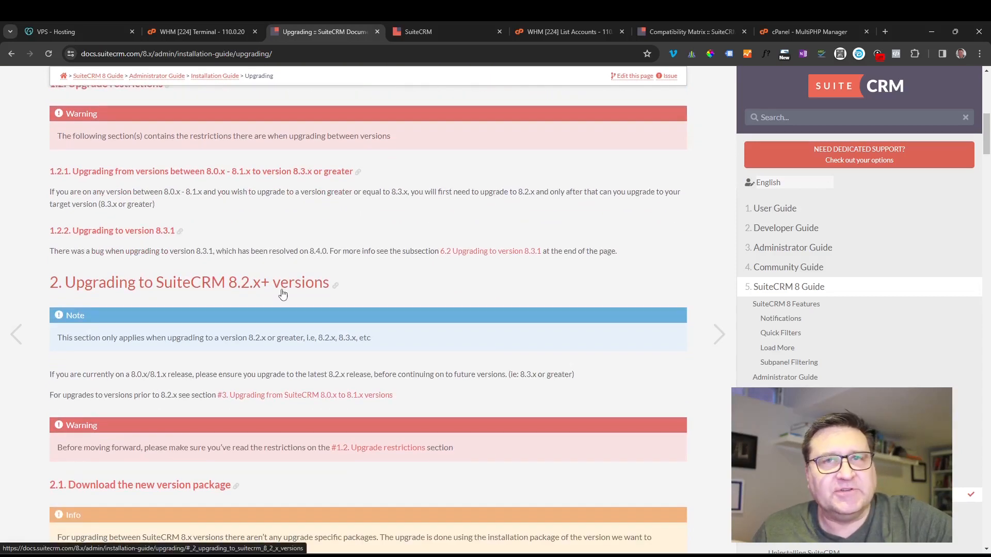
{"action": "scroll", "scroll_direction": "down", "scroll_amount": 3}
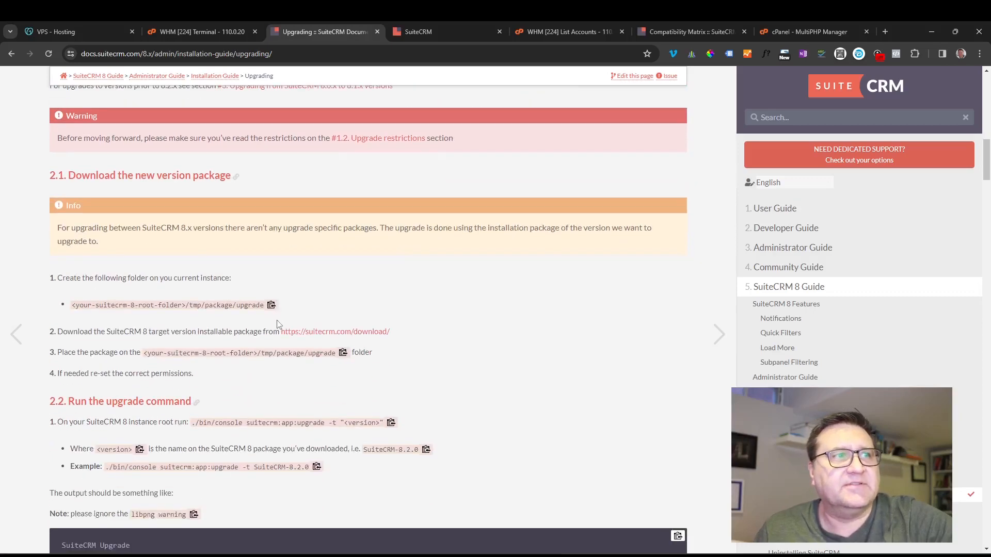
{"action": "scroll", "scroll_direction": "down", "scroll_amount": 3}
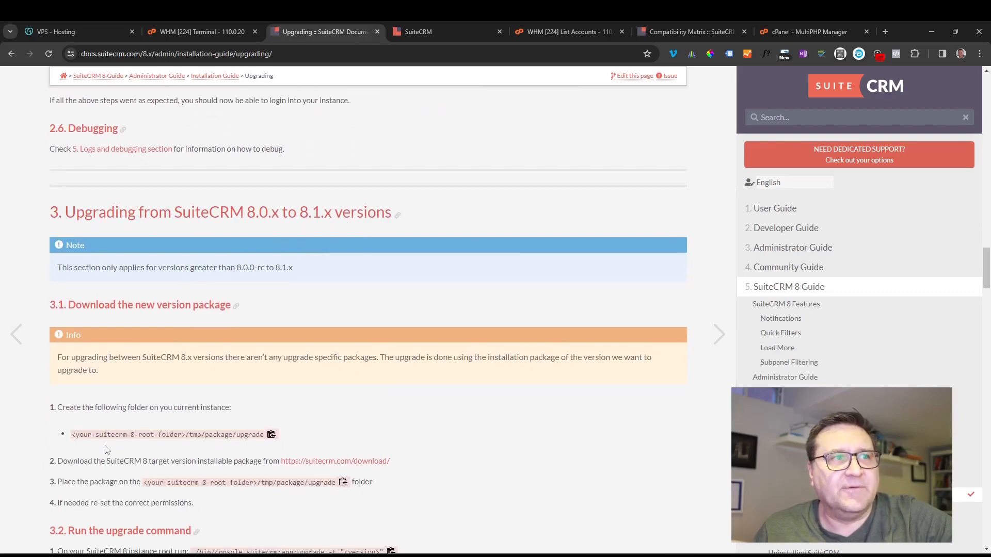
{"action": "scroll", "scroll_direction": "down", "scroll_amount": 3}
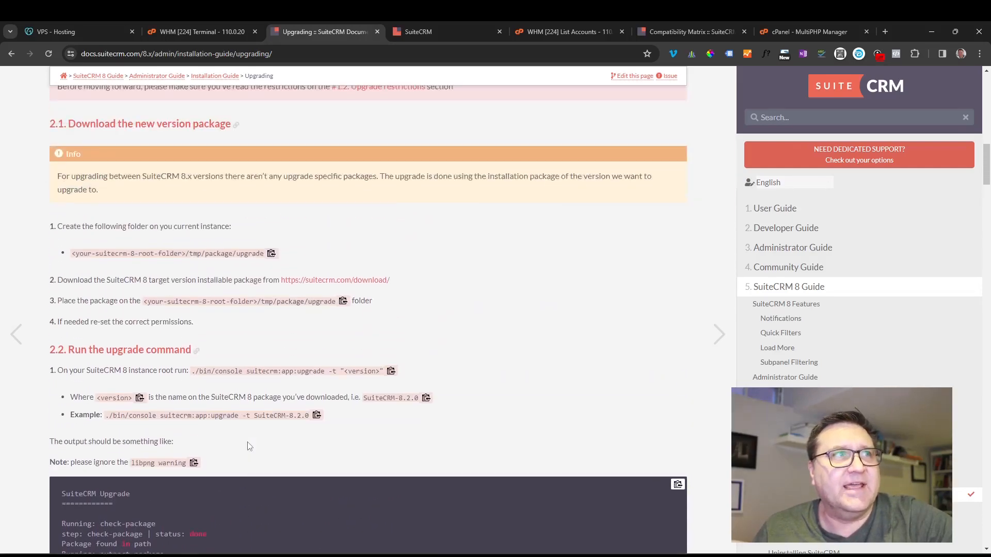
{"action": "scroll", "scroll_direction": "up", "scroll_amount": 3}
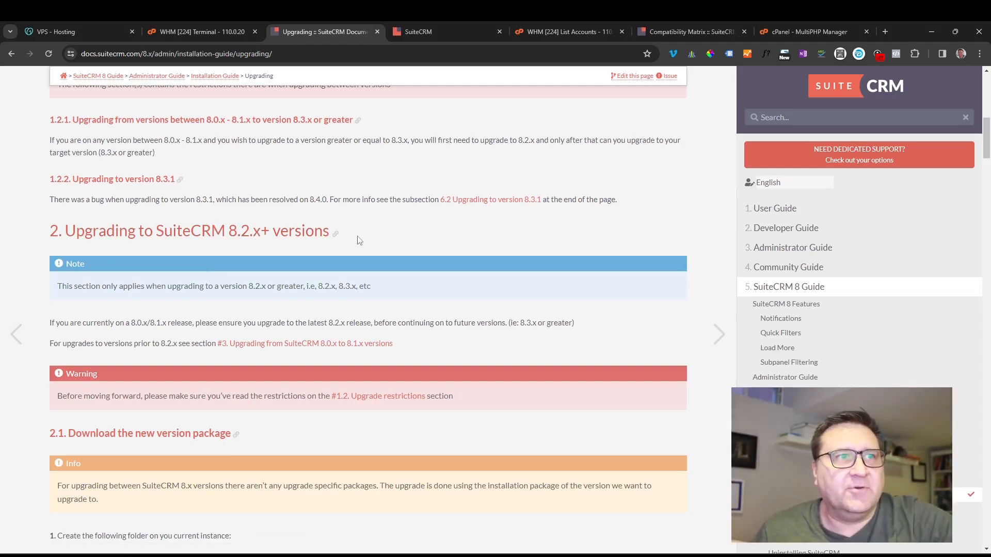
{"action": "mouse_move", "coordinate": [331, 274]}
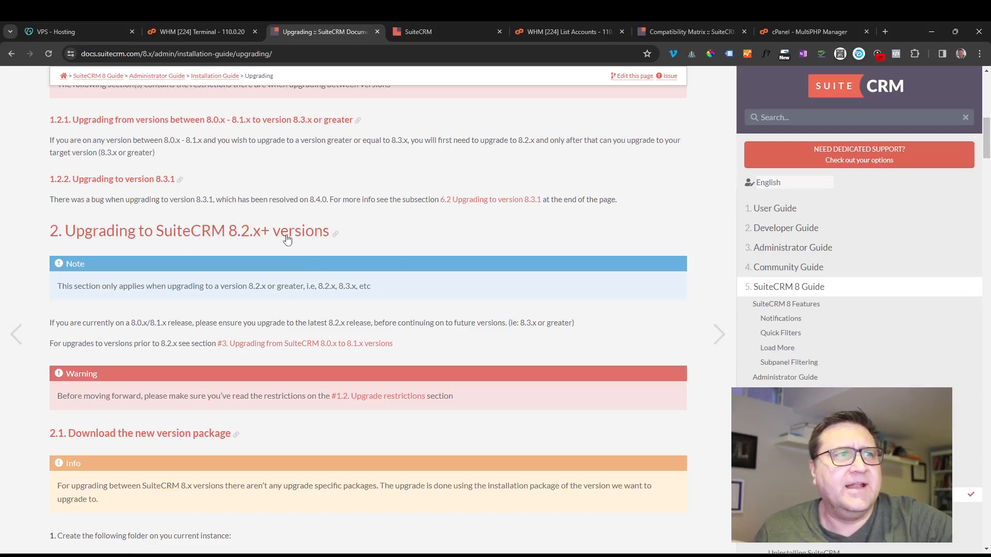
{"action": "scroll", "scroll_direction": "down", "scroll_amount": 3}
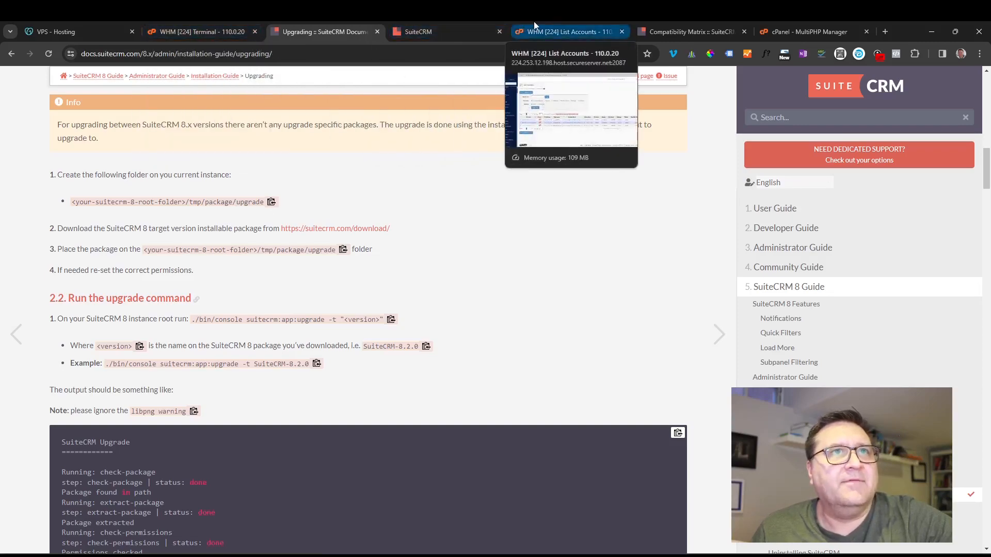
- Reach the cPanel File Manager from the WHM account list and MultiPHP Manager pages
{"action": "left_click", "coordinate": [566, 32]}
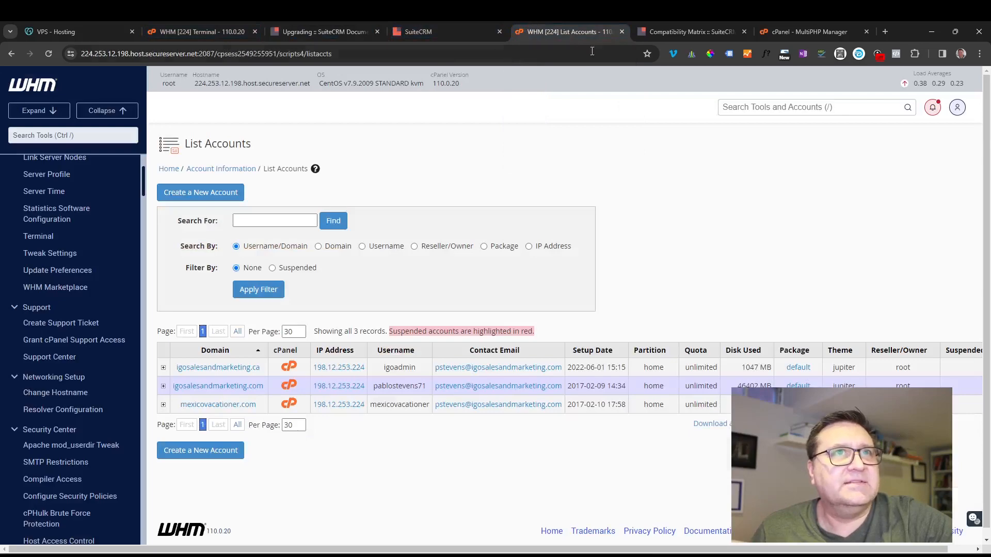
{"action": "left_click", "coordinate": [809, 32]}
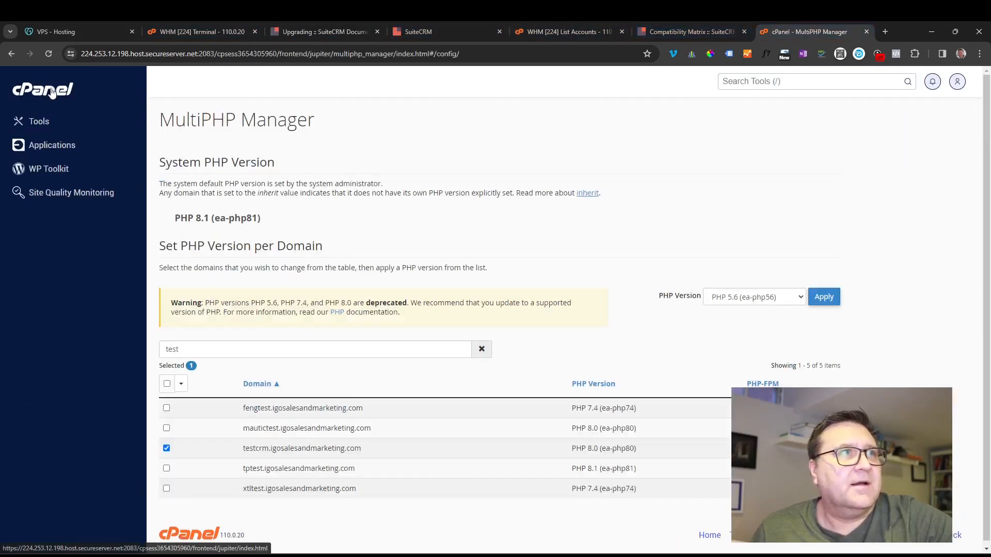
{"action": "left_click", "coordinate": [38, 120]}
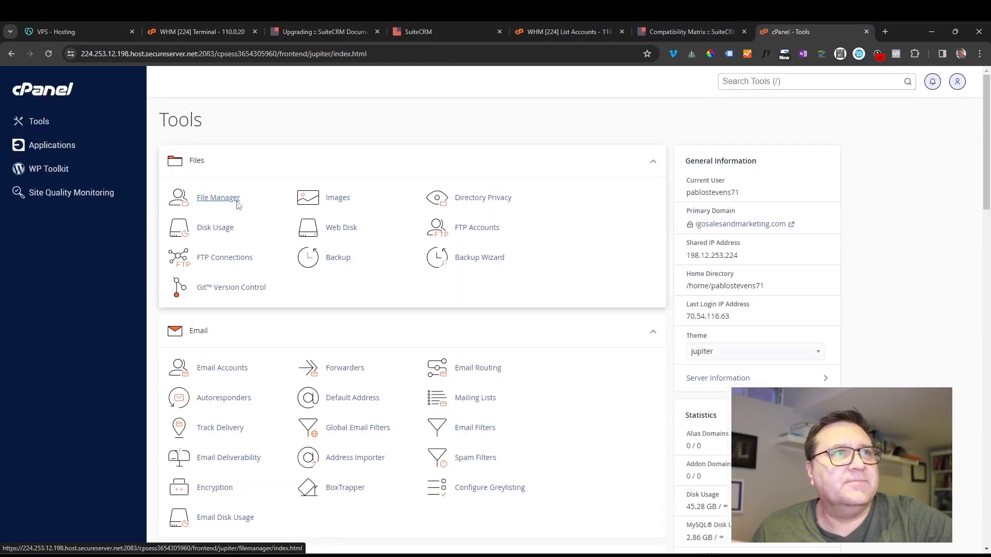
{"action": "left_click", "coordinate": [217, 197]}
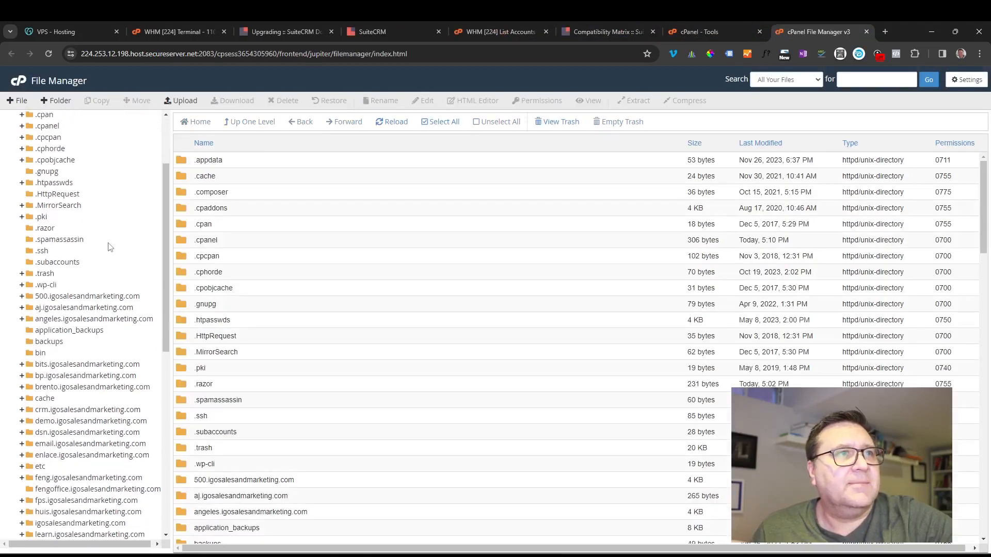
- Locate the testcrm installation folder and go into its tmp folder
{"action": "scroll", "scroll_direction": "down", "scroll_amount": 3}
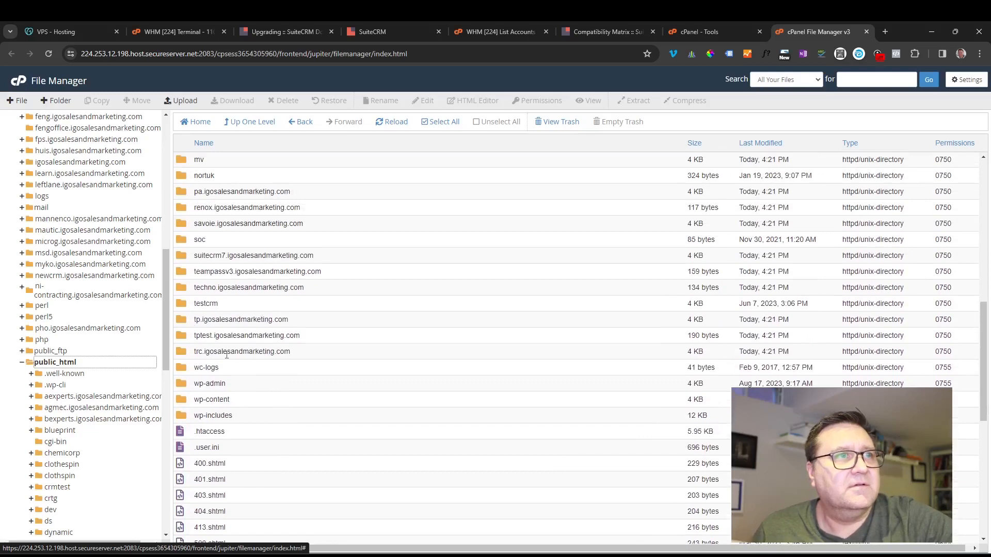
{"action": "scroll", "scroll_direction": "down", "scroll_amount": 3}
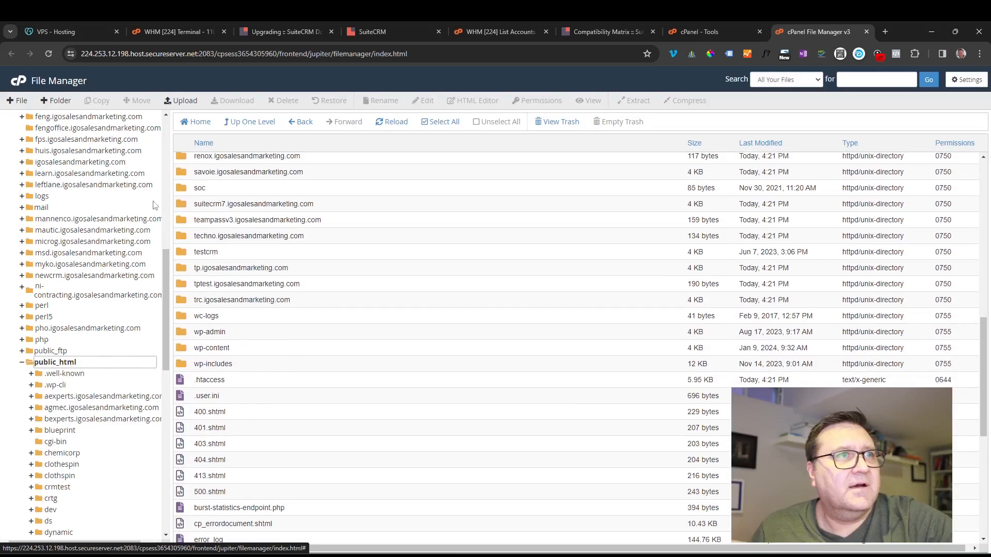
{"action": "scroll", "scroll_direction": "down", "scroll_amount": 3}
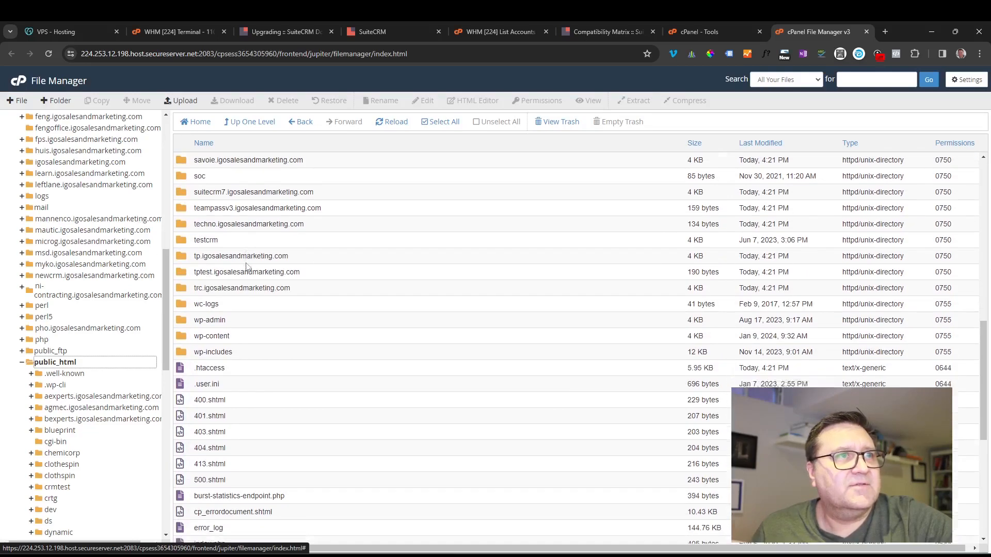
{"action": "scroll", "scroll_direction": "down", "scroll_amount": 3}
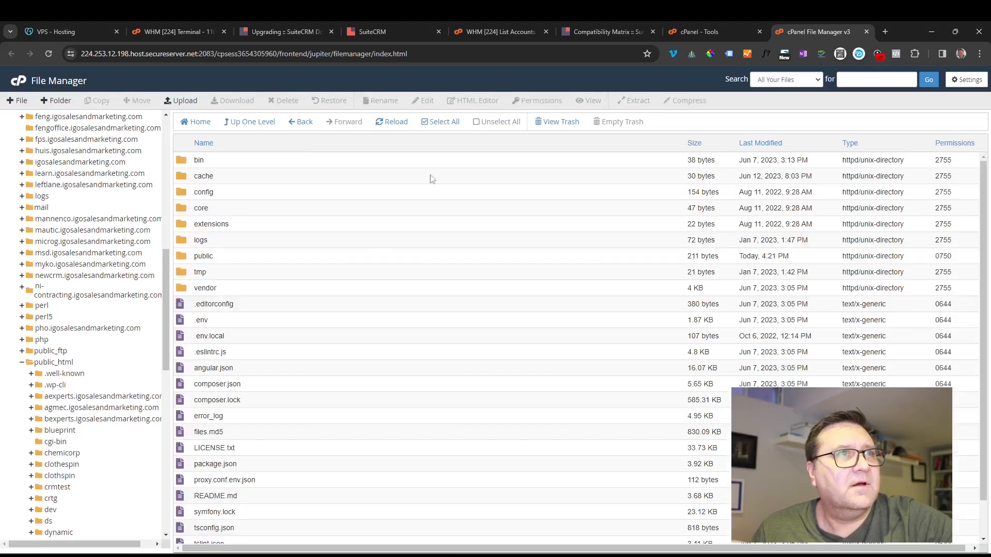
{"action": "mouse_move", "coordinate": [247, 122]}
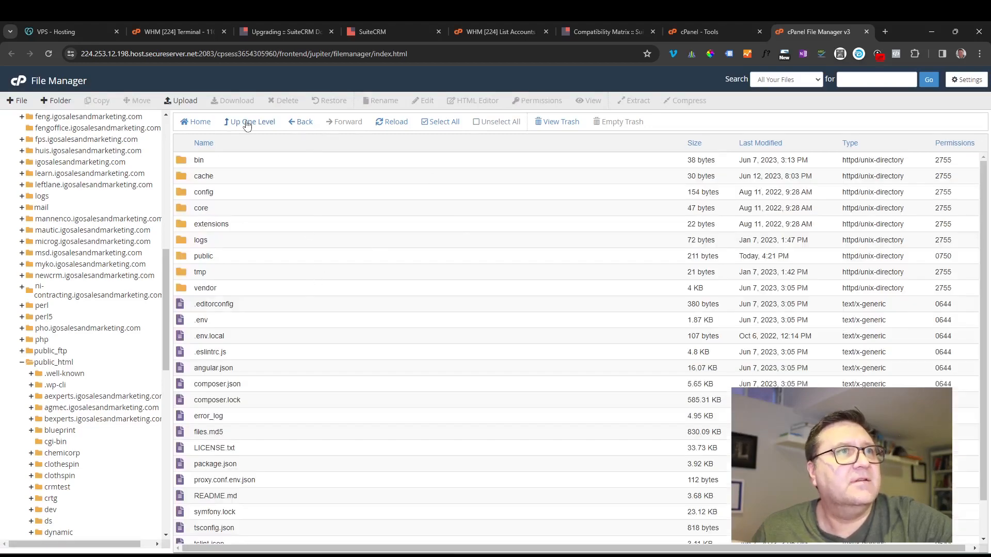
{"action": "scroll", "scroll_direction": "down", "scroll_amount": 3}
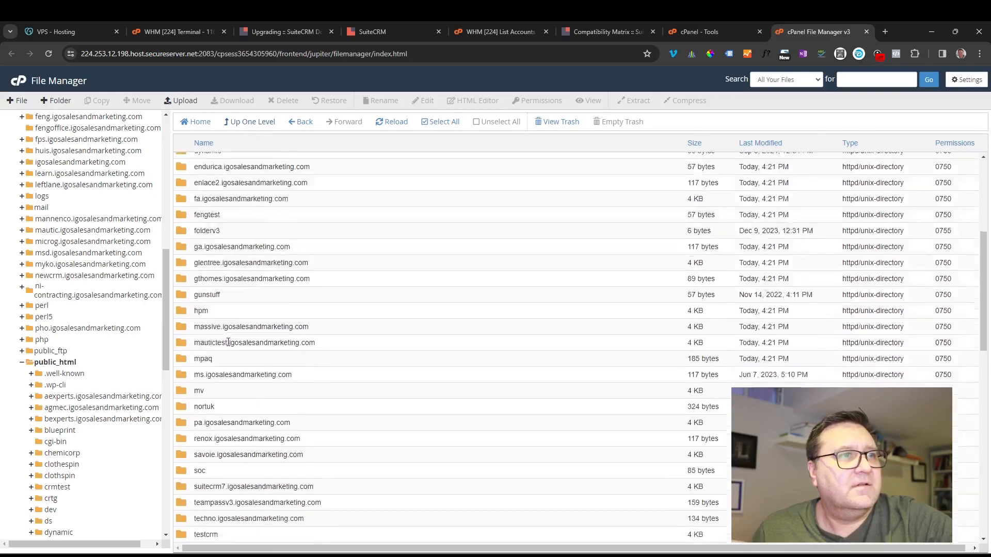
{"action": "scroll", "scroll_direction": "down", "scroll_amount": 3}
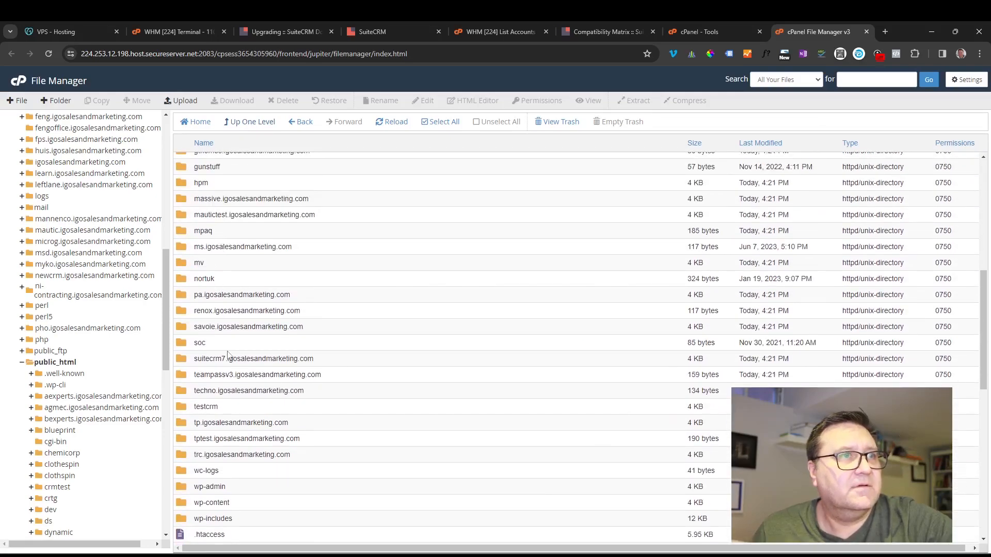
{"action": "scroll", "scroll_direction": "down", "scroll_amount": 3}
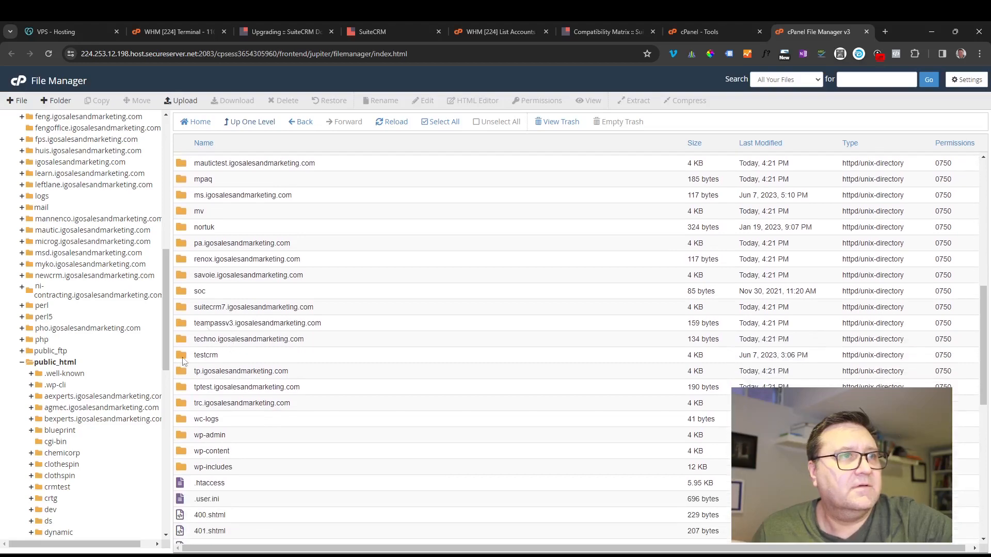
{"action": "left_click", "coordinate": [55, 362]}
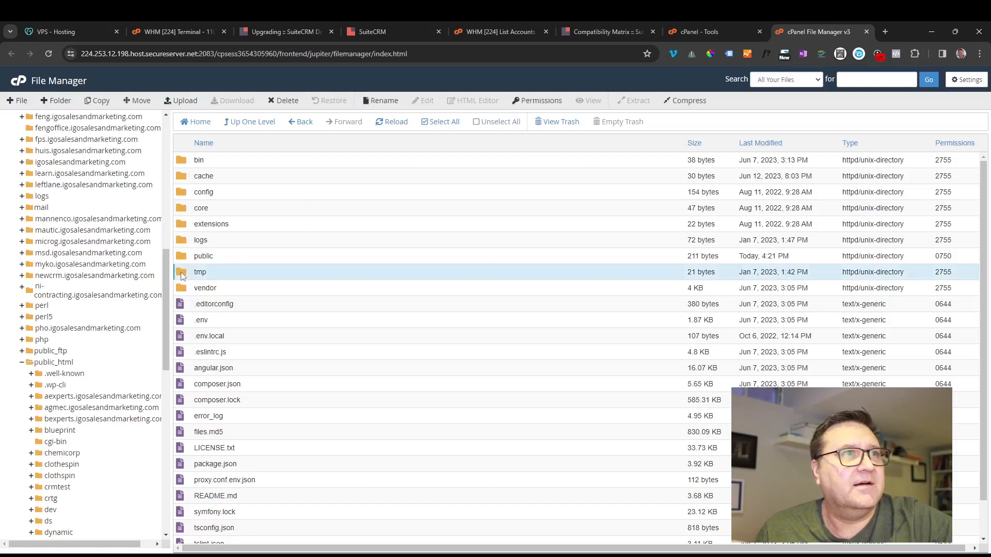
{"action": "double_click", "coordinate": [199, 271]}
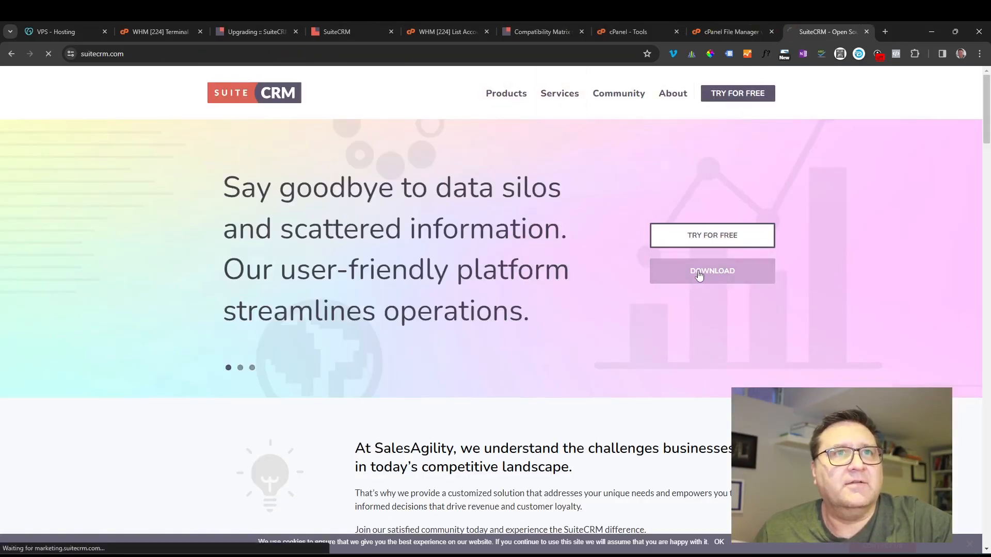
- Reach the full SuiteCRM release list via the 8.5 upgrades and other options link
{"action": "left_click", "coordinate": [711, 270]}
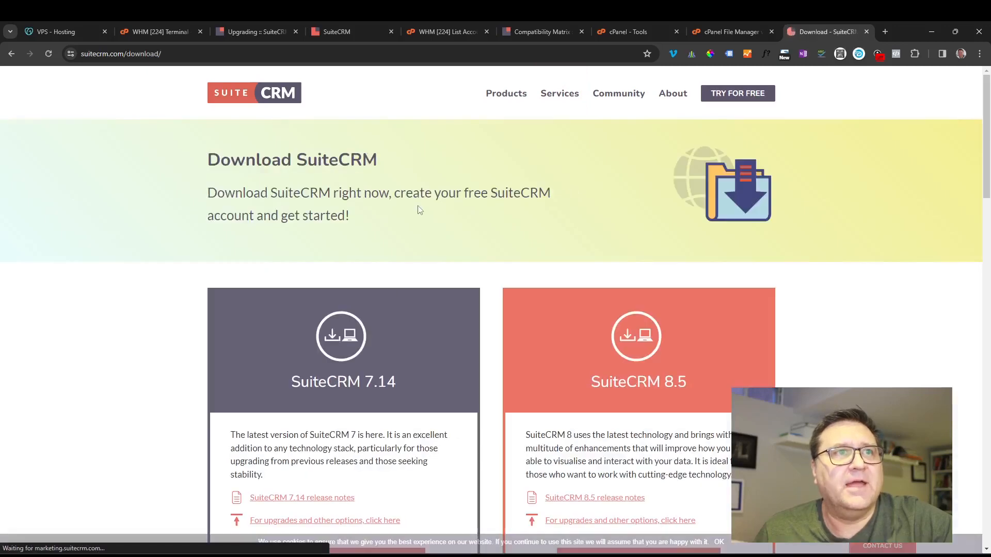
{"action": "scroll", "scroll_direction": "down", "scroll_amount": 3}
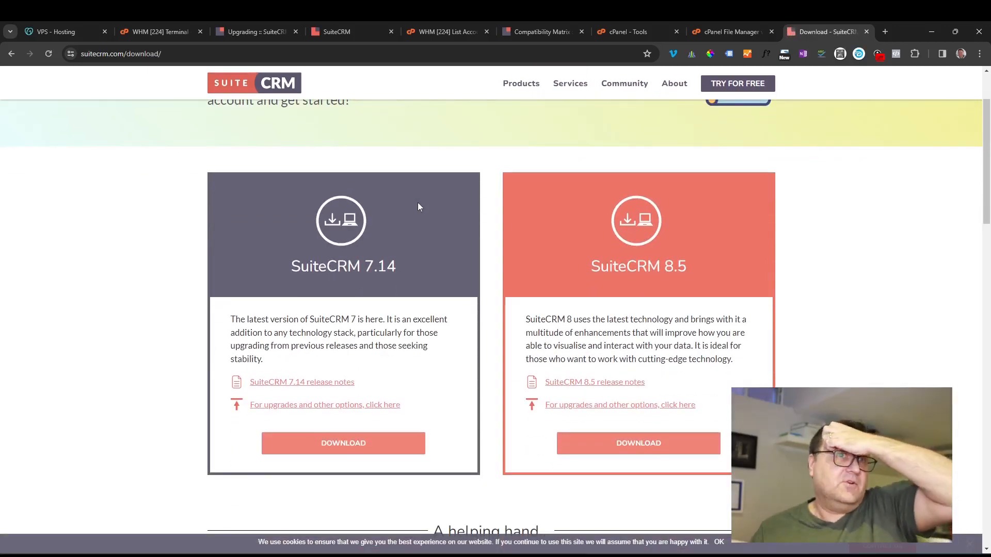
{"action": "mouse_move", "coordinate": [656, 303]}
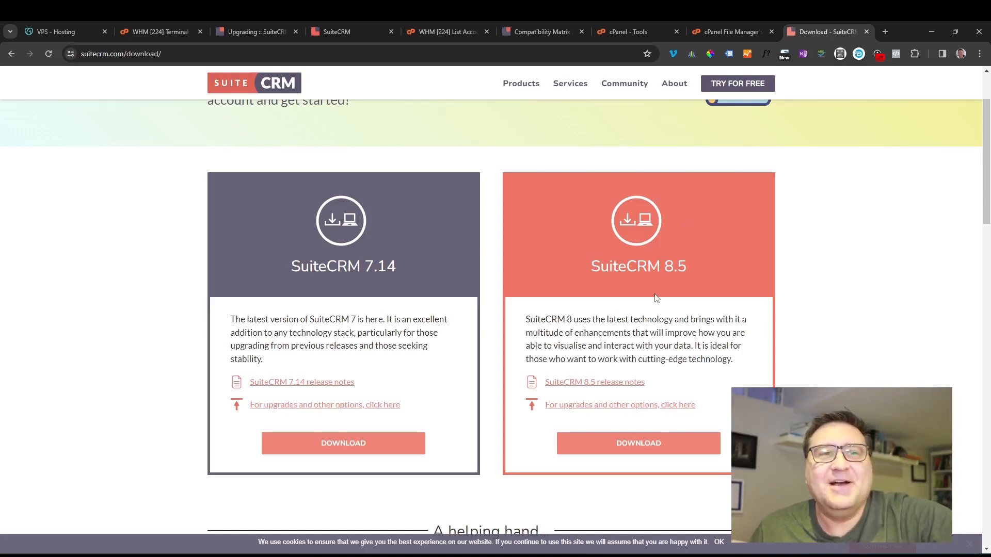
{"action": "mouse_move", "coordinate": [613, 318]}
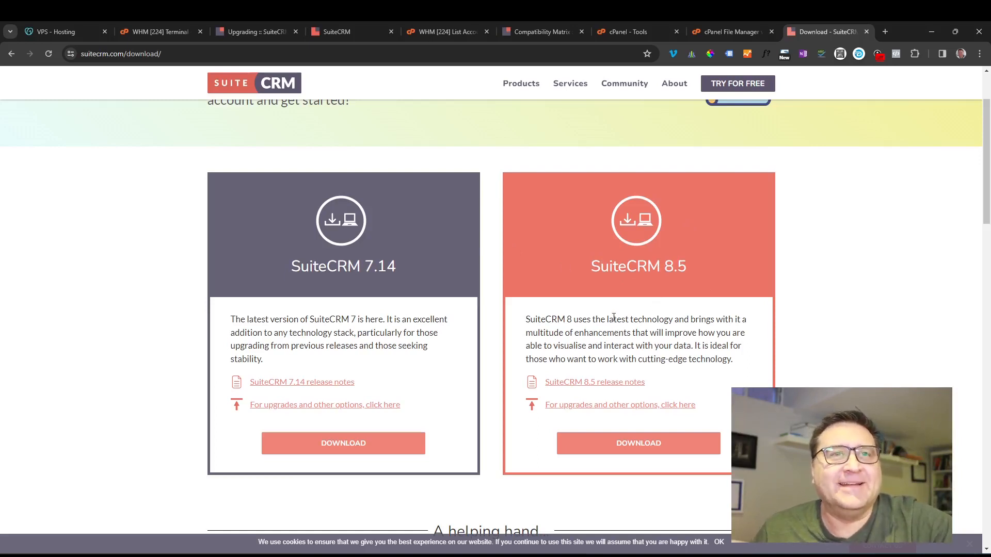
{"action": "mouse_move", "coordinate": [612, 312]}
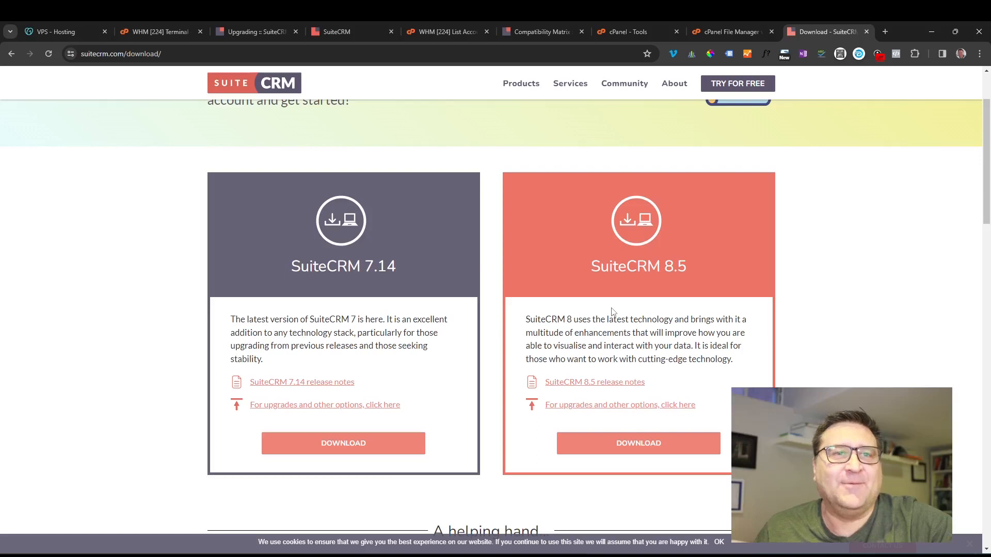
{"action": "scroll", "scroll_direction": "down", "scroll_amount": 3}
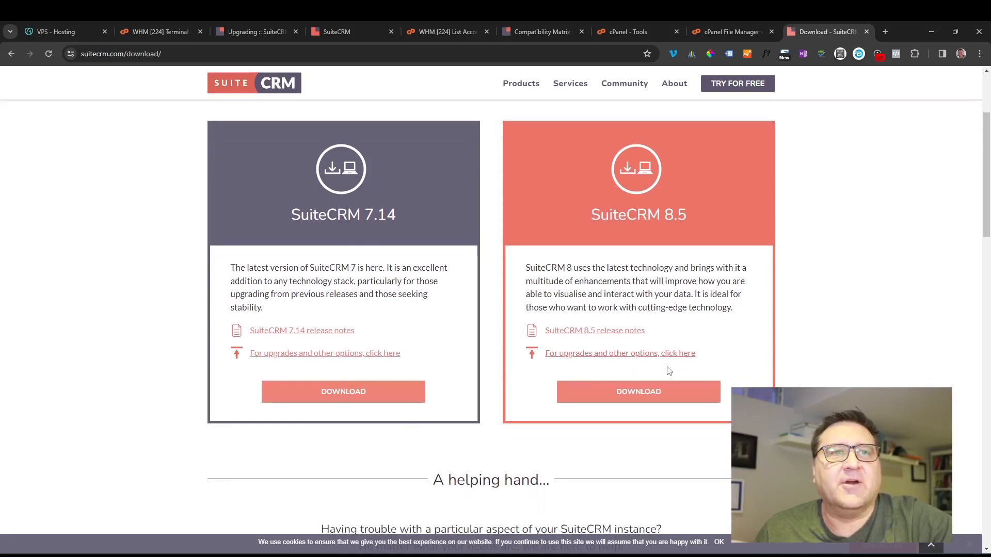
{"action": "left_click", "coordinate": [620, 353]}
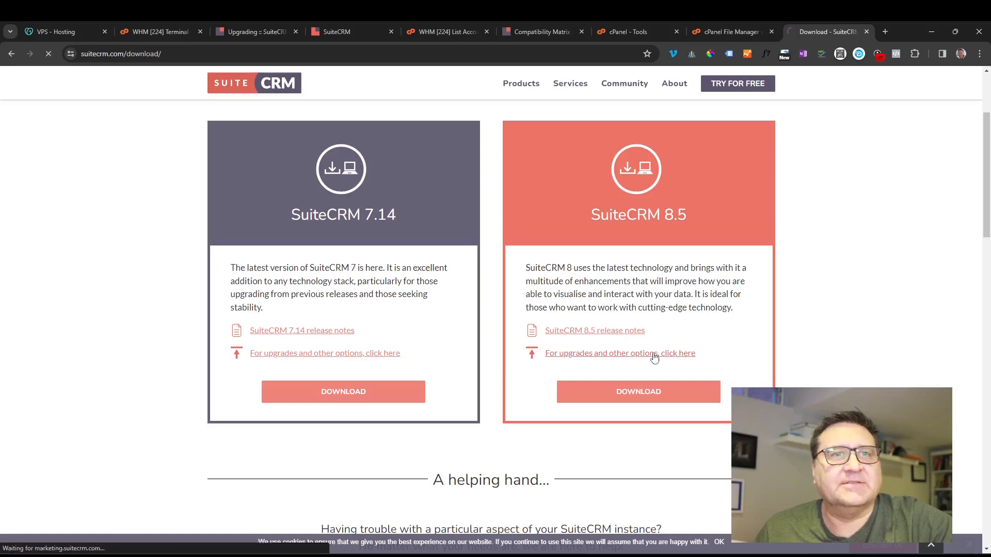
{"action": "left_click", "coordinate": [620, 353]}
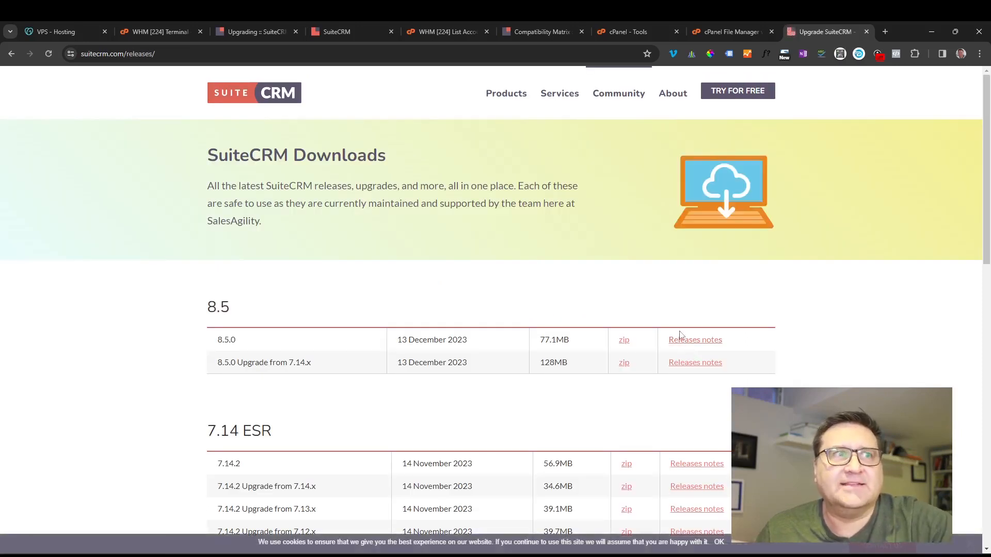
- Download the SuiteCRM 8.5.0 zip package from the release list
{"action": "scroll", "scroll_direction": "down", "scroll_amount": 3}
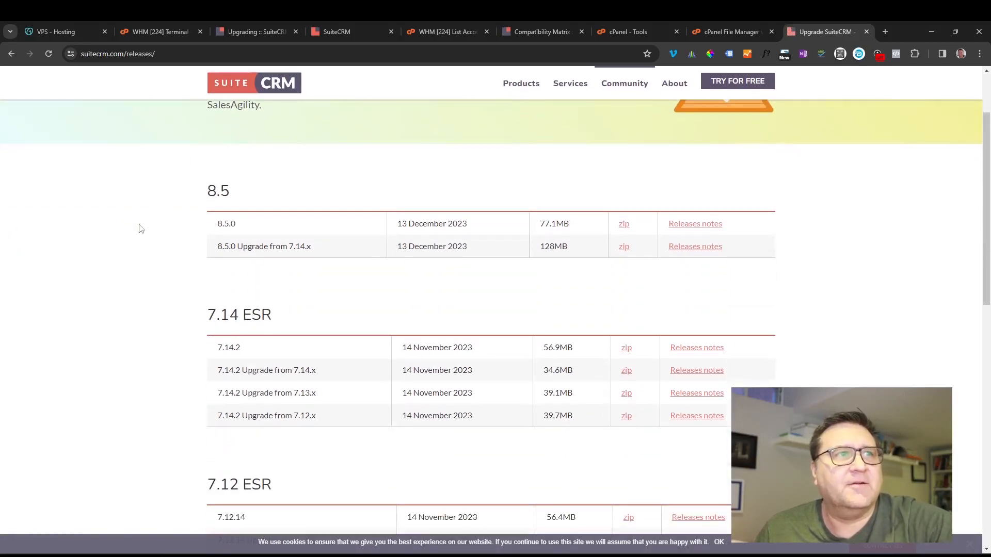
{"action": "mouse_move", "coordinate": [116, 244]}
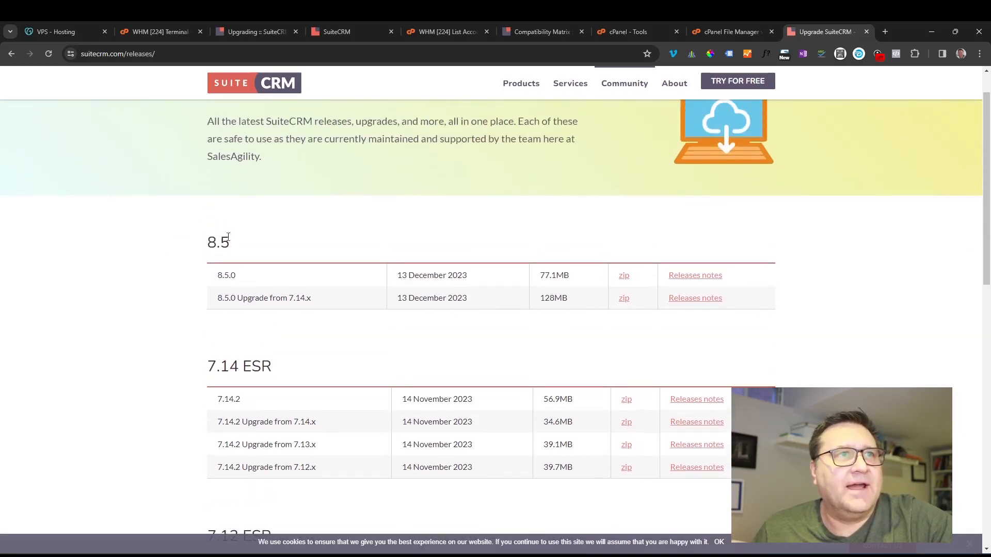
{"action": "mouse_move", "coordinate": [235, 273]}
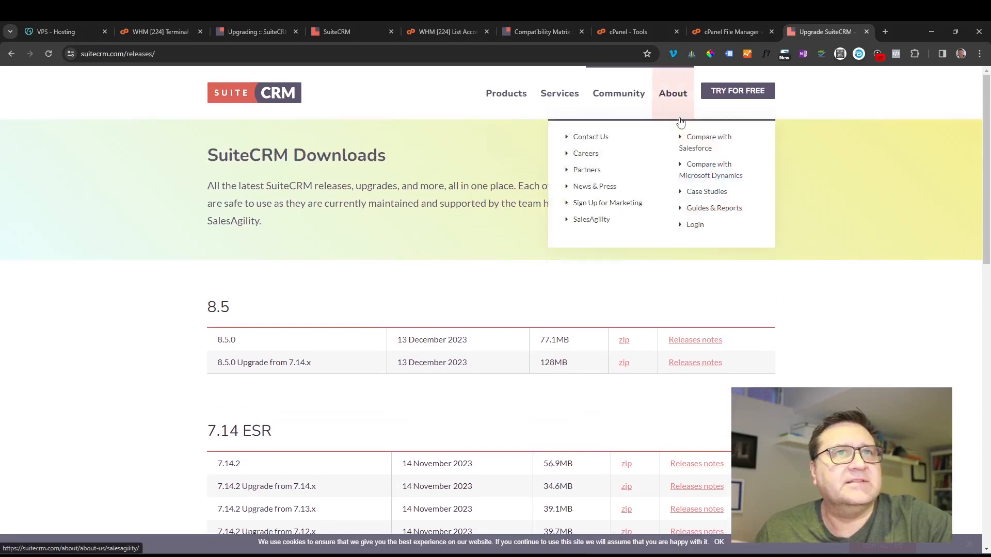
{"action": "scroll", "scroll_direction": "down", "scroll_amount": 3}
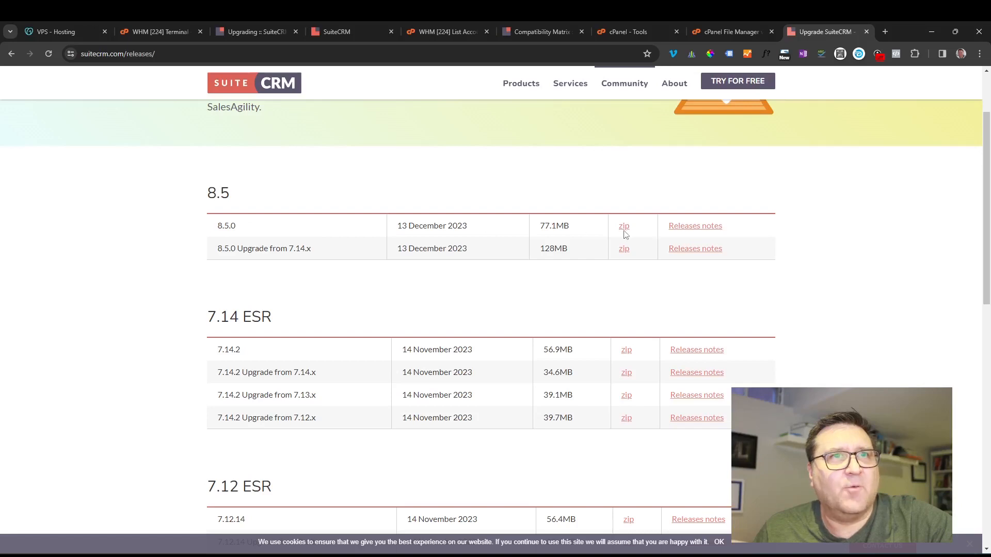
{"action": "left_click", "coordinate": [624, 226]}
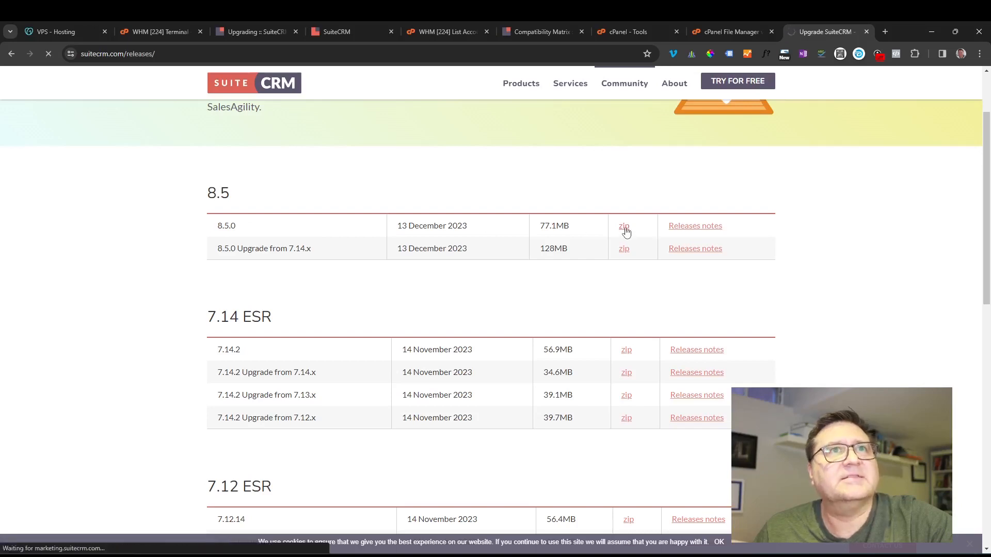
{"action": "left_click", "coordinate": [623, 226]}
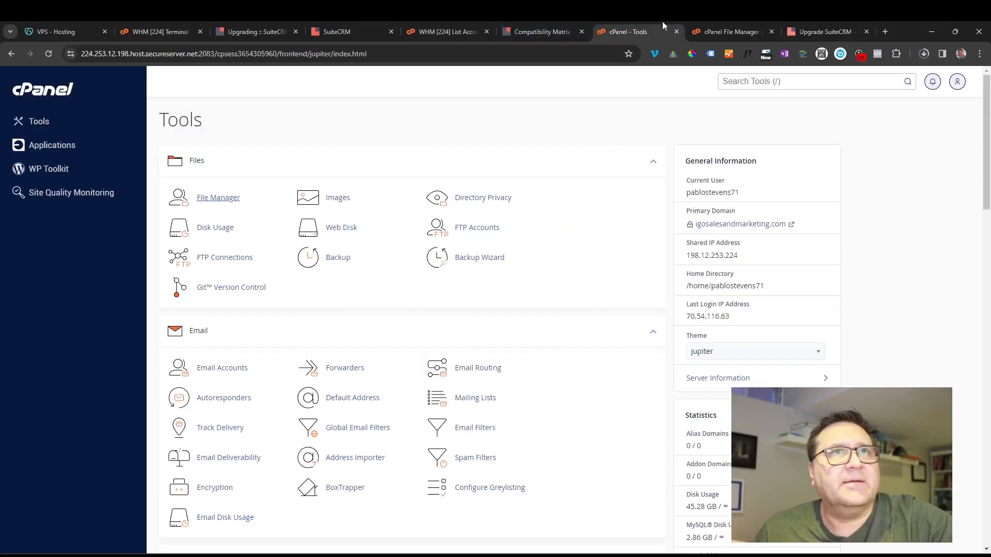
- Upload SuiteCRM-8.5.0.zip into testcrm's tmp/package/upgrade folder and return to its listing
{"action": "left_click", "coordinate": [730, 32]}
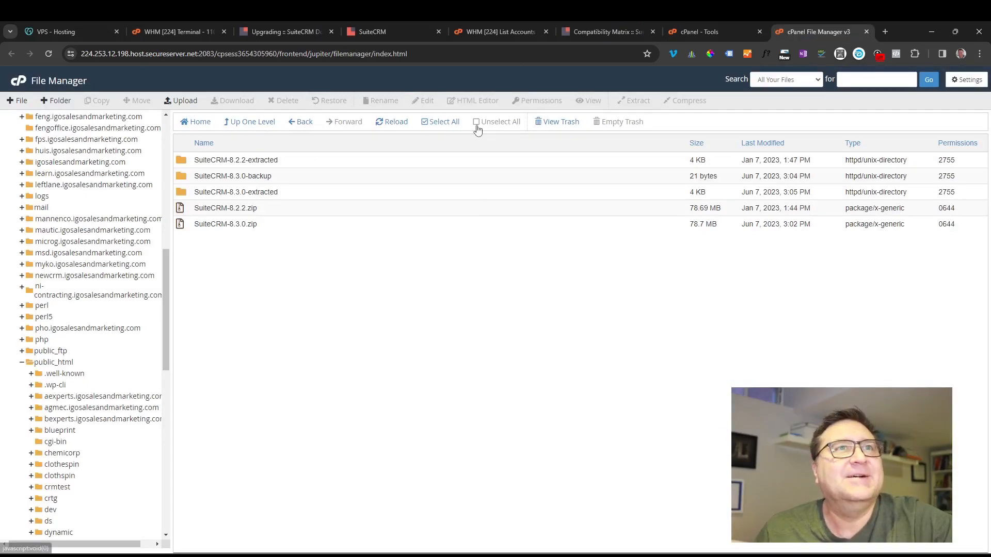
{"action": "left_click", "coordinate": [181, 100]}
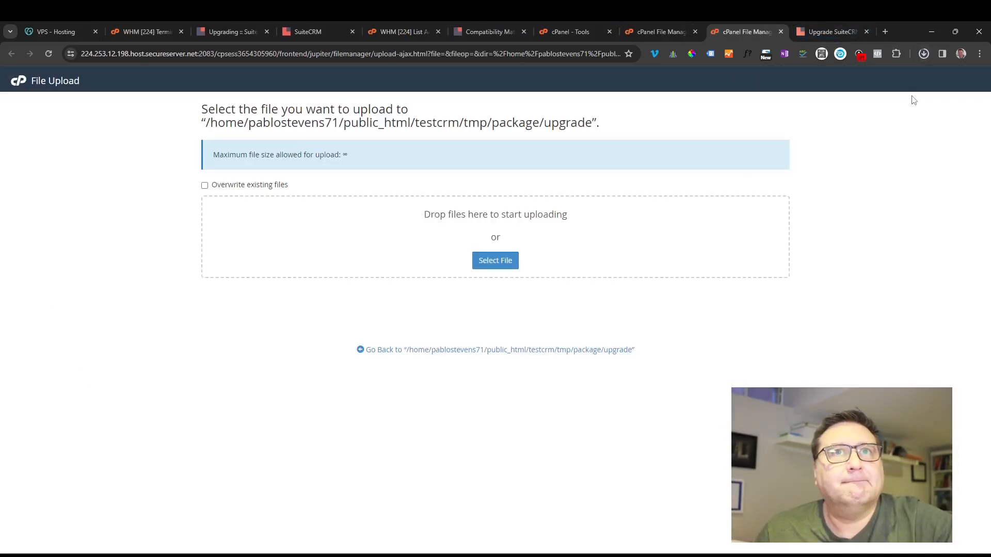
{"action": "left_click", "coordinate": [923, 54]}
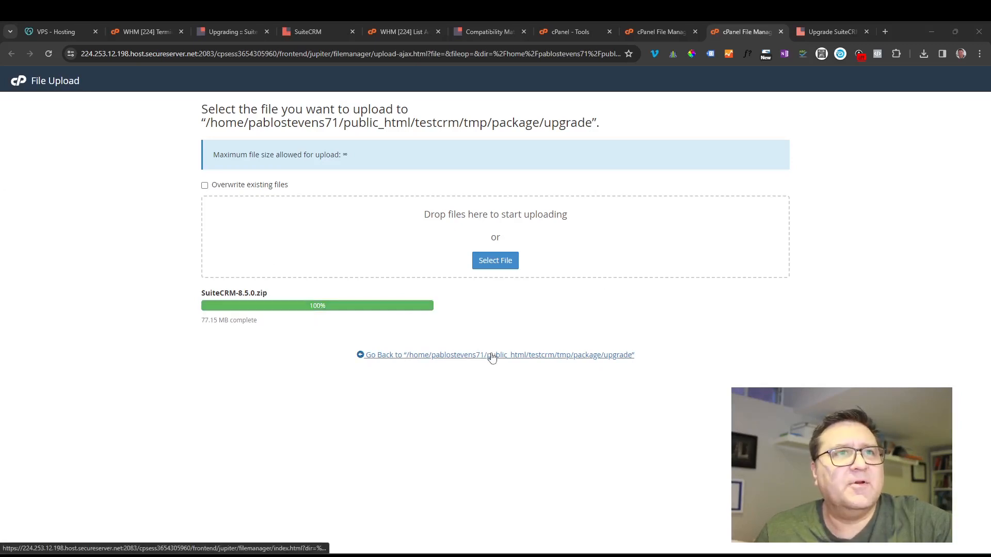
{"action": "left_click", "coordinate": [497, 354]}
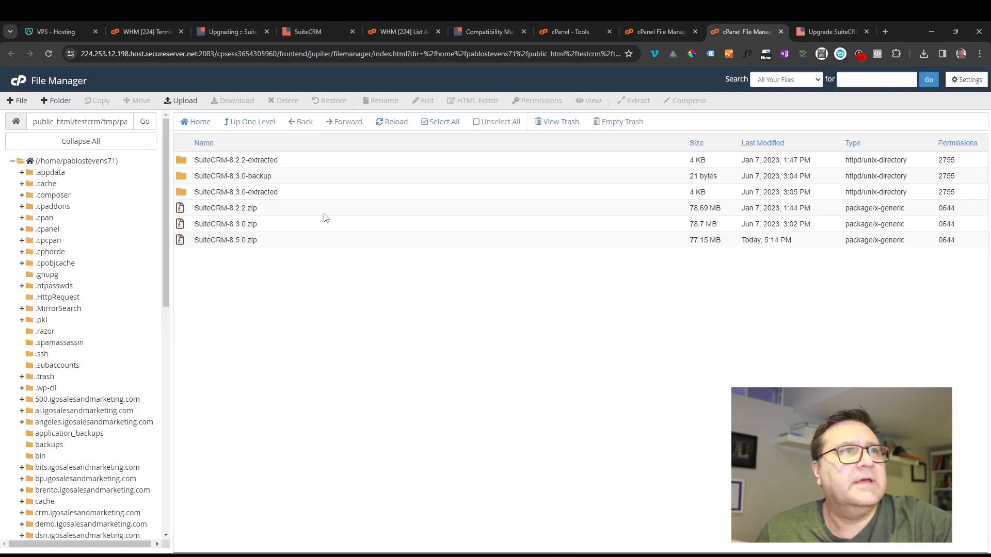
{"action": "left_click", "coordinate": [225, 239]}
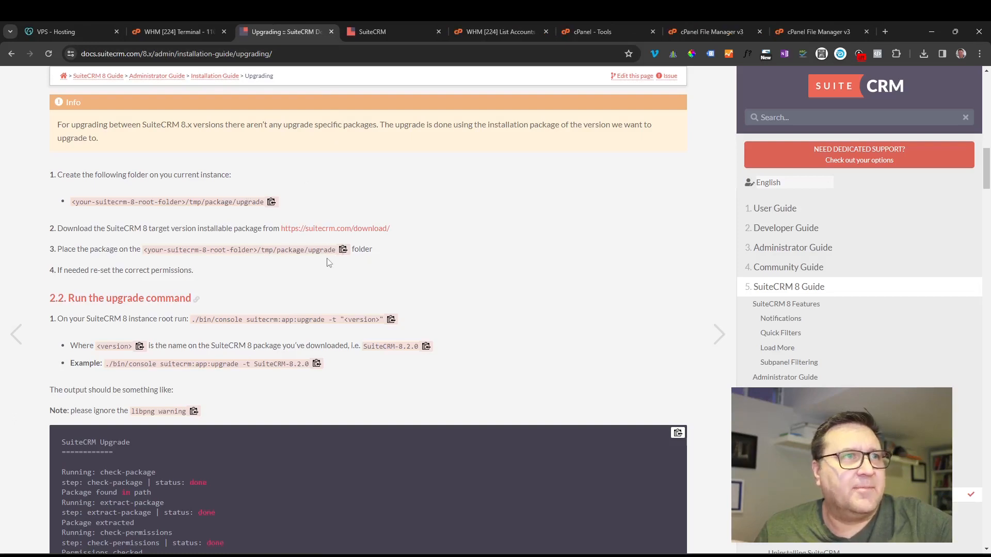
- Confirm the instance is on SuiteCRM 8.3.0, then switch to the WHM root terminal
{"action": "scroll", "scroll_direction": "down", "scroll_amount": 3}
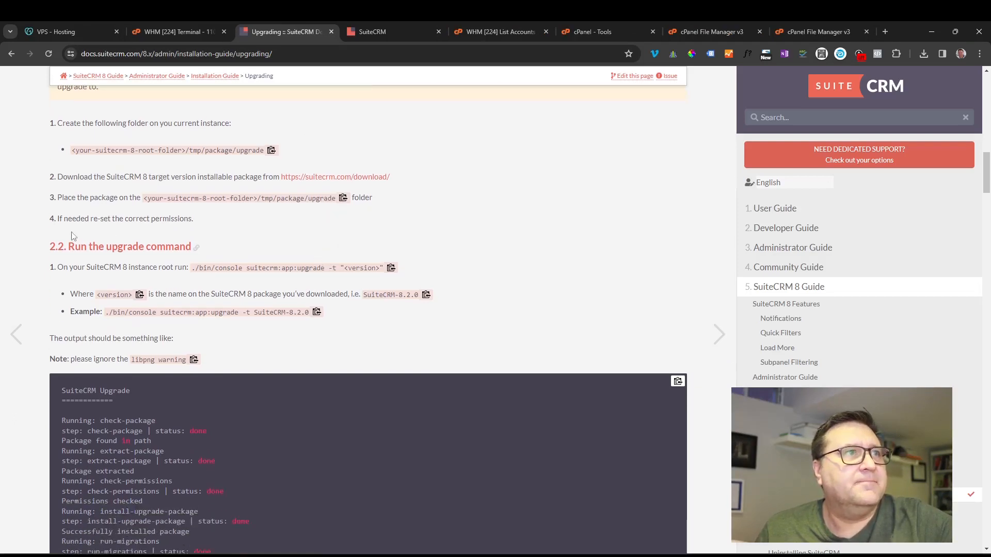
{"action": "scroll", "scroll_direction": "down", "scroll_amount": 3}
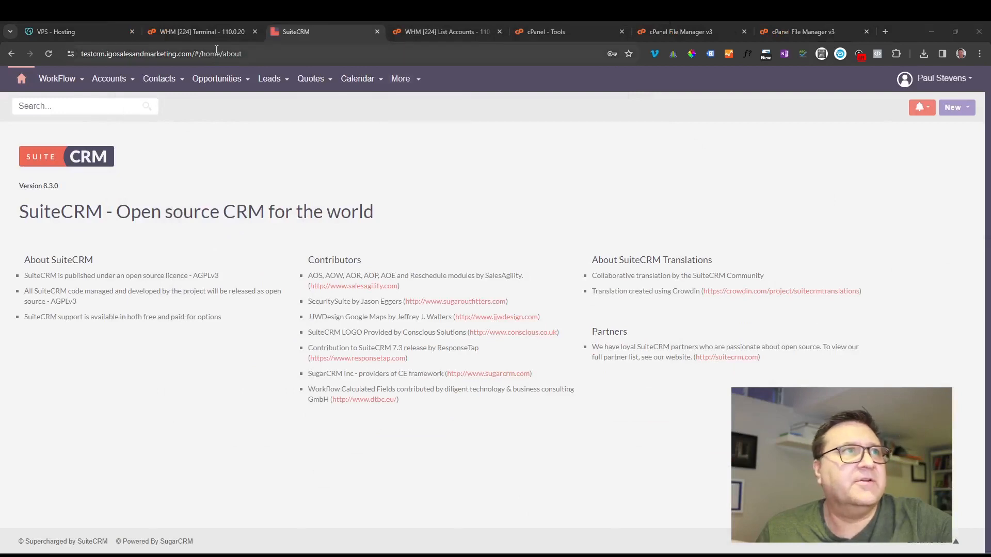
{"action": "left_click", "coordinate": [199, 32]}
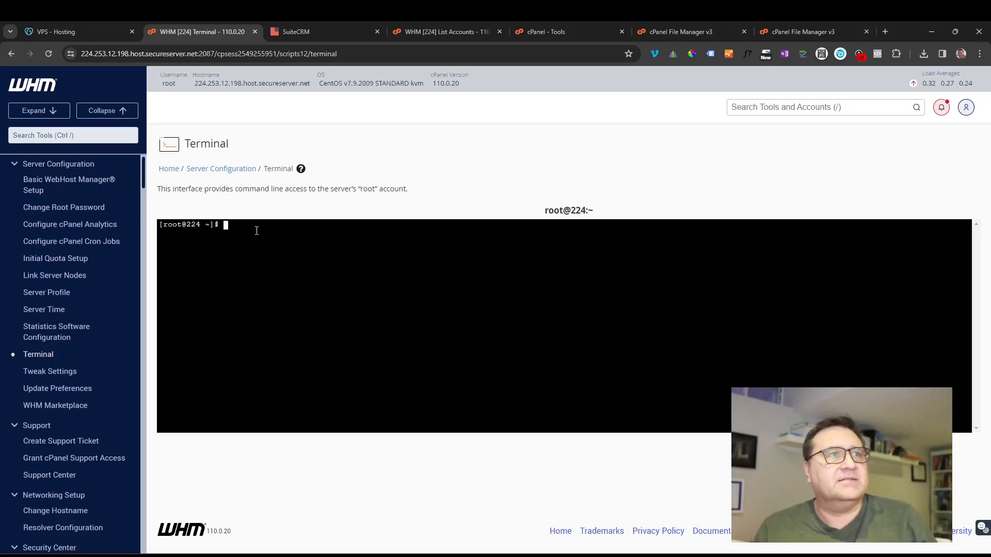
{"action": "type", "text": "ls"}
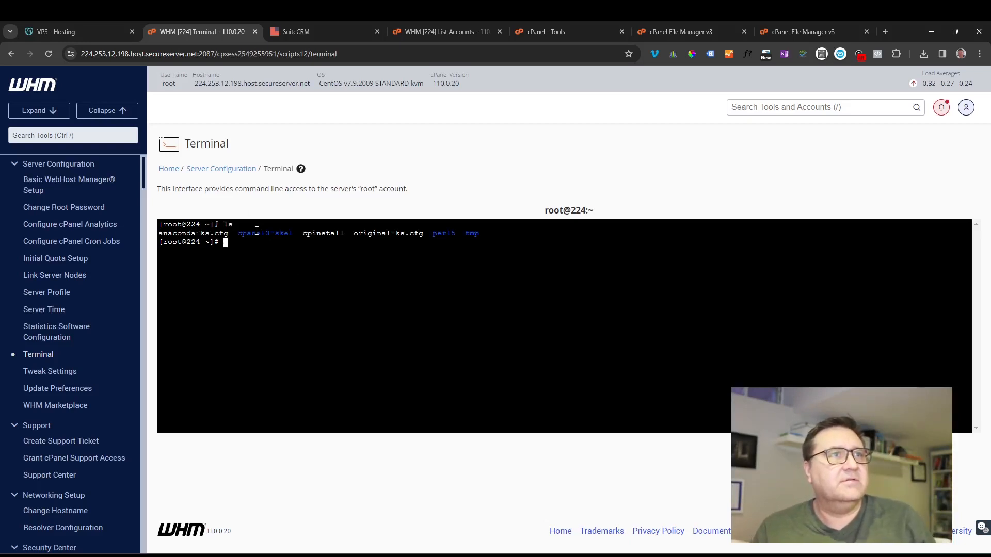
{"action": "type", "text": "cd testcrm"}
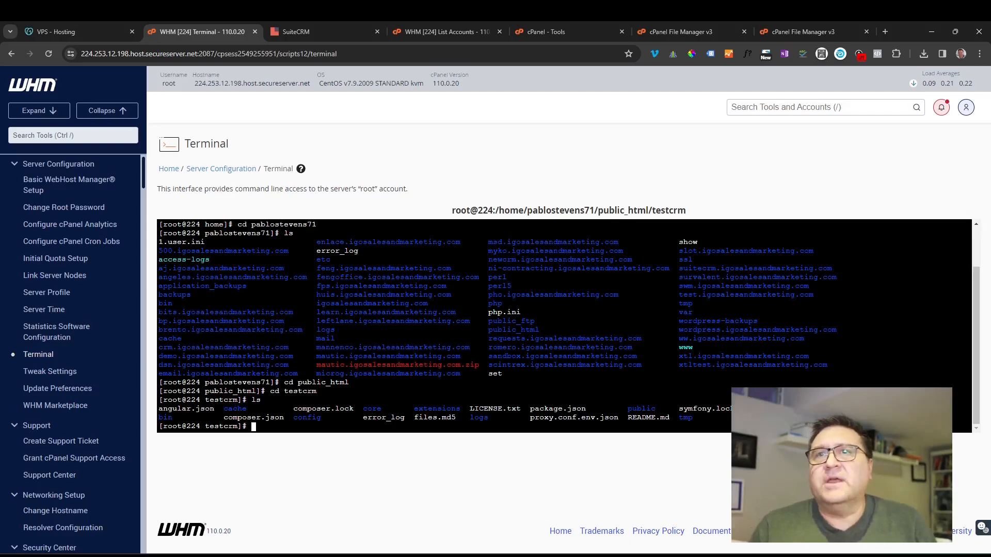
{"action": "type", "text": "."}
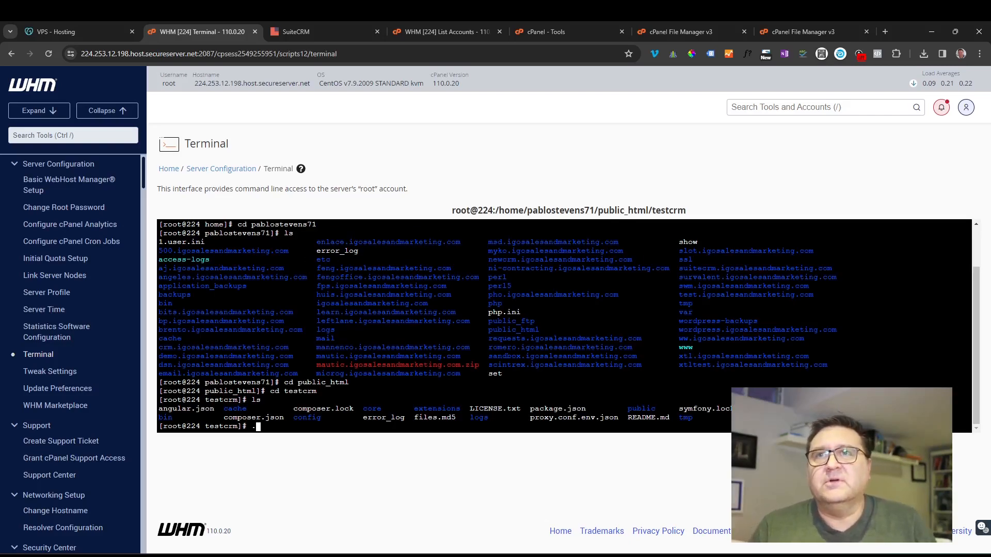
{"action": "type", "text": "/binc"}
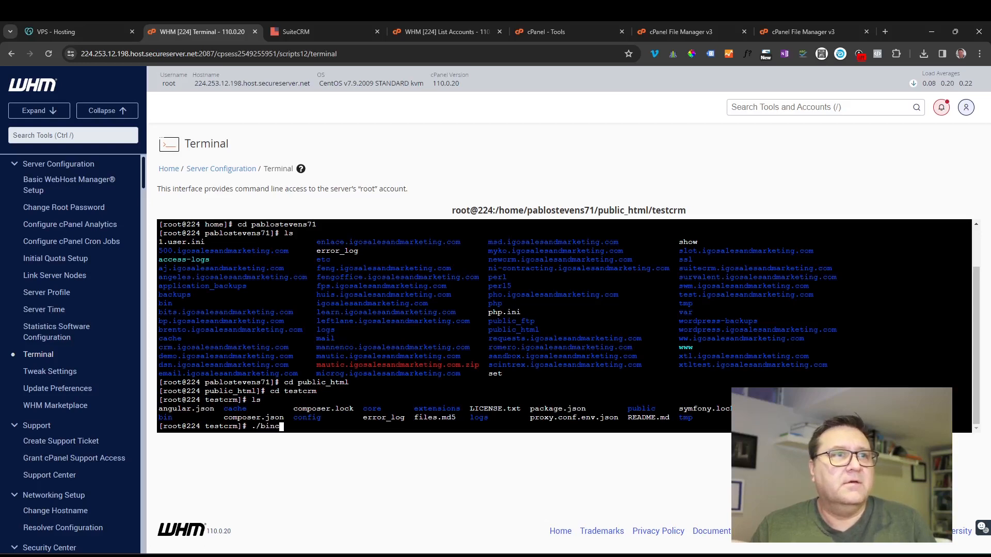
{"action": "type", "text": "/"}
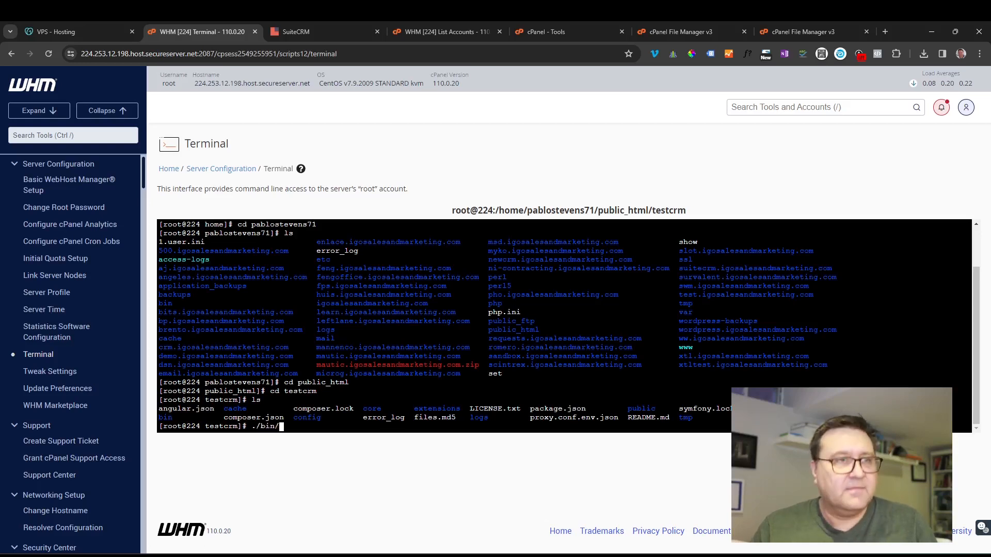
{"action": "type", "text": "console suitecrm"}
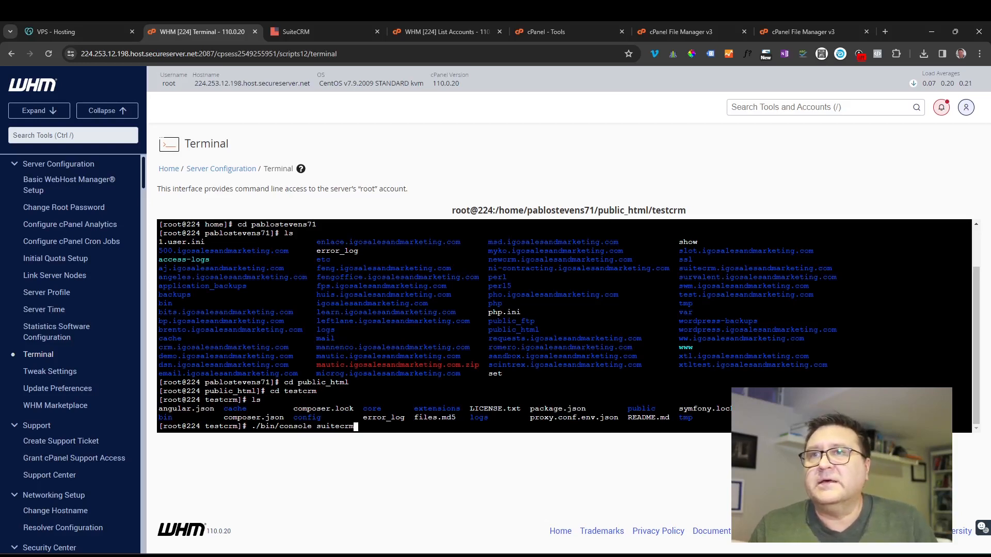
- Complete the command suitecrm:app:upgrade -t SuitCRM-8.5.0 without running it
{"action": "type", "text": ":app:"}
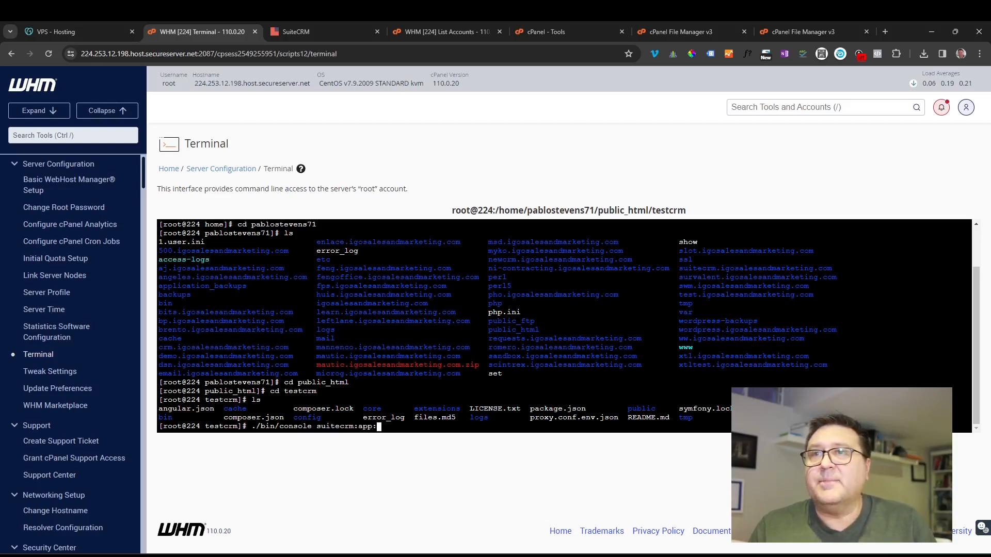
{"action": "type", "text": "upgrade"}
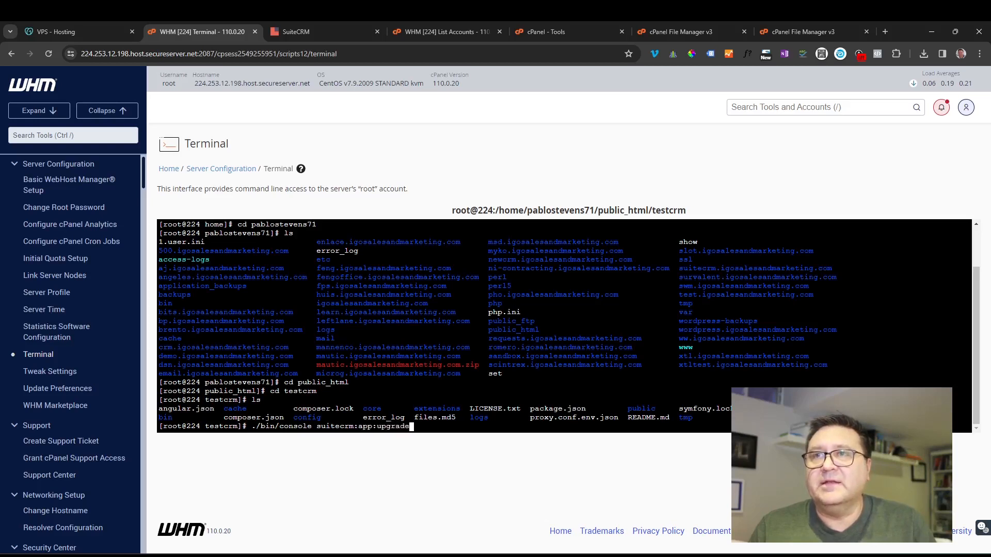
{"action": "type", "text": "-t"}
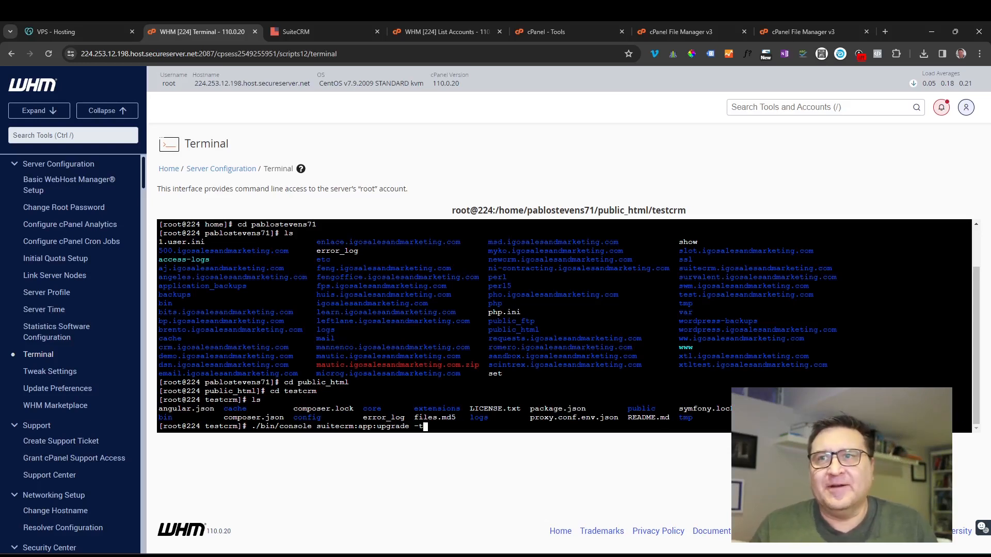
{"action": "type", "text": "\""}
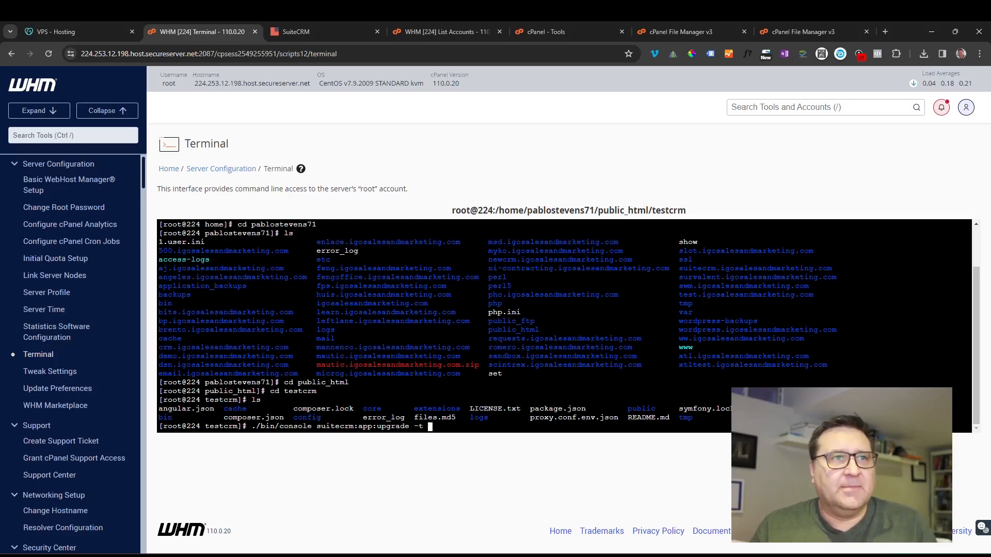
{"action": "type", "text": "SuitCRM-8.5.0"}
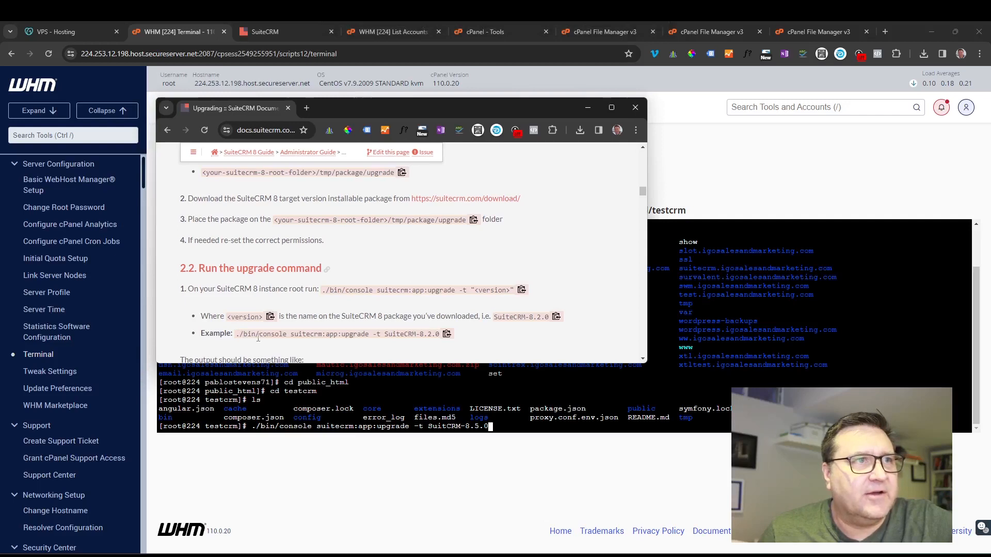
{"action": "mouse_move", "coordinate": [328, 346]}
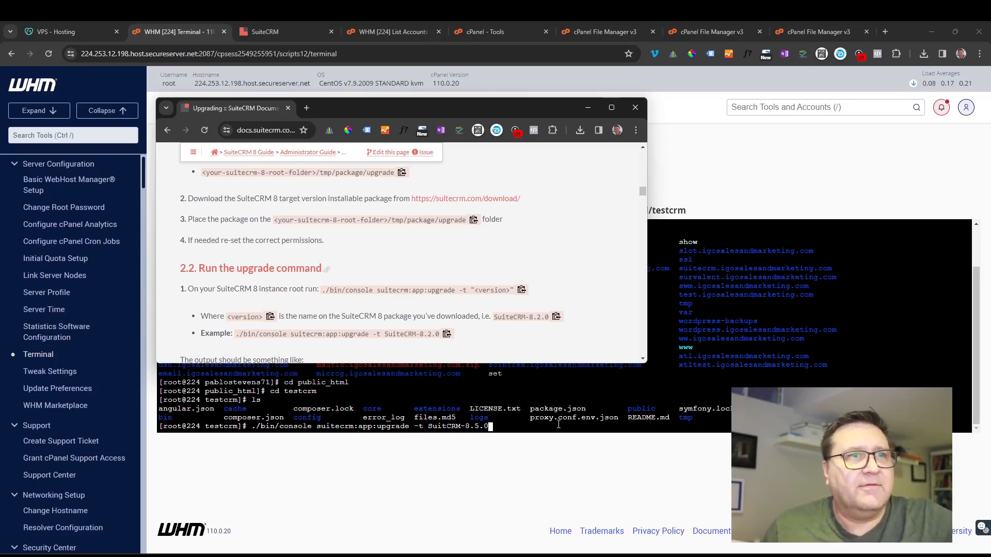
- Run the upgrade, rerun it with the corrected SuiteCRM-8.5.0 name after 'Package not found'
{"action": "left_click", "coordinate": [635, 108]}
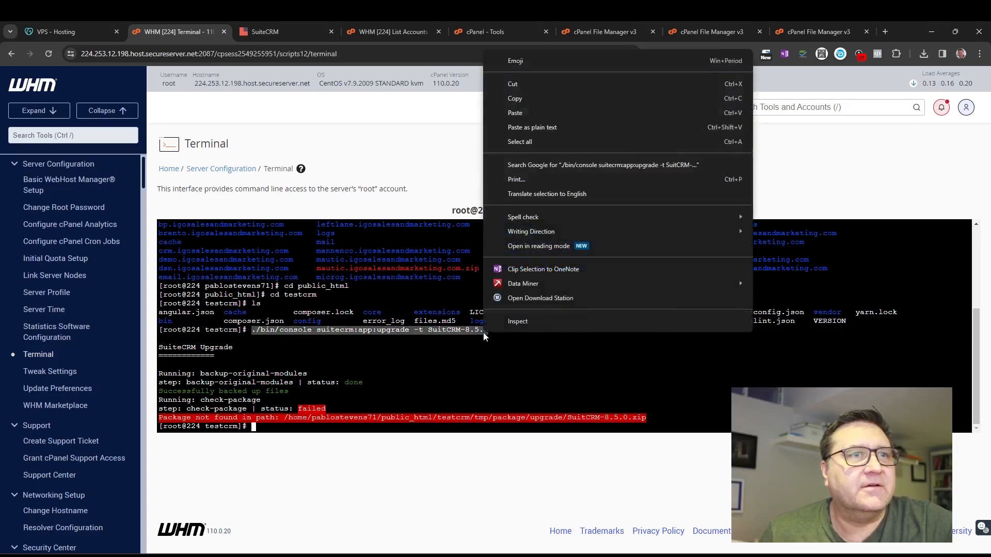
{"action": "left_click", "coordinate": [283, 436]}
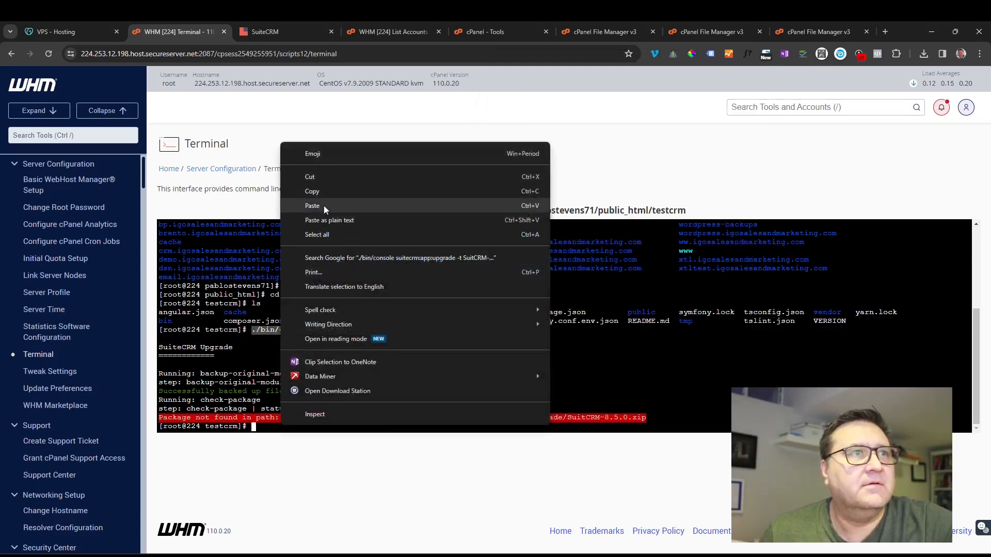
{"action": "left_click", "coordinate": [311, 205]}
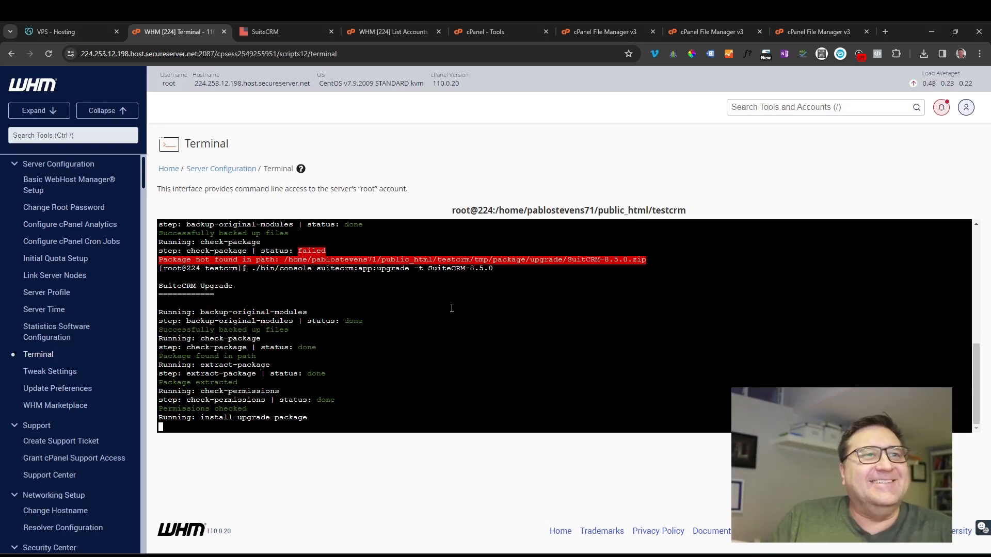
{"action": "mouse_move", "coordinate": [463, 353]}
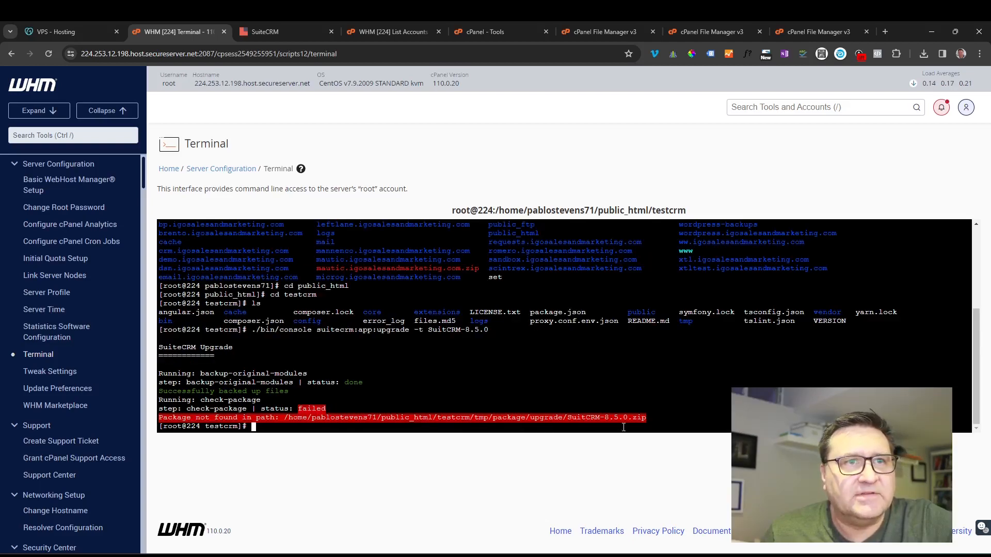
{"action": "left_click", "coordinate": [392, 32]}
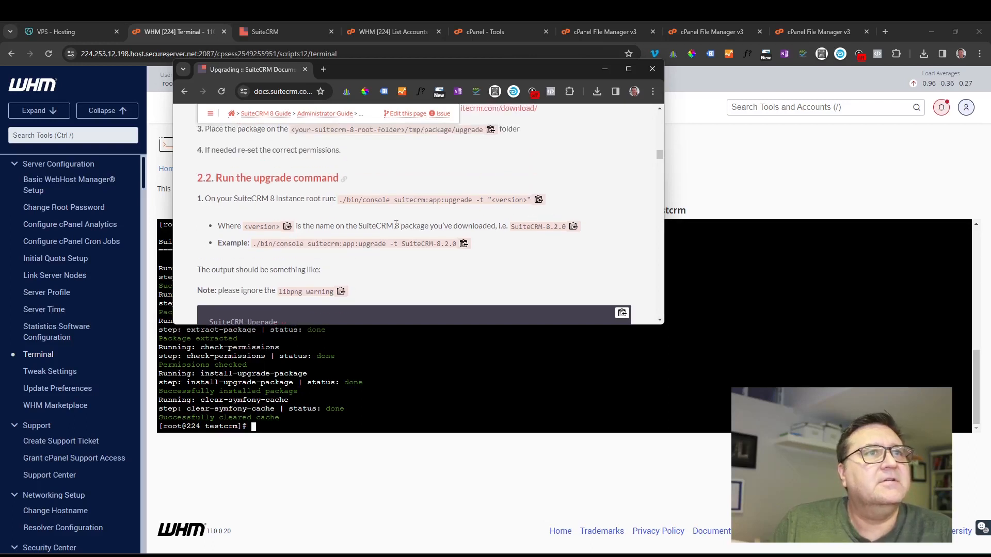
- Copy the section 2.3 upgrade-finalize command from the docs into the WHM terminal
{"action": "scroll", "scroll_direction": "down", "scroll_amount": 3}
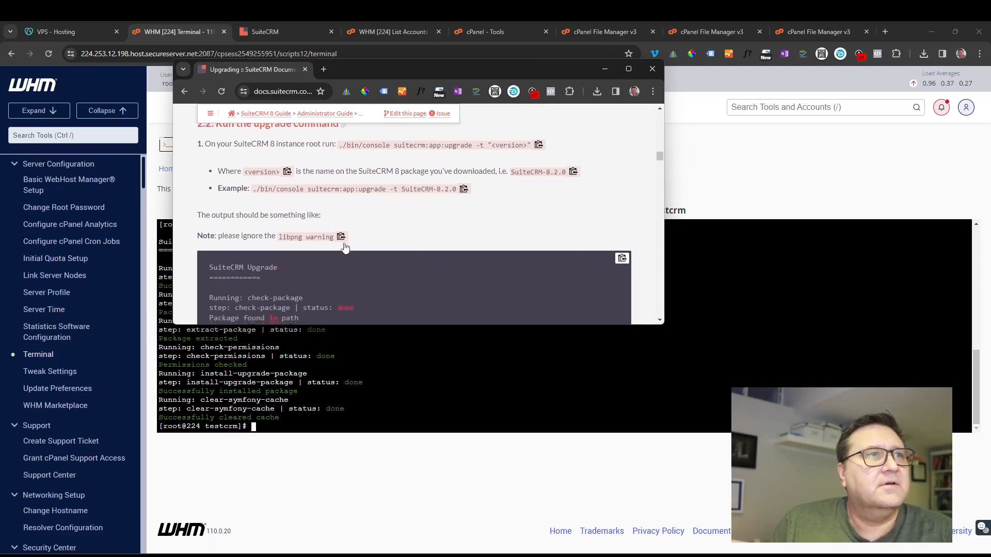
{"action": "scroll", "scroll_direction": "down", "scroll_amount": 3}
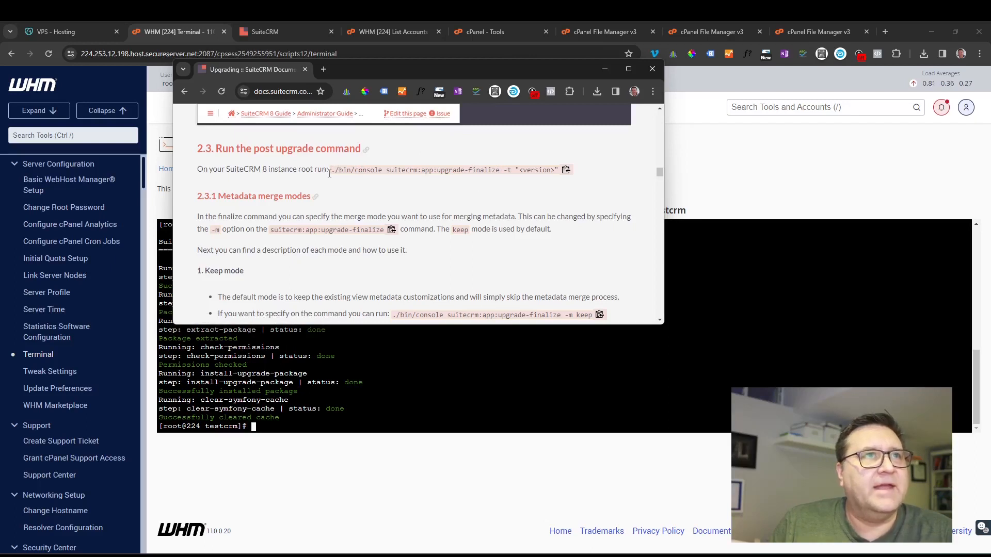
{"action": "left_click_drag", "start_coordinate": [331, 169], "coordinate": [508, 169]}
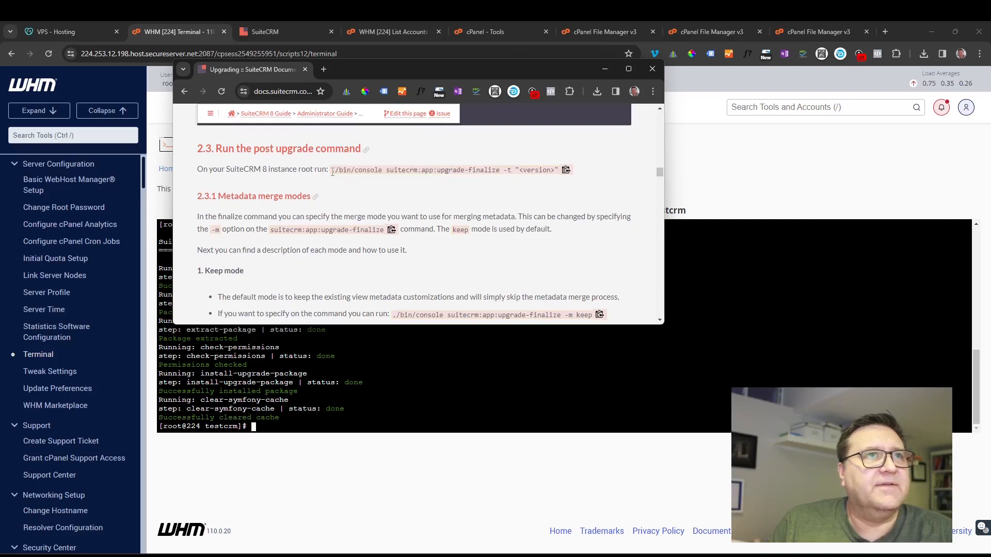
{"action": "left_click", "coordinate": [566, 170]}
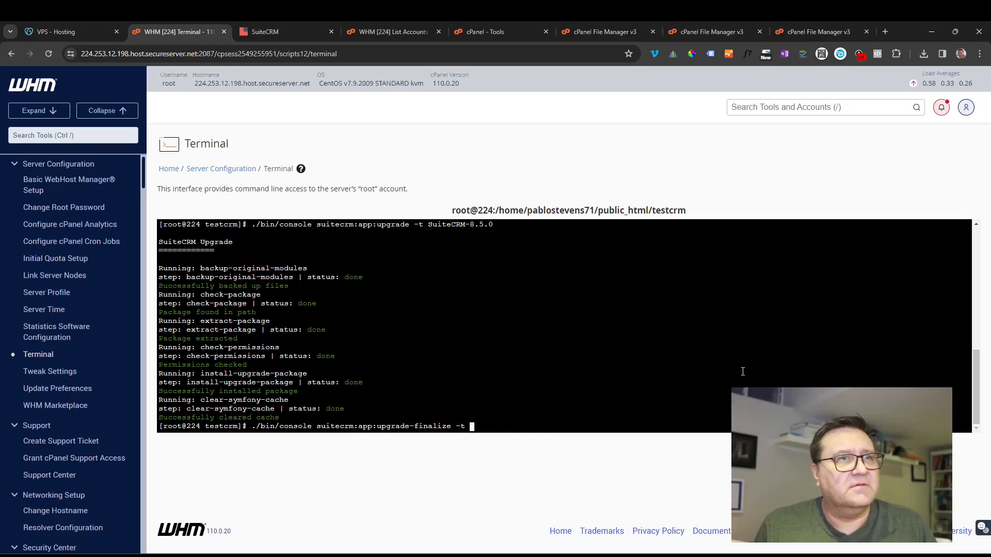
- Run suitecrm:app:upgrade-finalize -t SuiteCRM-8.5.0 so the legacy post-upgrade starts
{"action": "type", "text": "Suite"}
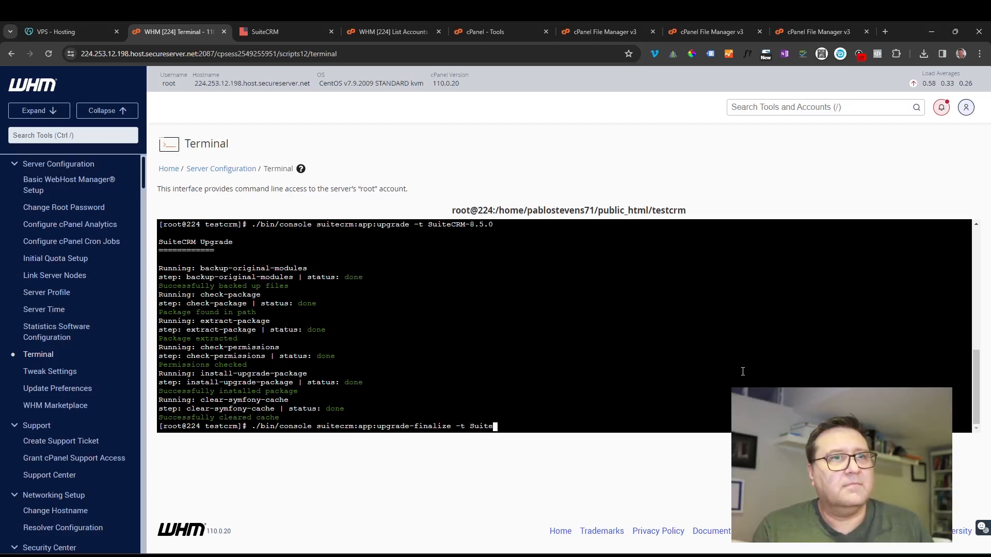
{"action": "type", "text": "CRM"}
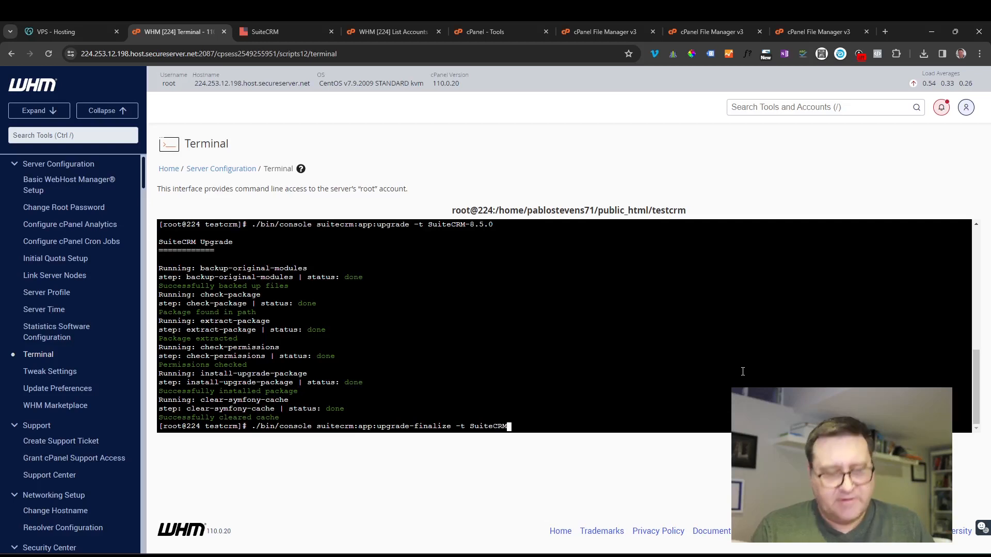
{"action": "type", "text": "8."}
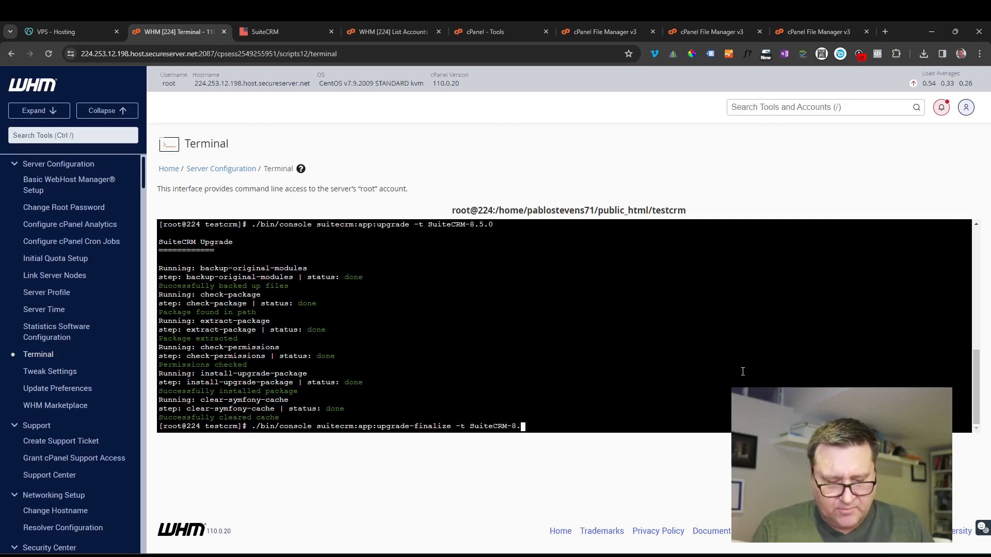
{"action": "type", "text": "5.0"}
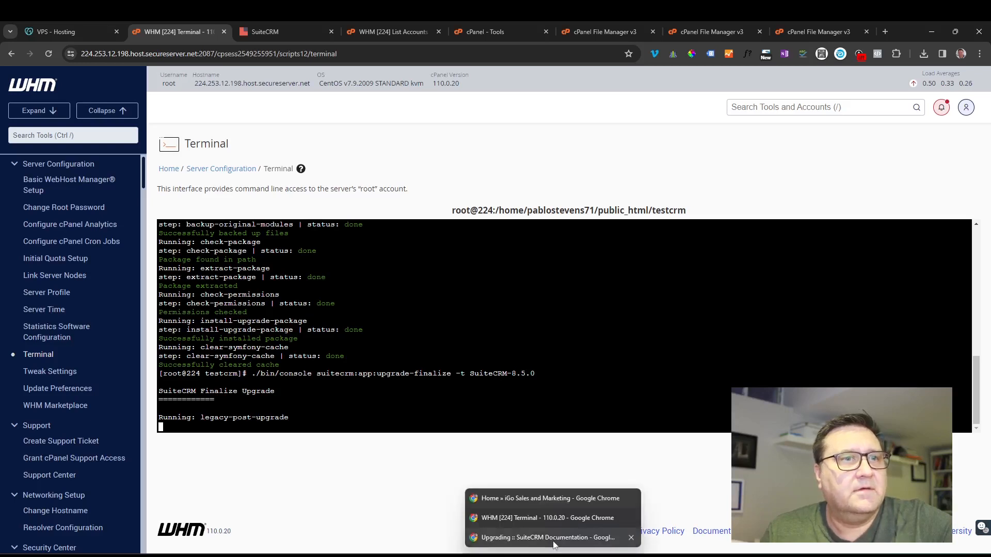
- Read section 2.3.1 Metadata merge modes, covering the Keep and Merge mode descriptions
{"action": "left_click", "coordinate": [545, 537]}
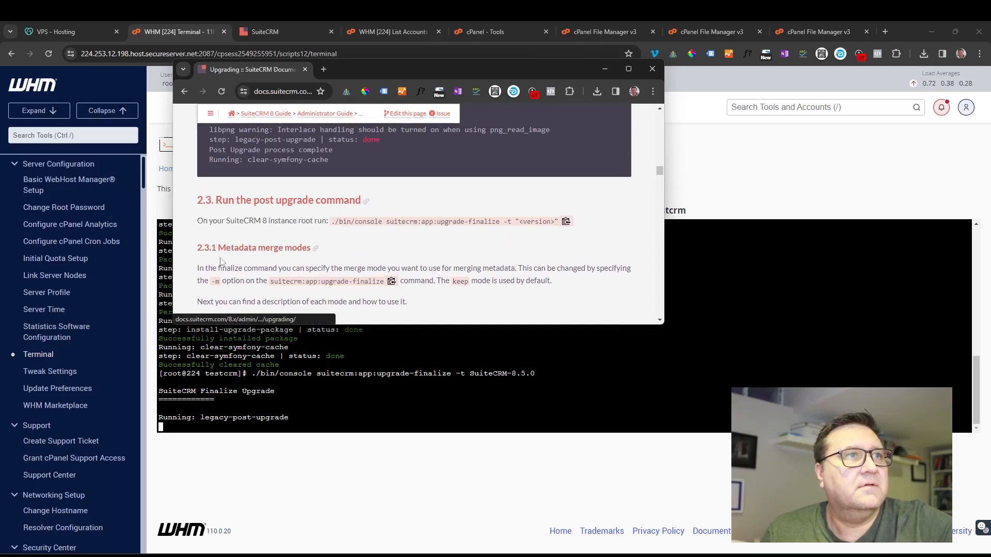
{"action": "scroll", "scroll_direction": "down", "scroll_amount": 3}
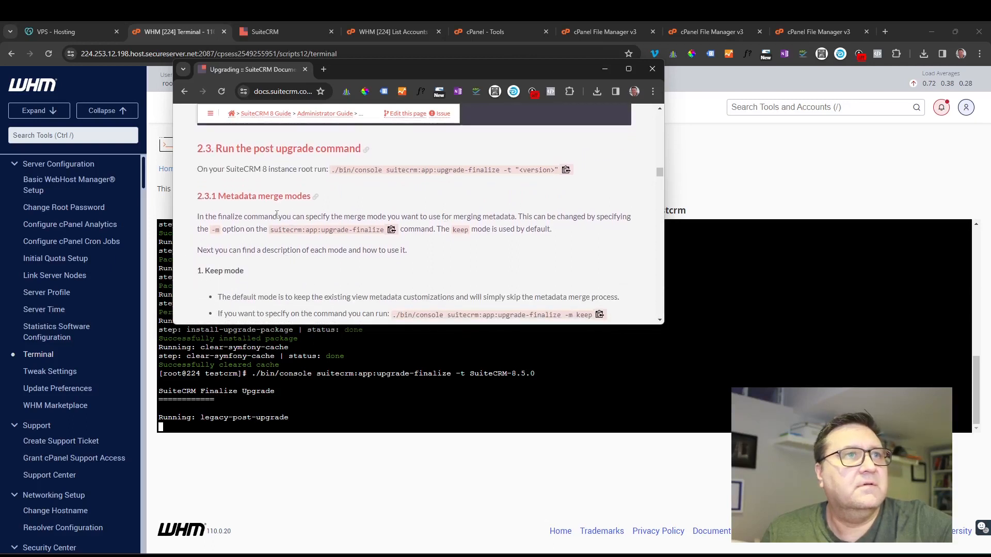
{"action": "scroll", "scroll_direction": "down", "scroll_amount": 3}
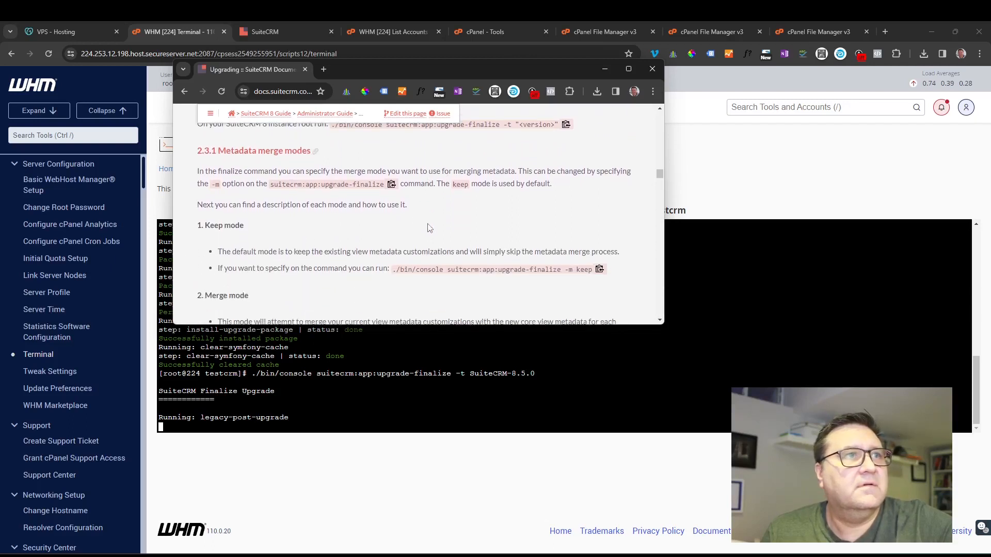
{"action": "scroll", "scroll_direction": "down", "scroll_amount": 3}
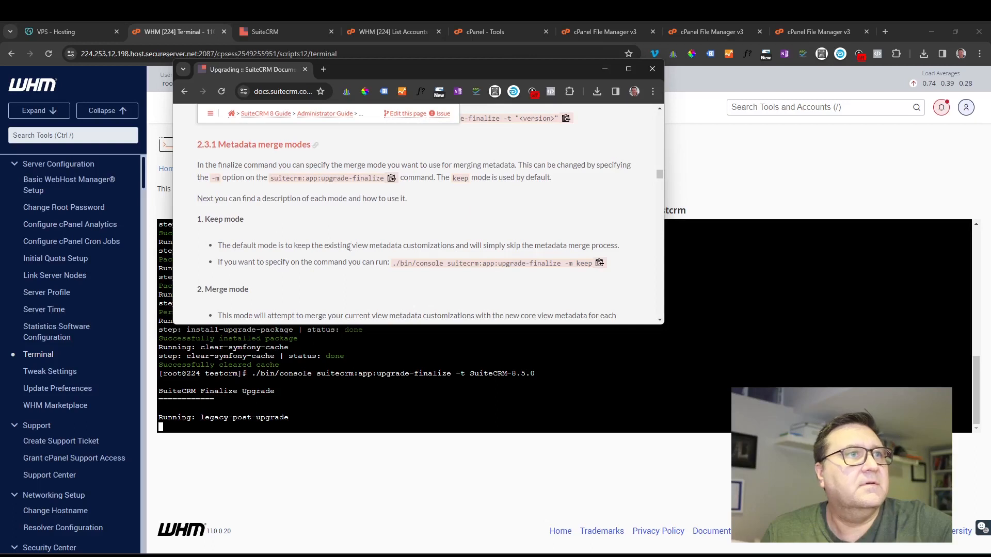
{"action": "mouse_move", "coordinate": [289, 274]}
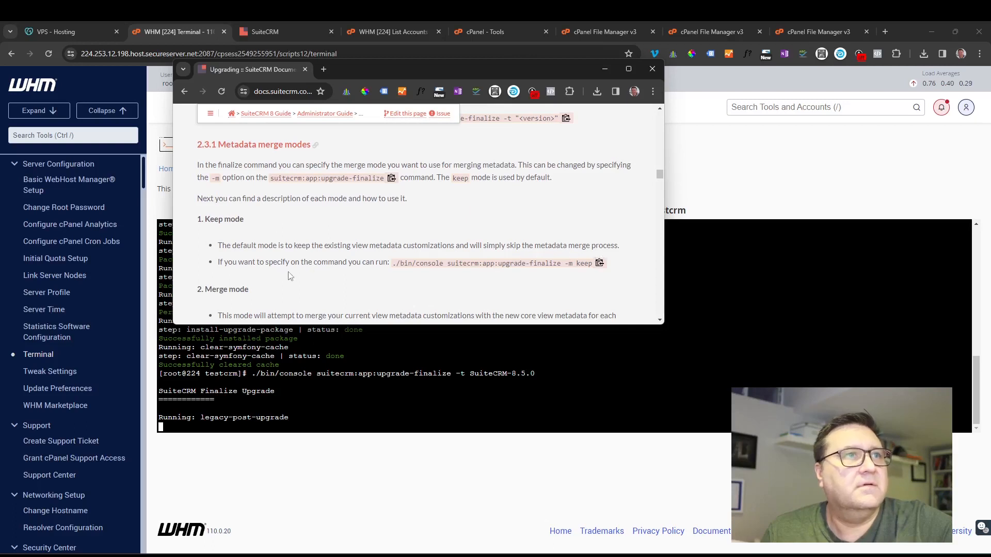
{"action": "scroll", "scroll_direction": "down", "scroll_amount": 3}
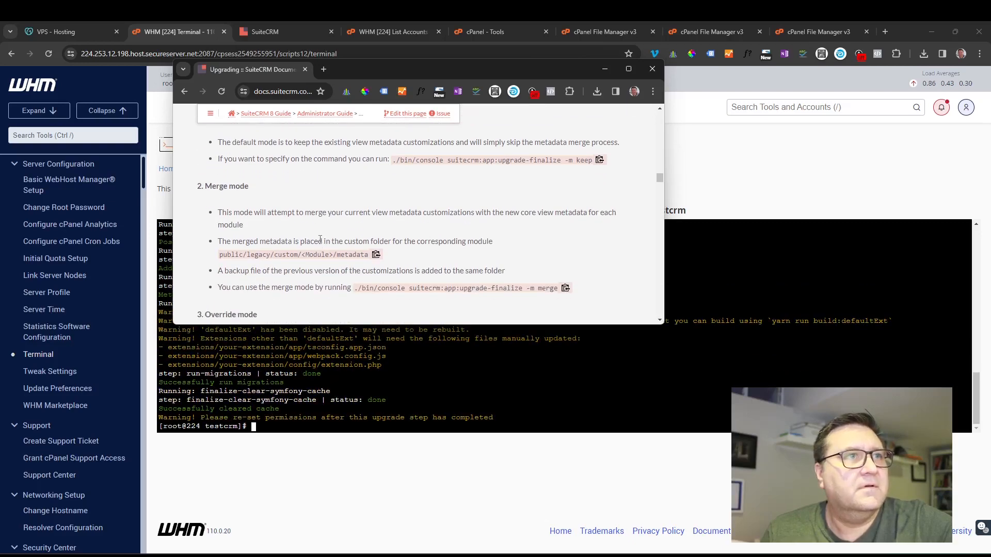
{"action": "scroll", "scroll_direction": "down", "scroll_amount": 3}
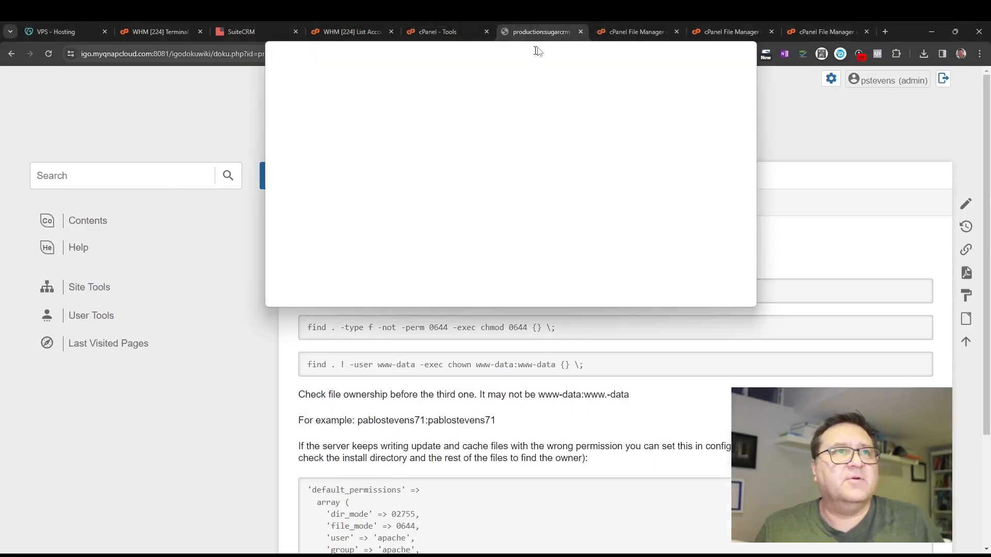
- Select the find/chmod directory permissions command on the wiki page for copying
{"action": "left_click", "coordinate": [449, 32]}
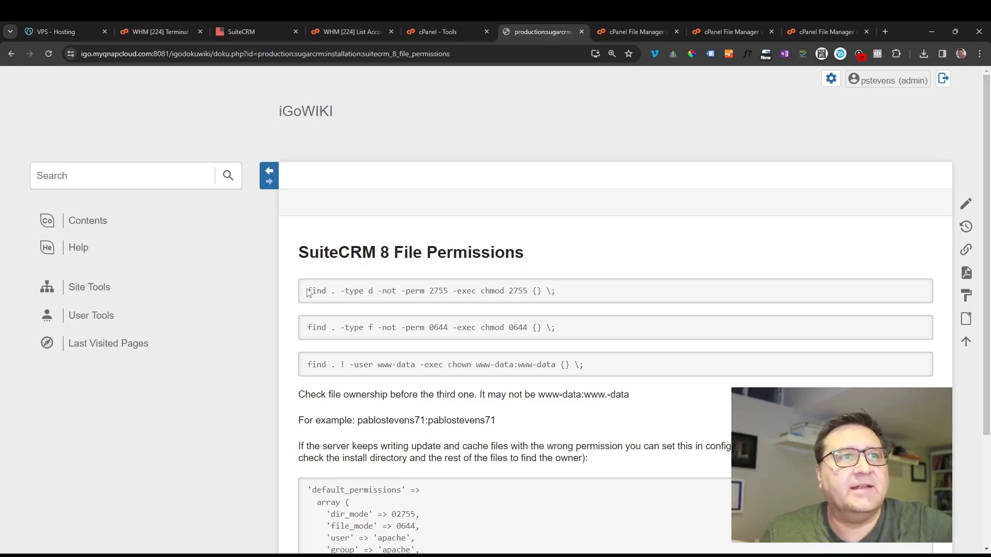
{"action": "triple_click", "coordinate": [429, 291]}
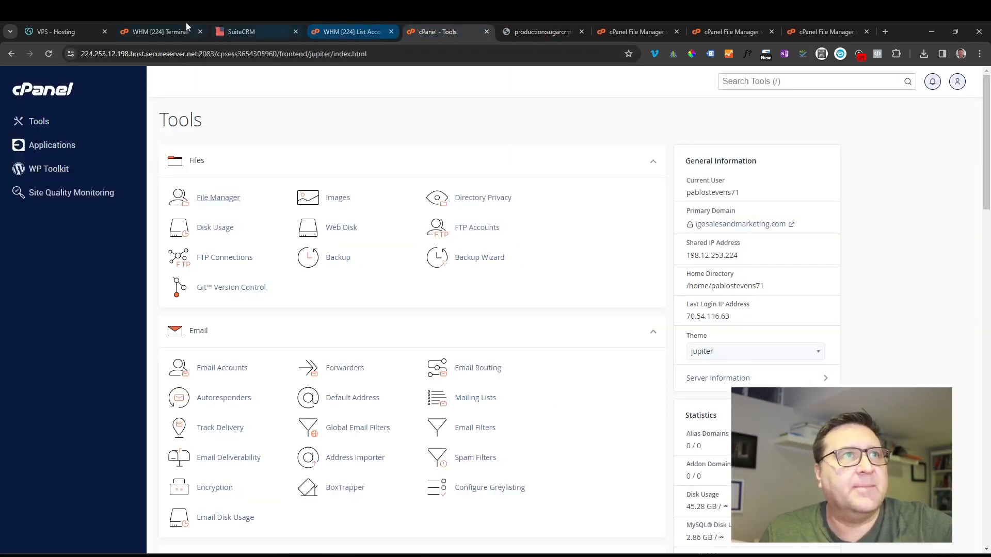
- Switch back to the WHM Terminal tab showing the finished finalize output
{"action": "left_click", "coordinate": [158, 32]}
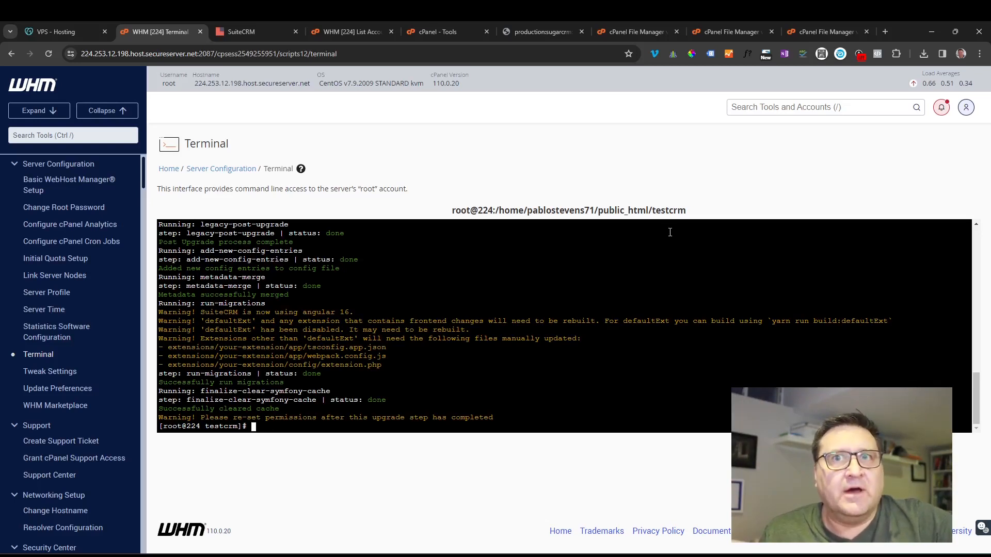
- Run the chmod 2755 directories command, then fetch and run the chmod 0644 files command
{"action": "right_click", "coordinate": [354, 285]}
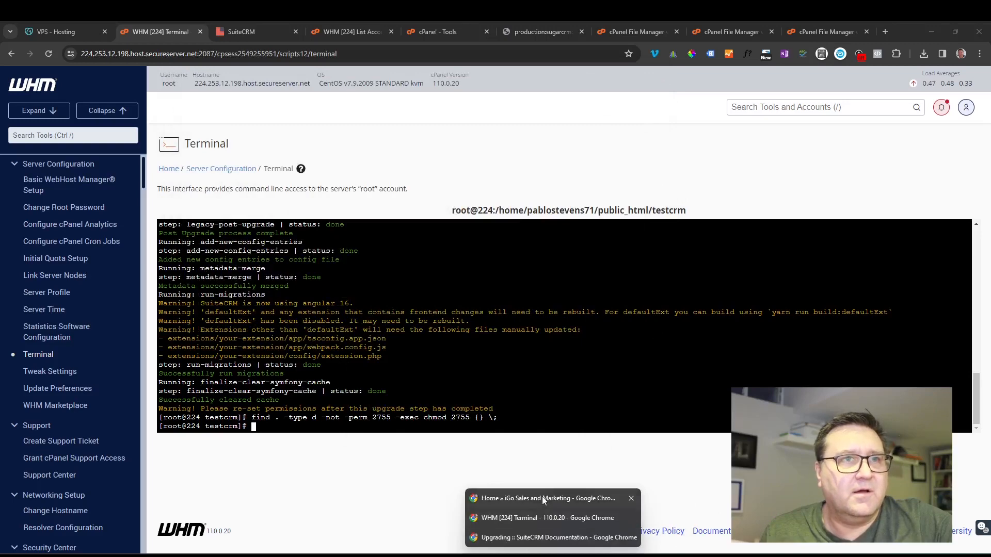
{"action": "left_click", "coordinate": [542, 32]}
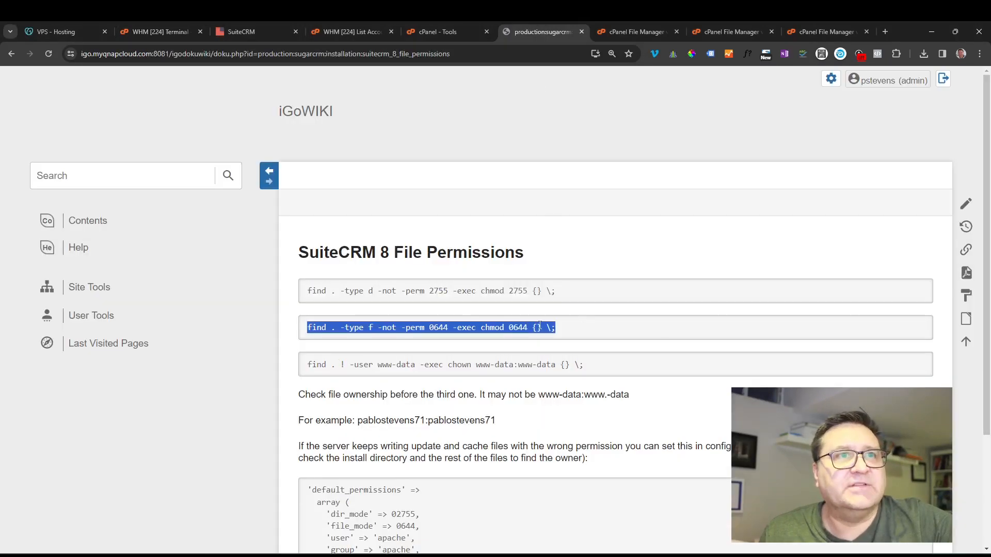
{"action": "left_click", "coordinate": [158, 32]}
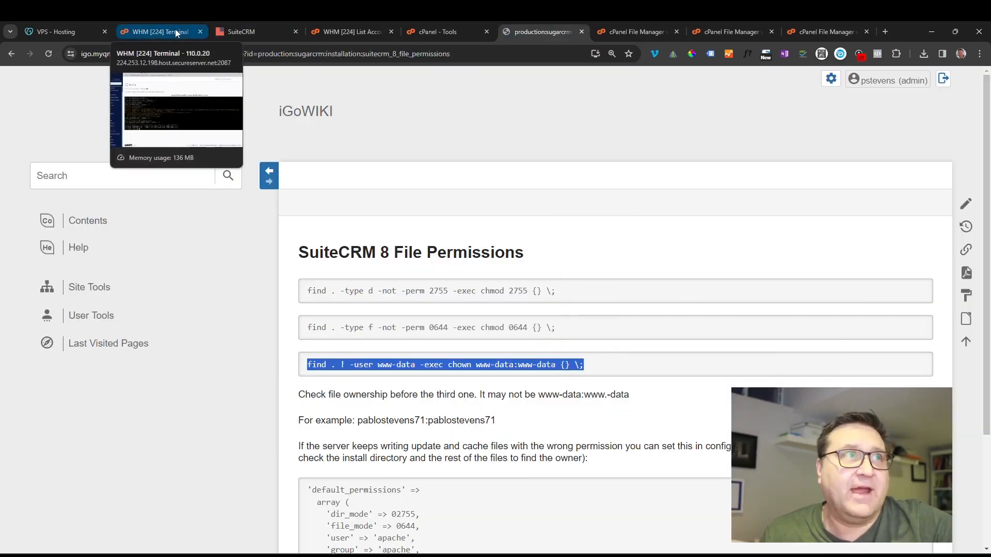
{"action": "left_click", "coordinate": [158, 32]}
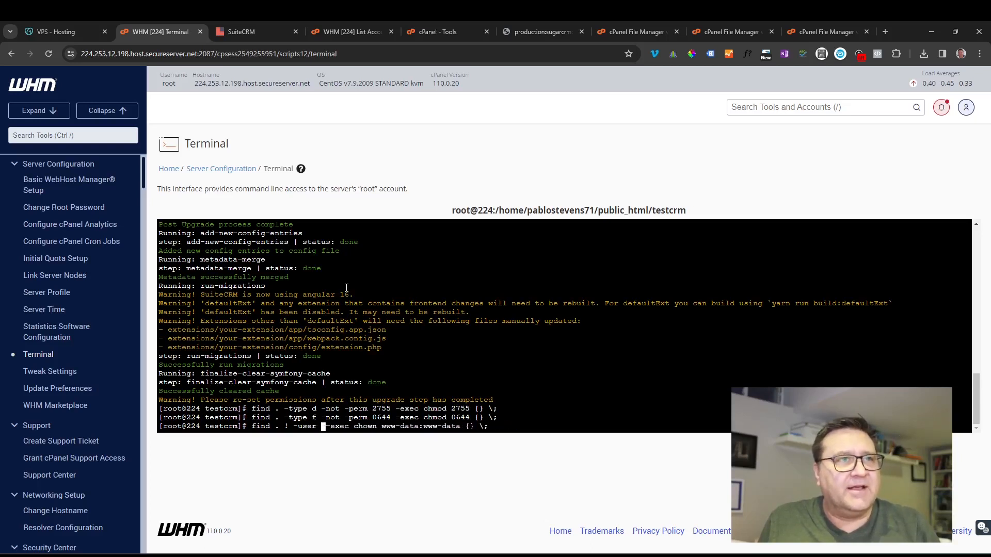
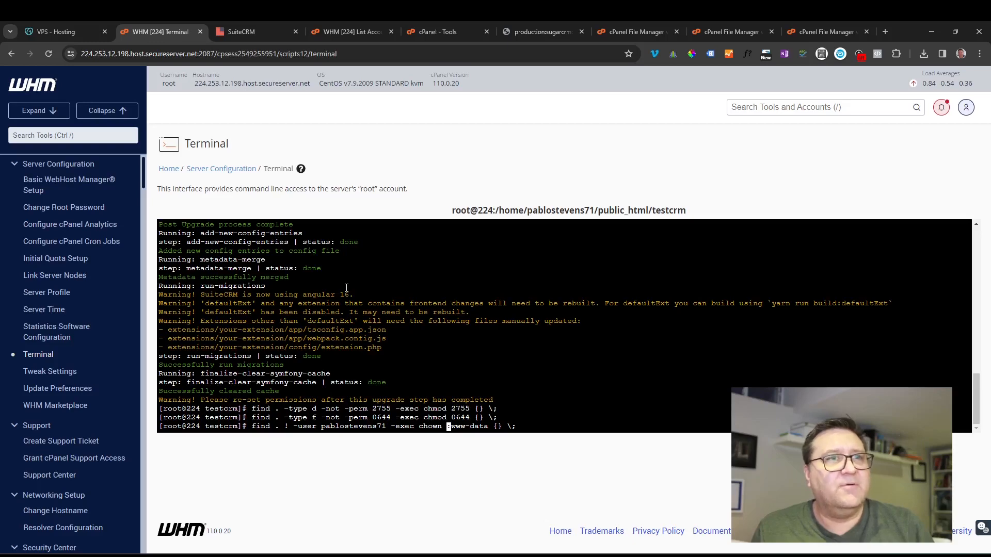
{"action": "left_click", "coordinate": [540, 32]}
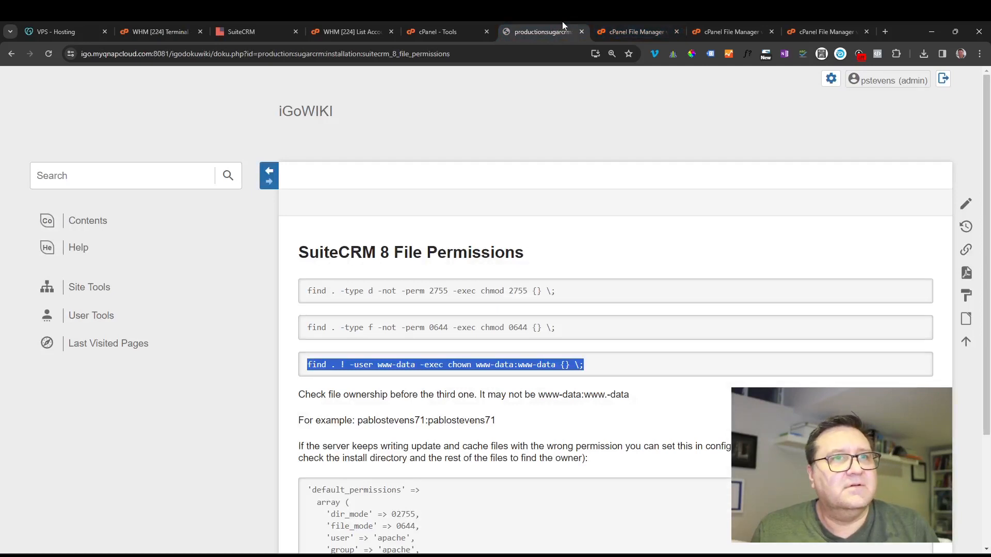
{"action": "left_click", "coordinate": [157, 32]}
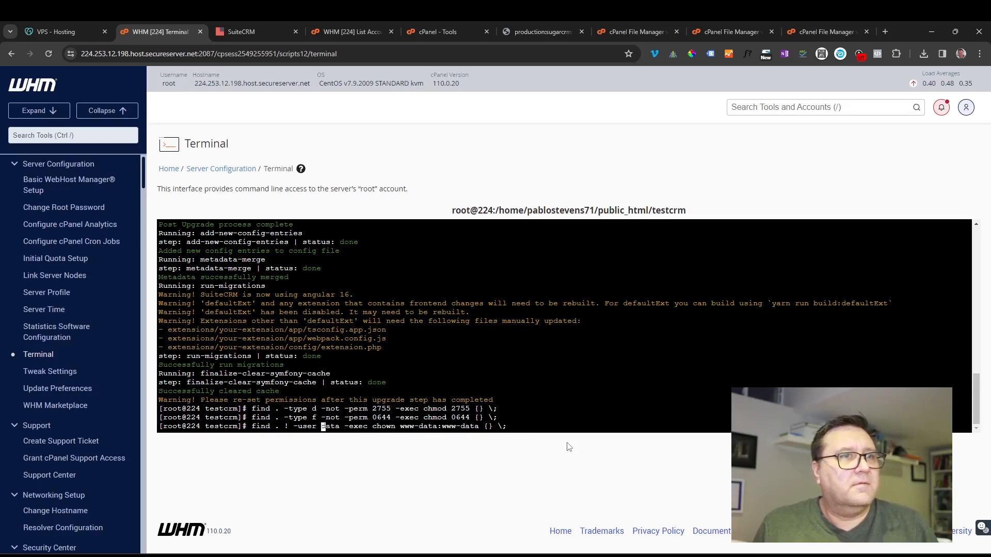
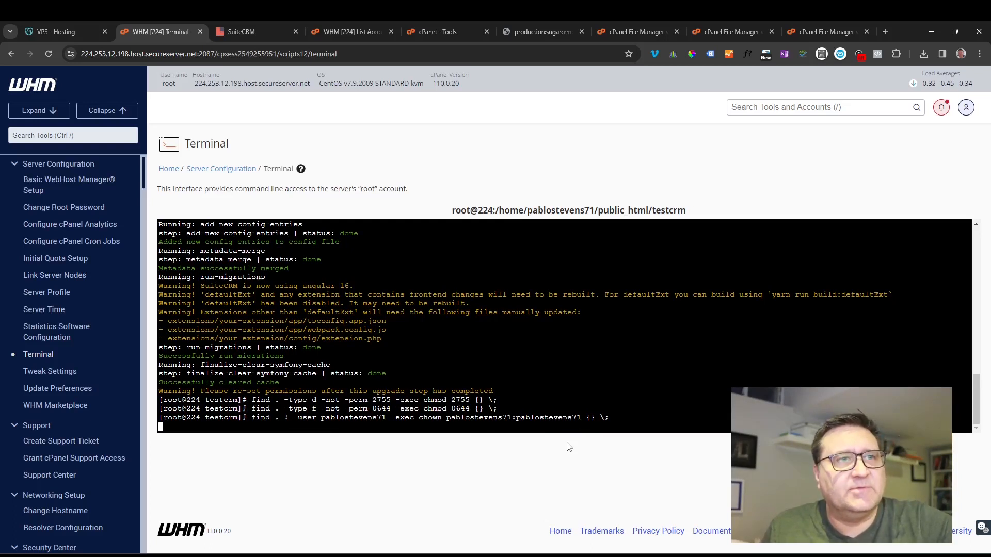
{"action": "left_click", "coordinate": [246, 32]}
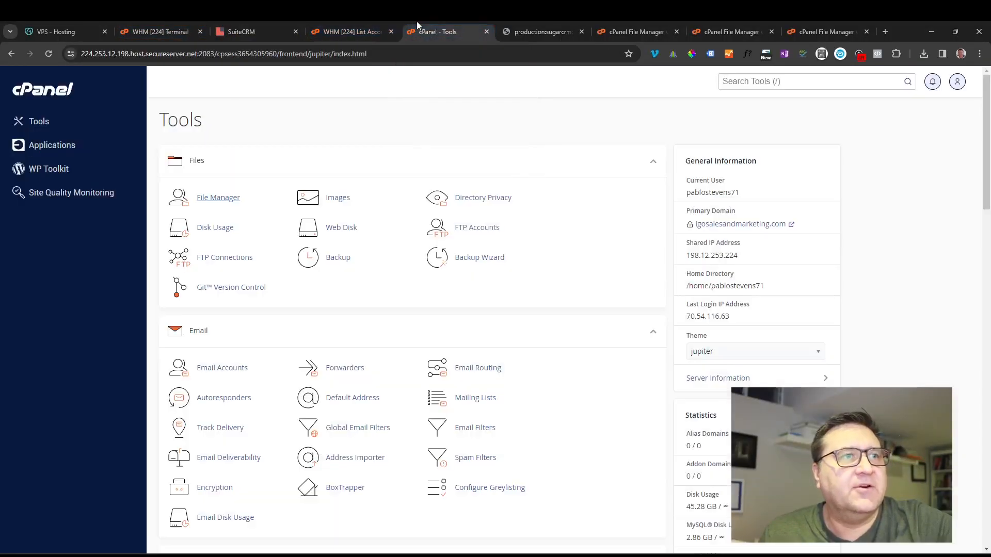
{"action": "mouse_move", "coordinate": [332, 243]}
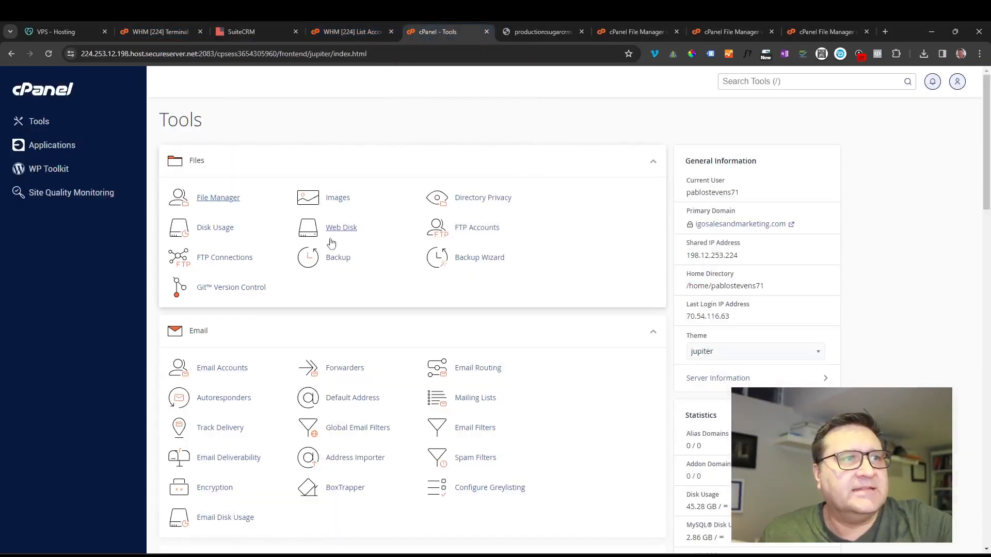
- In MultiPHP Manager, filter to testcrm and apply PHP 8.1 (ea-php81) to the domain
{"action": "scroll", "scroll_direction": "down", "scroll_amount": 3}
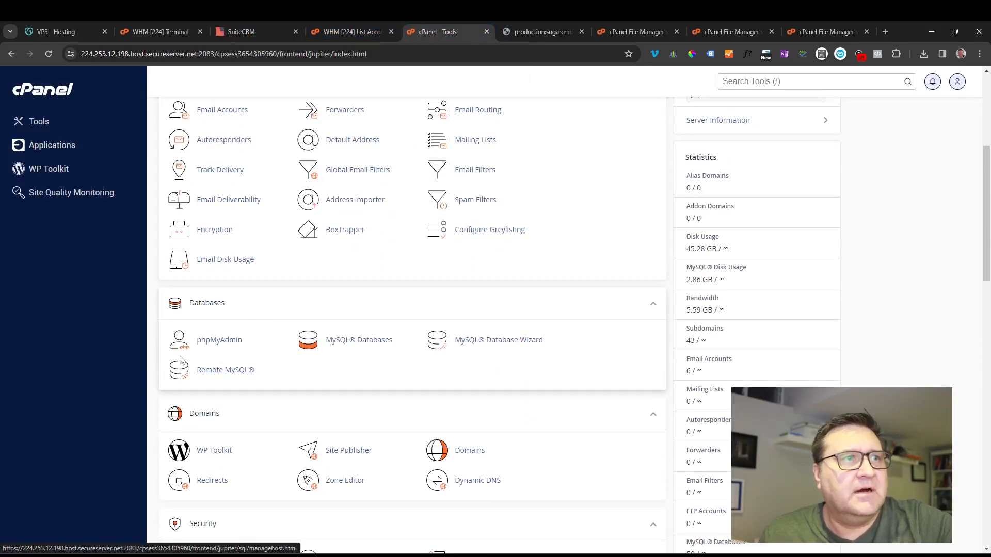
{"action": "scroll", "scroll_direction": "down", "scroll_amount": 3}
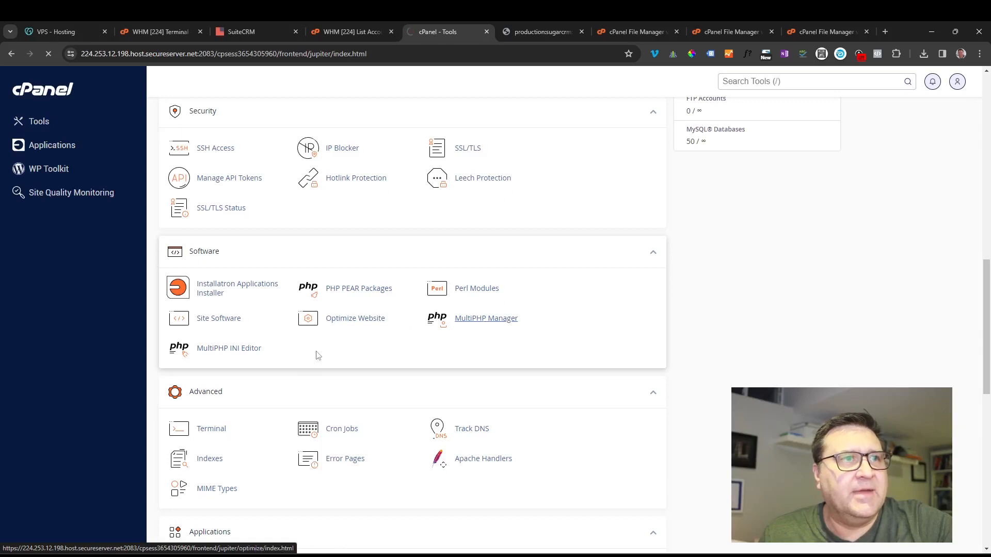
{"action": "left_click", "coordinate": [485, 318]}
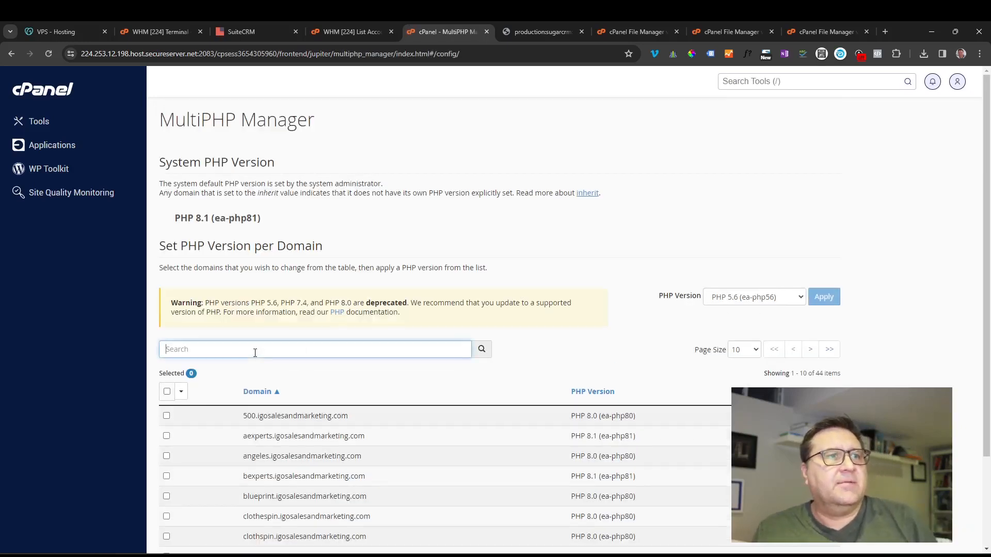
{"action": "type", "text": "testcrm"}
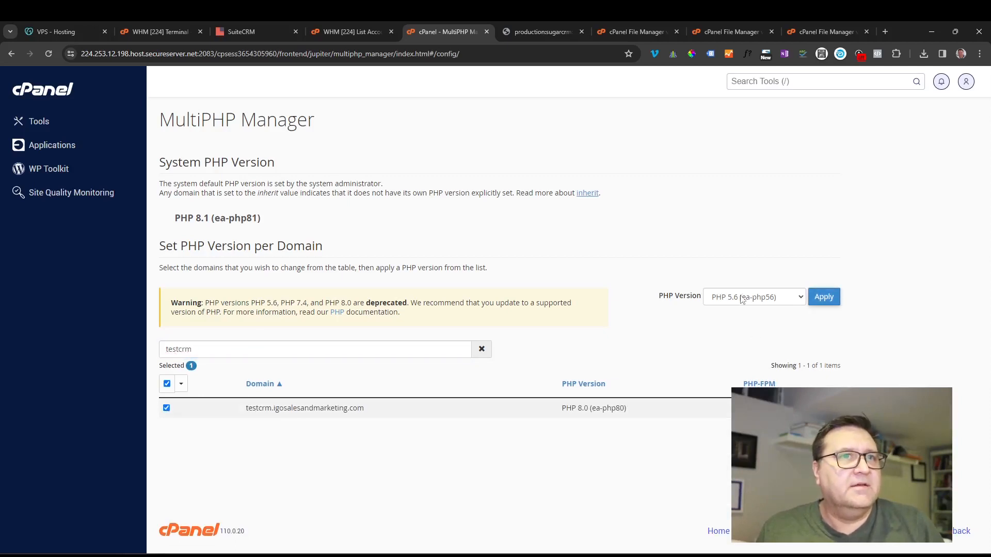
{"action": "left_click", "coordinate": [753, 298]}
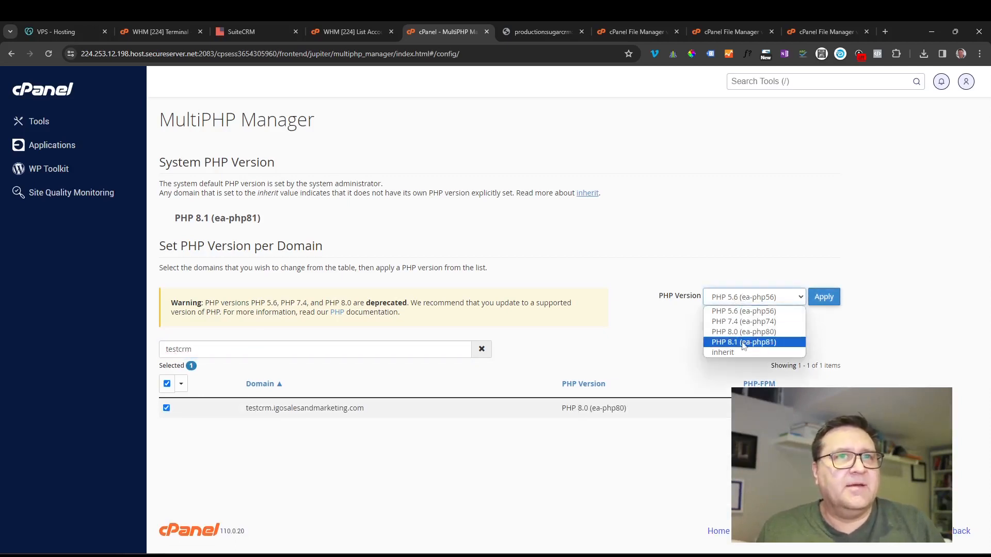
{"action": "left_click", "coordinate": [743, 341]}
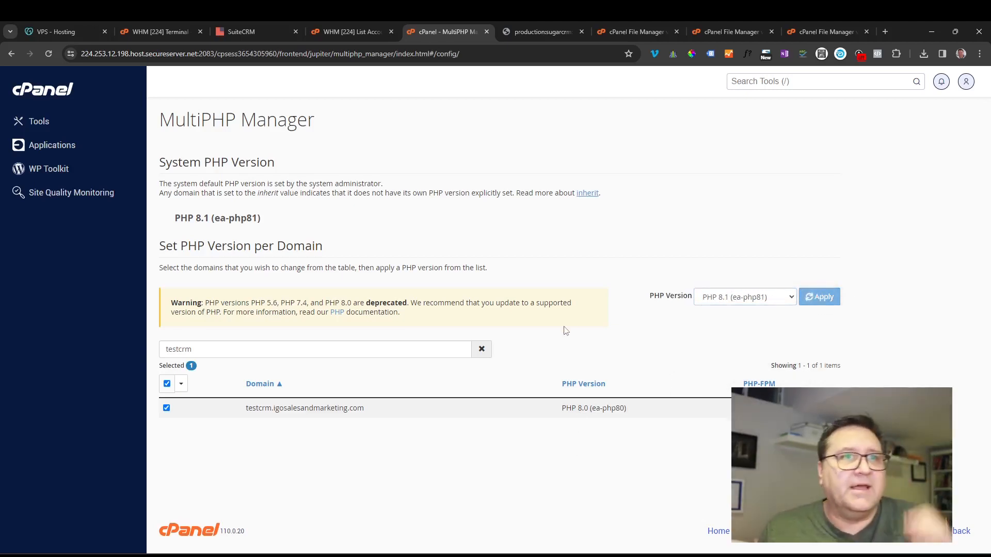
{"action": "left_click", "coordinate": [818, 296]}
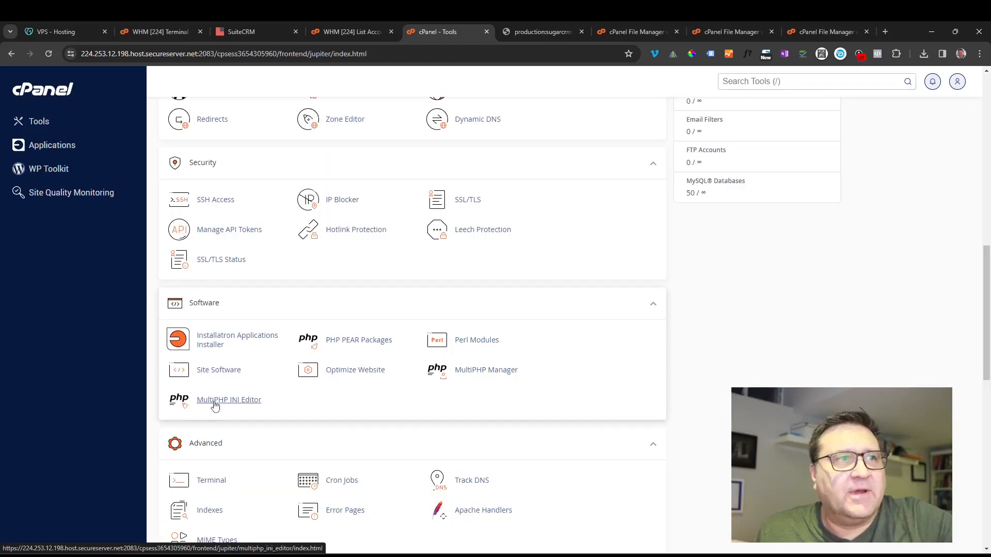
{"action": "left_click", "coordinate": [229, 399]}
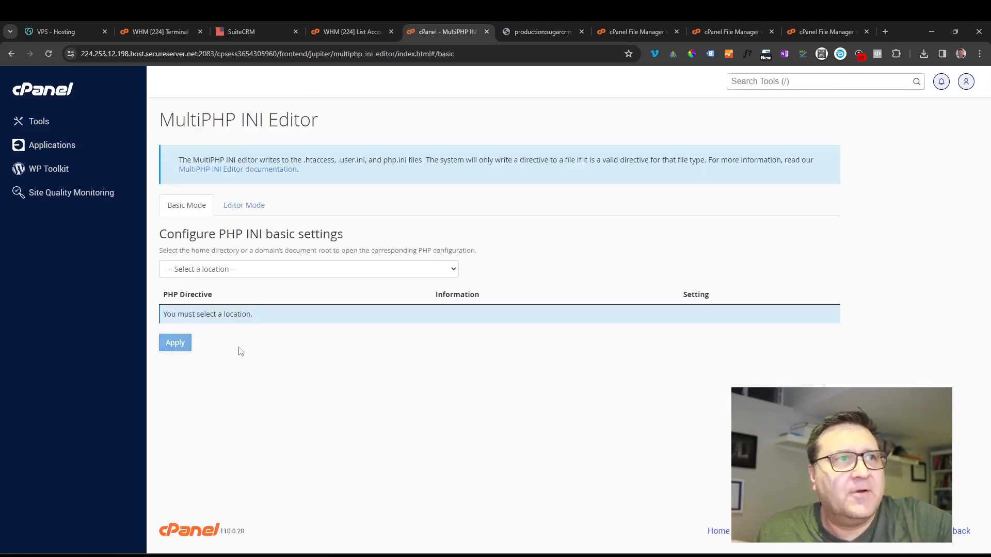
{"action": "left_click", "coordinate": [309, 268]}
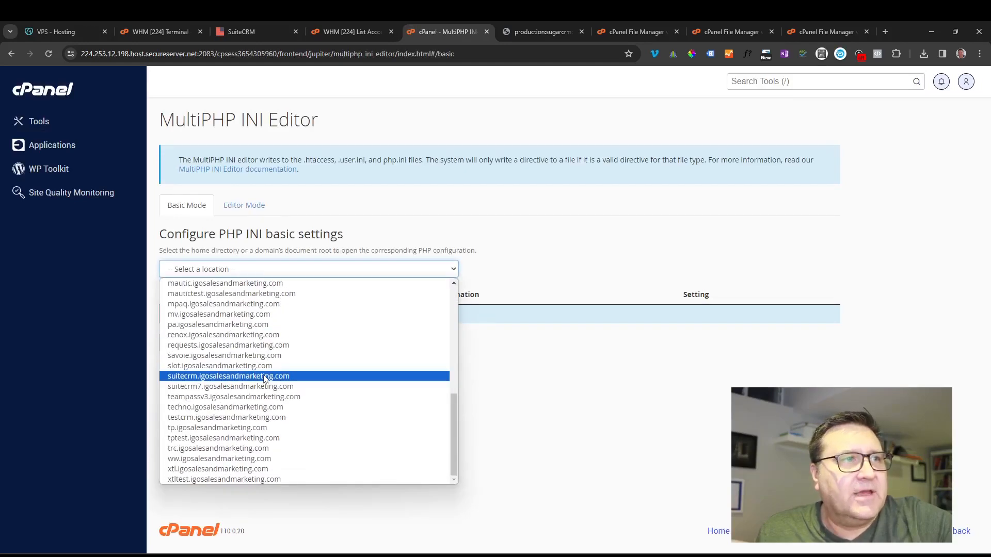
{"action": "mouse_move", "coordinate": [255, 396]}
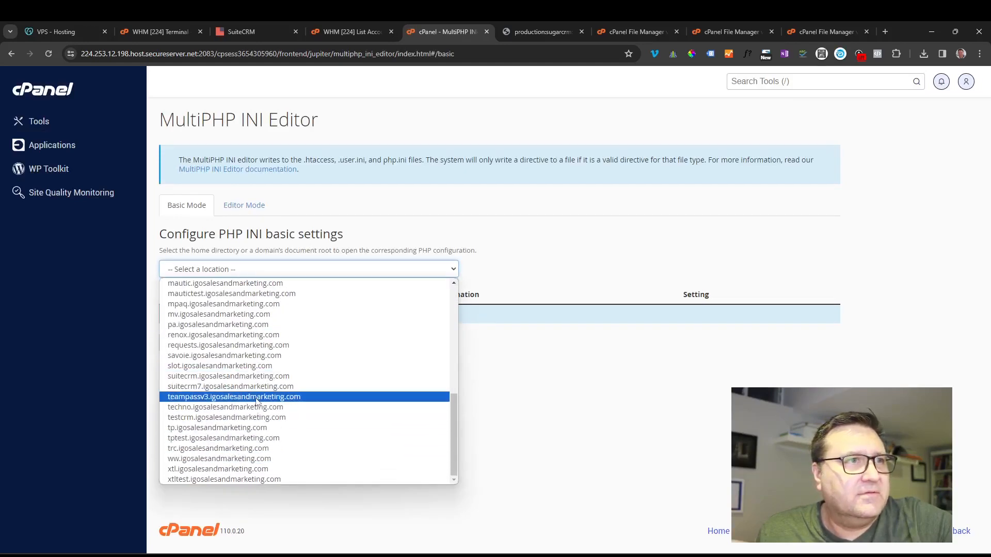
{"action": "left_click", "coordinate": [225, 417]}
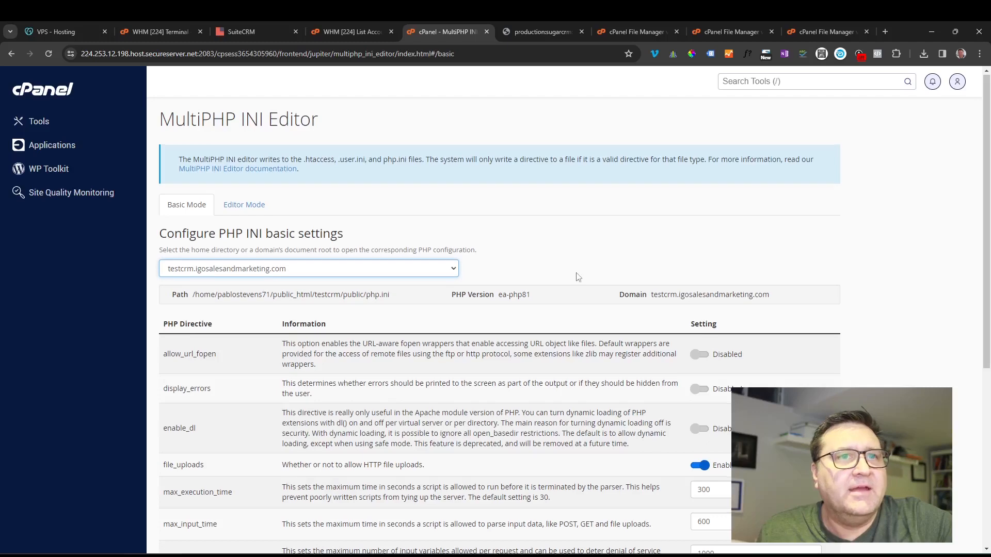
{"action": "scroll", "scroll_direction": "down", "scroll_amount": 3}
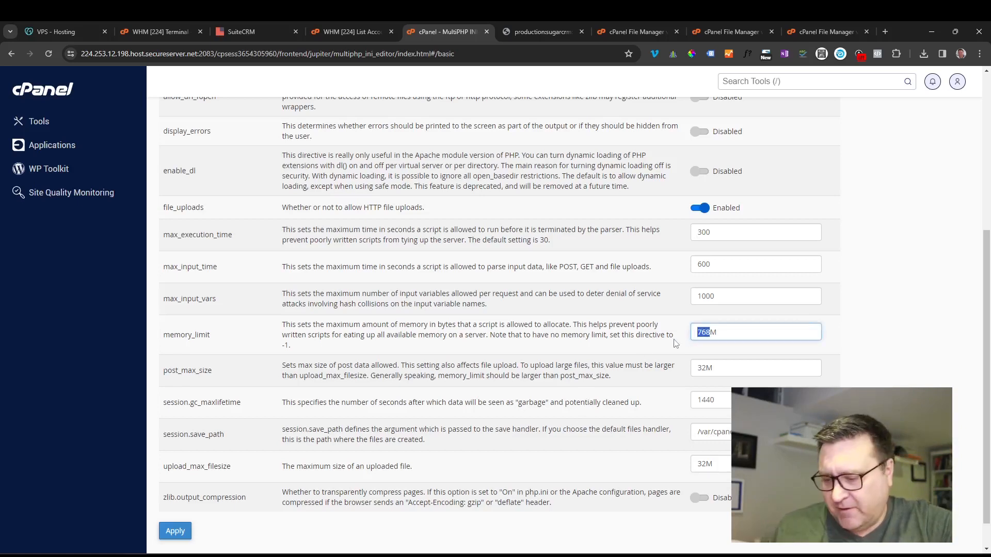
{"action": "type", "text": "32M"}
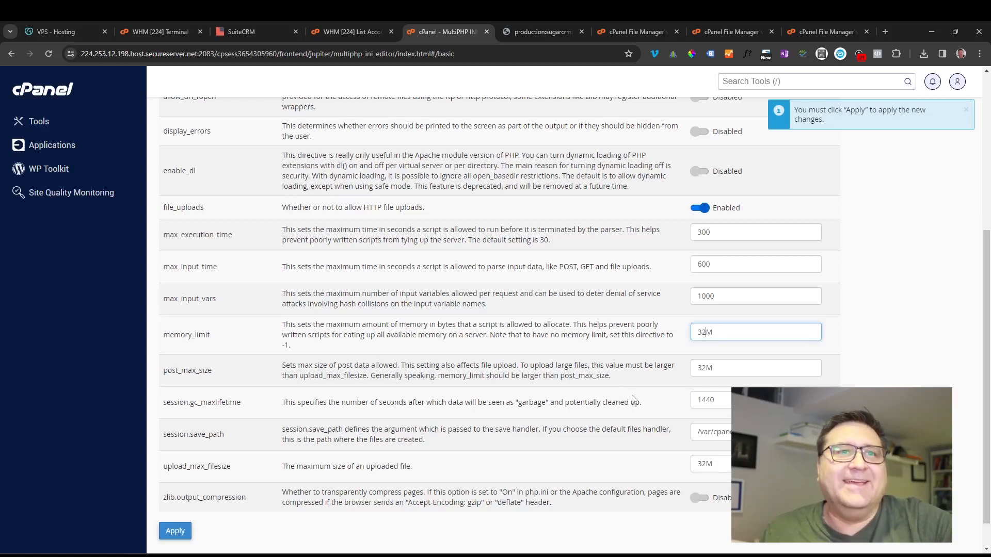
{"action": "mouse_move", "coordinate": [375, 359]}
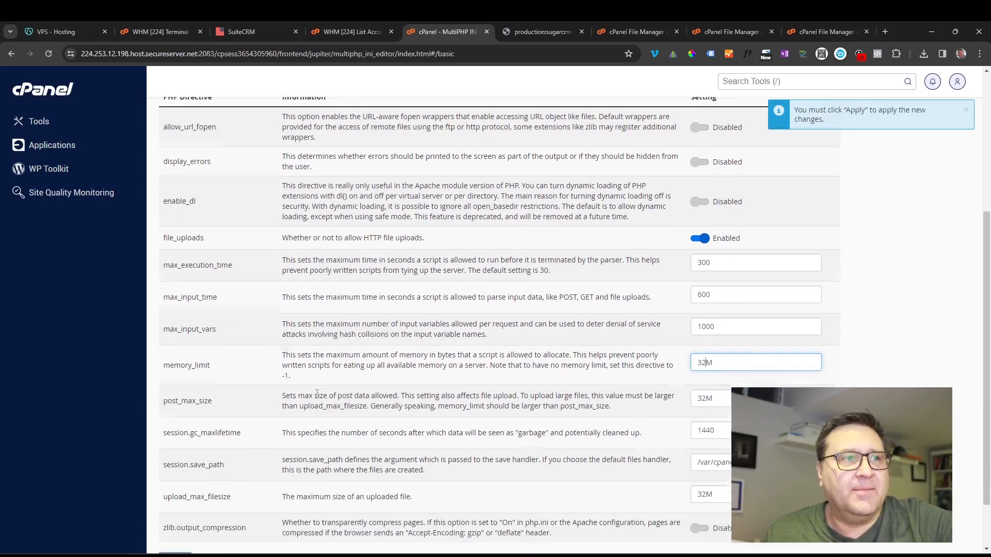
{"action": "scroll", "scroll_direction": "down", "scroll_amount": 3}
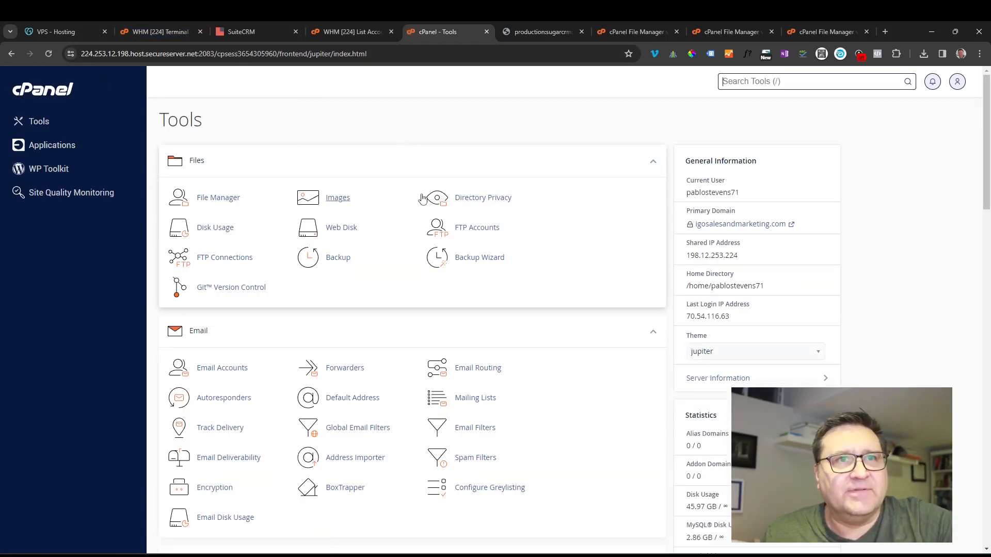
- Log in to the SuiteCRM test site and check the About page shows Version 8.5.0
{"action": "left_click", "coordinate": [244, 32]}
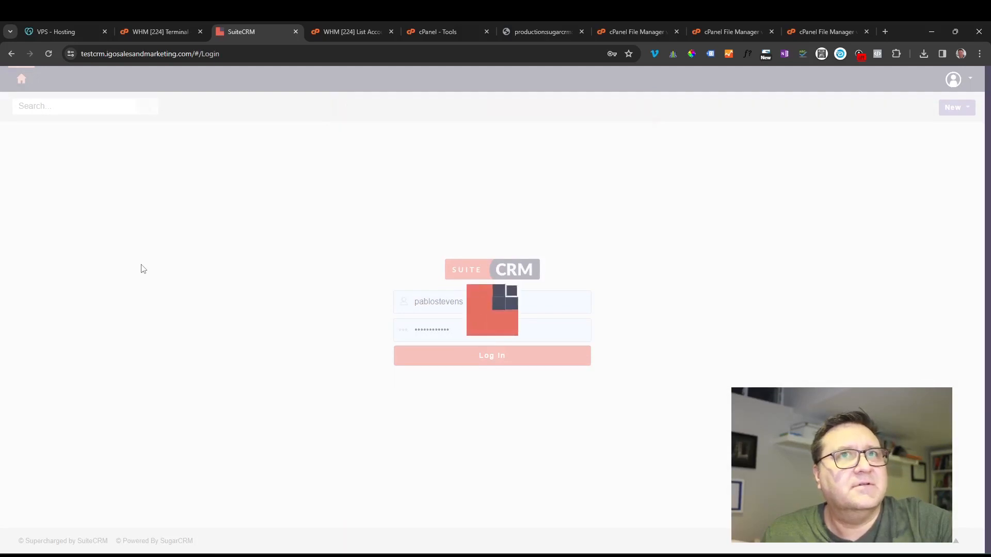
{"action": "left_click", "coordinate": [492, 355]}
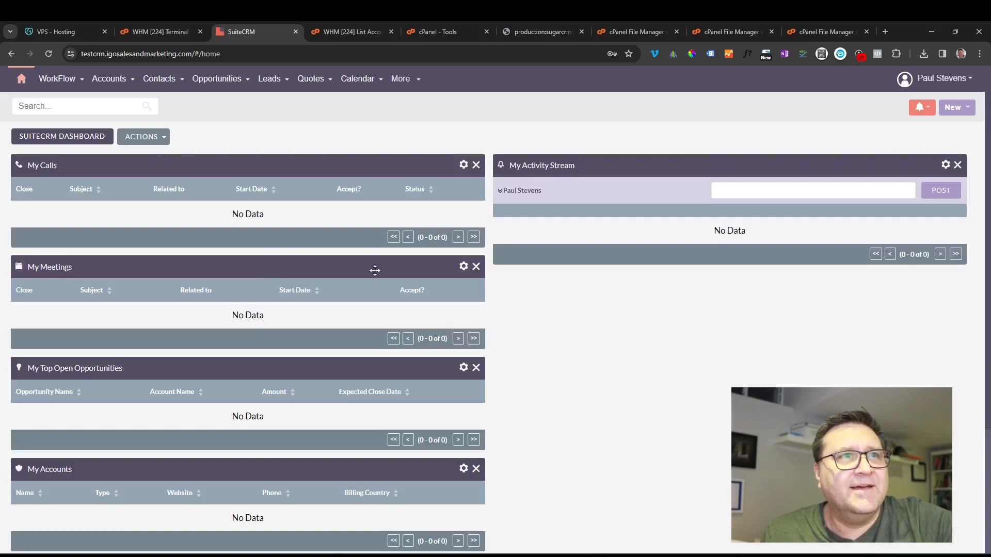
{"action": "mouse_move", "coordinate": [788, 122]}
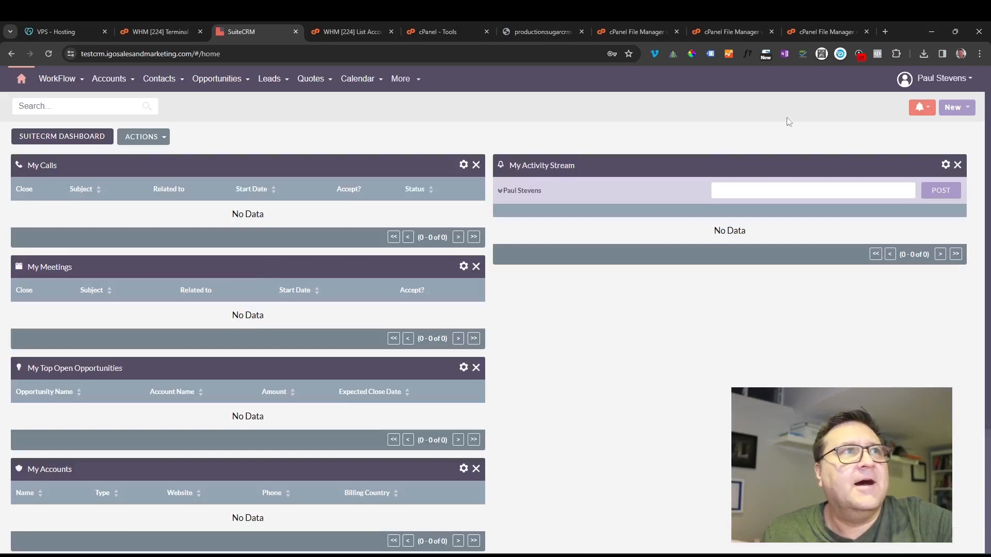
{"action": "left_click", "coordinate": [937, 79]}
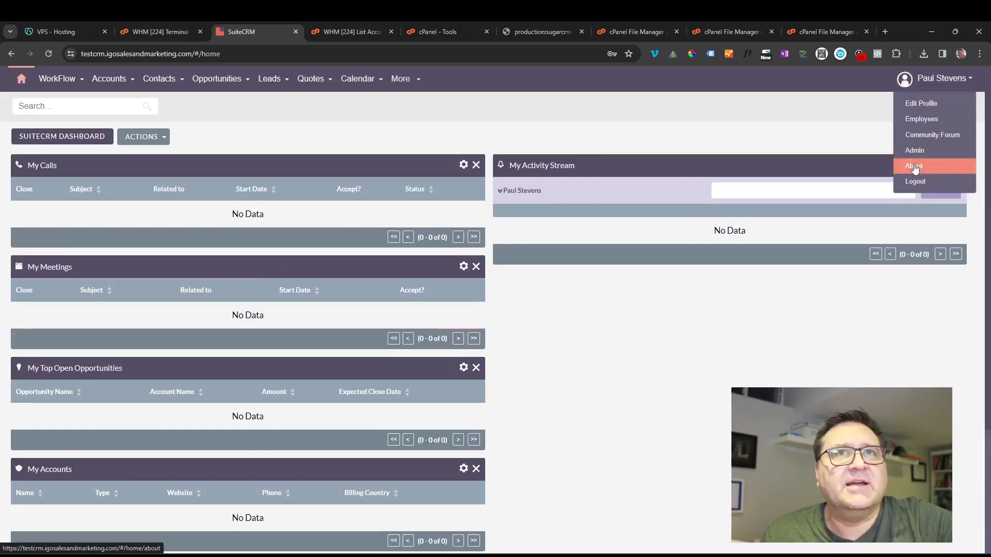
{"action": "left_click", "coordinate": [912, 167]}
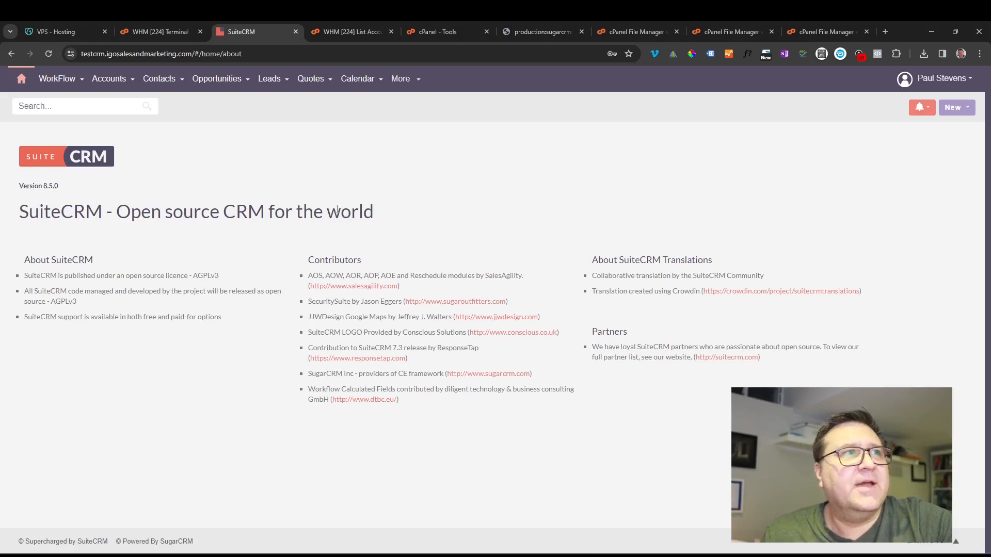
{"action": "mouse_move", "coordinate": [729, 204]}
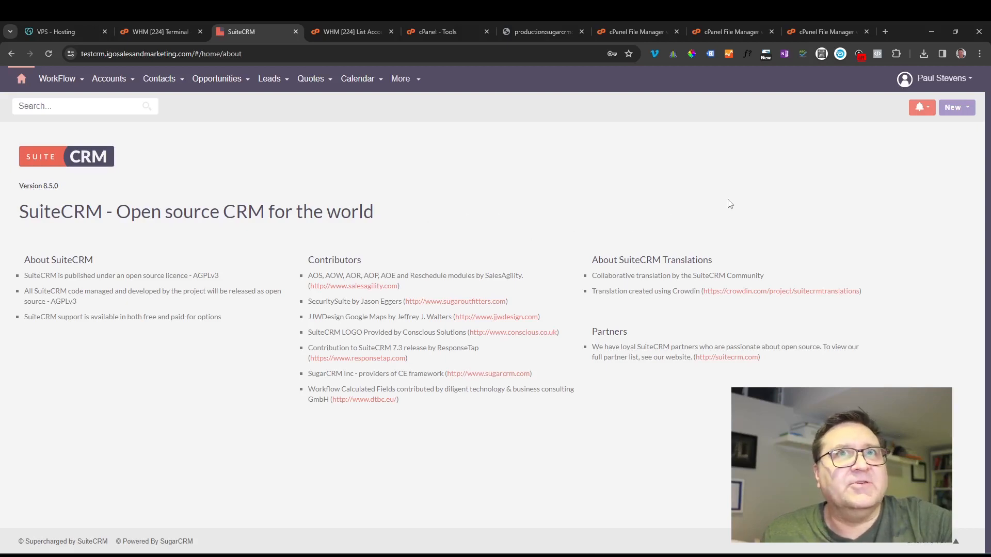
- Go to the Admin area from the user menu
{"action": "left_click", "coordinate": [936, 78]}
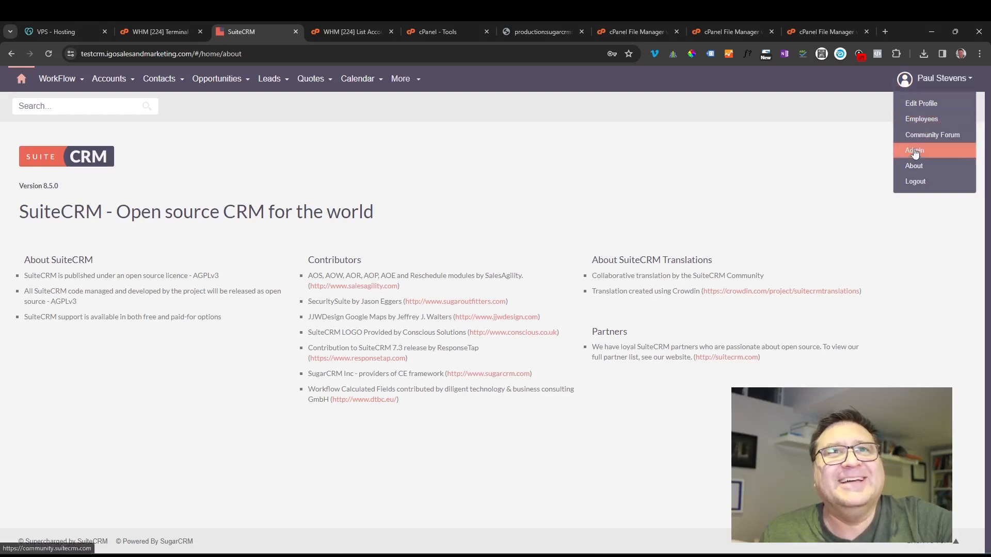
{"action": "left_click", "coordinate": [914, 151]}
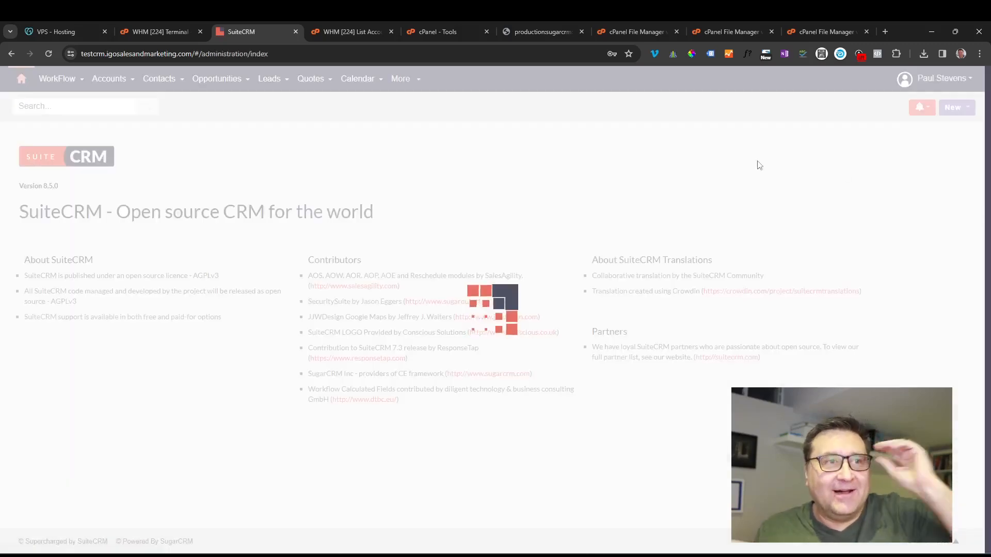
- From Admin Tools > Repair, run Quick Repair and Rebuild to sync tables with vardefs
{"action": "left_click", "coordinate": [70, 79]}
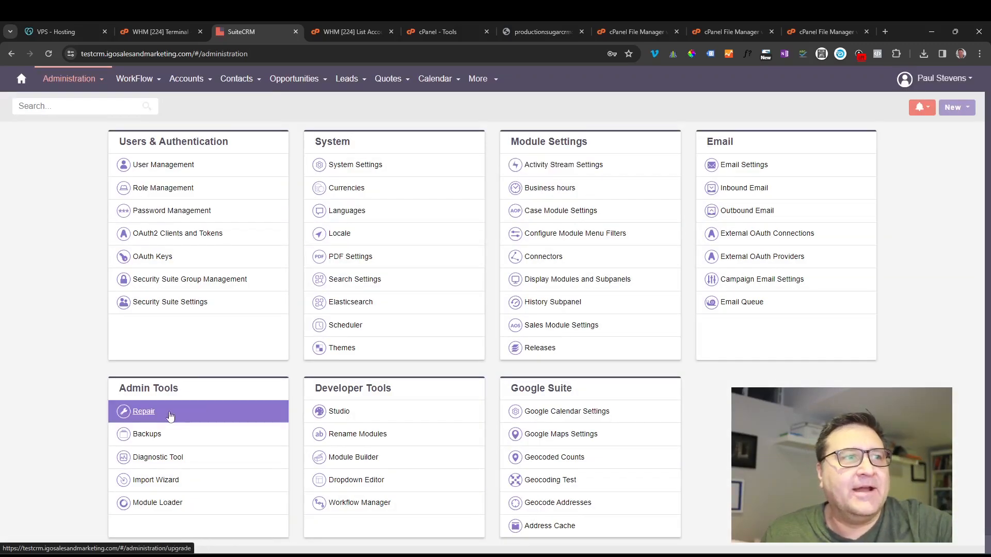
{"action": "left_click", "coordinate": [142, 412]}
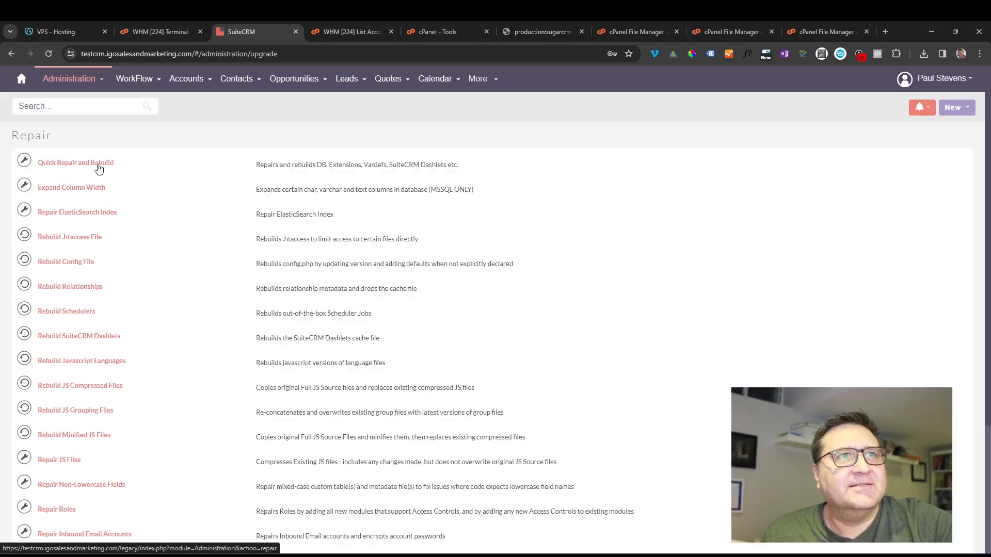
{"action": "left_click", "coordinate": [75, 162]}
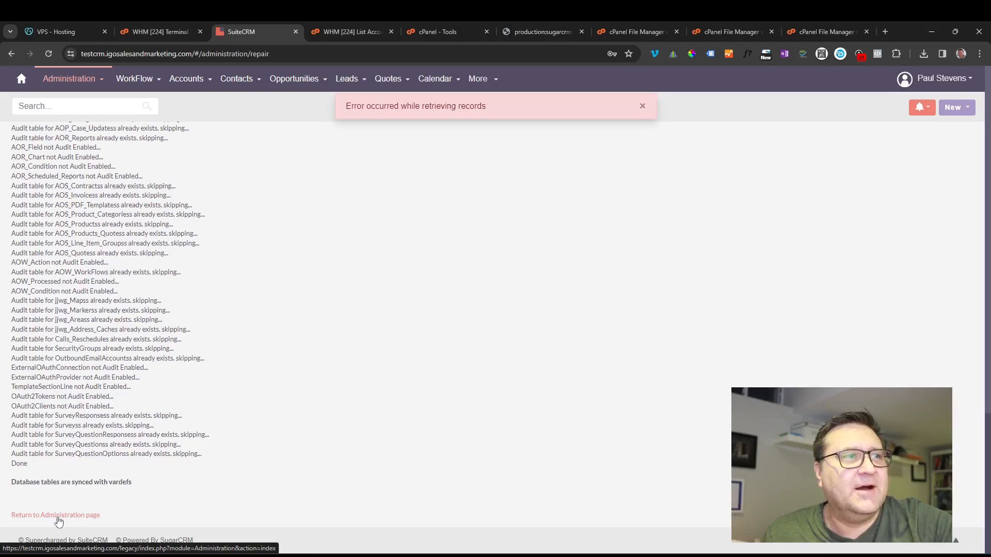
- Open the Hollywood Diner Ltd account from Accounts and switch the record to Edit mode
{"action": "left_click", "coordinate": [134, 78]}
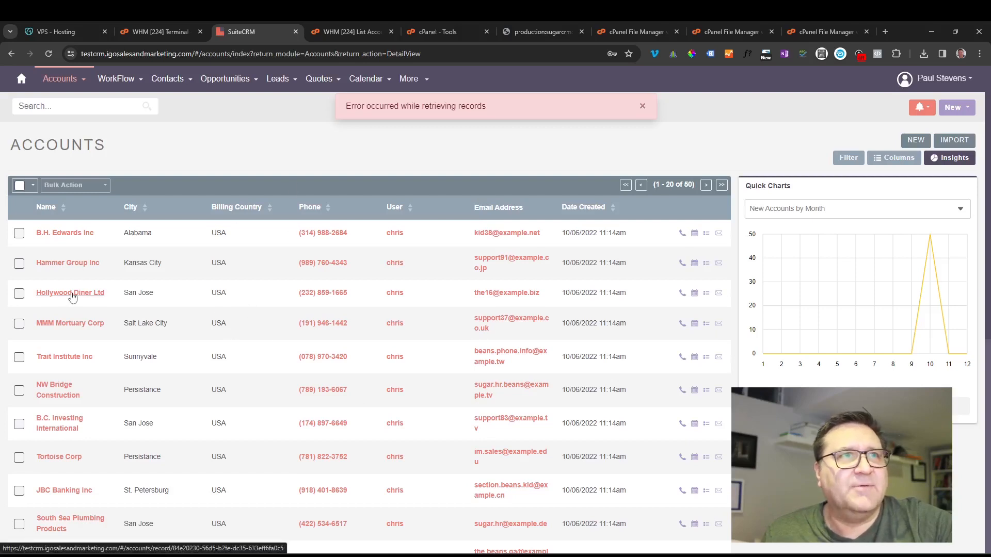
{"action": "left_click", "coordinate": [71, 292]}
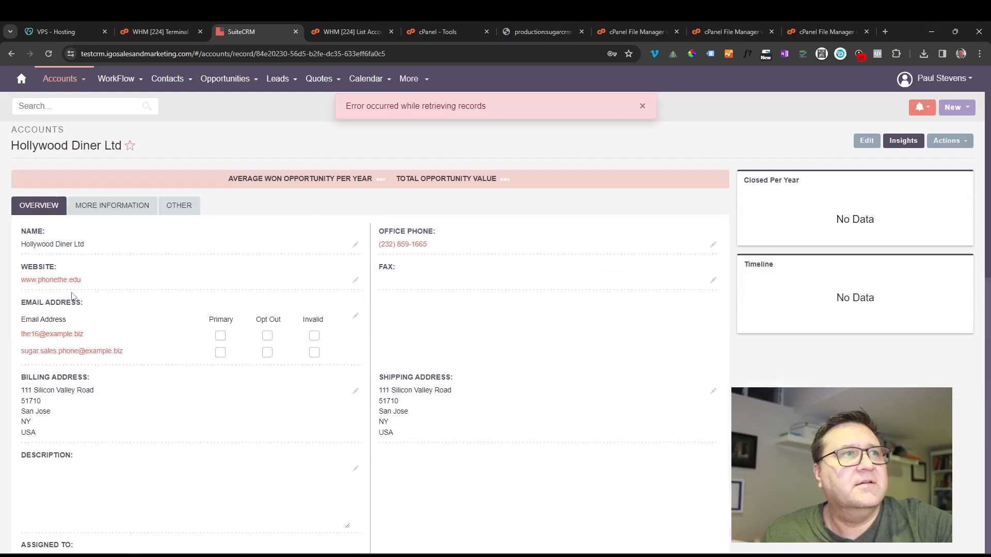
{"action": "scroll", "scroll_direction": "down", "scroll_amount": 3}
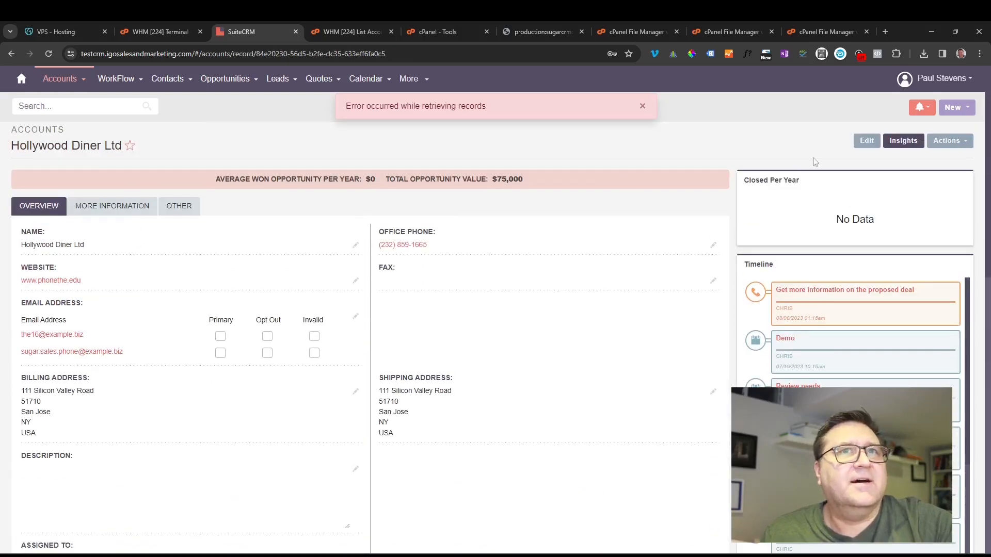
{"action": "left_click", "coordinate": [865, 140]}
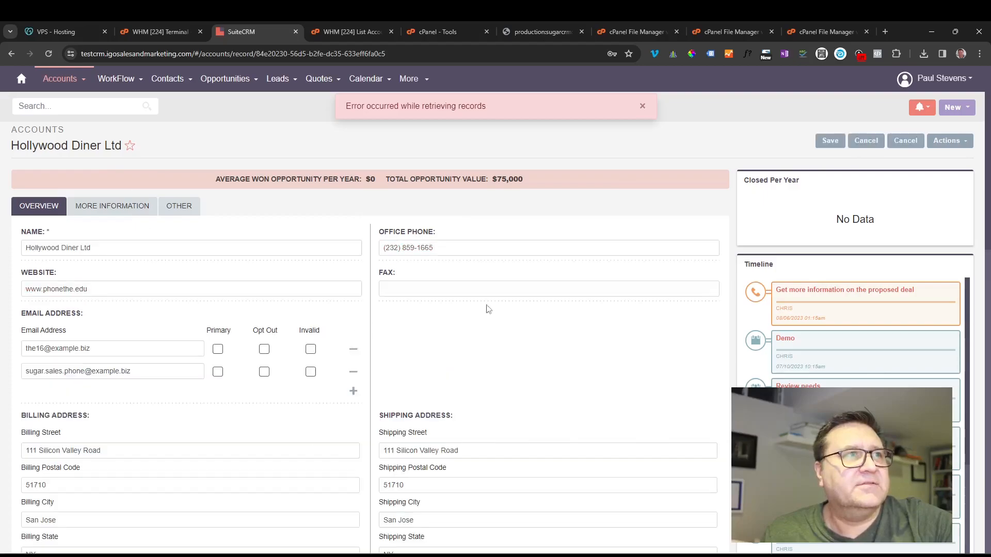